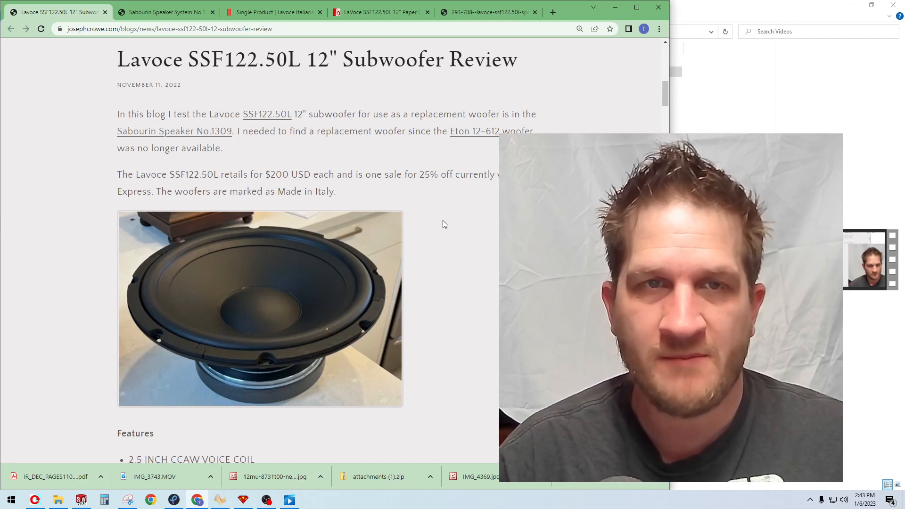
# Switch to the Parts Express tab showing the LaVoce SSF122.50L at $149.25
pyautogui.click(387, 11)
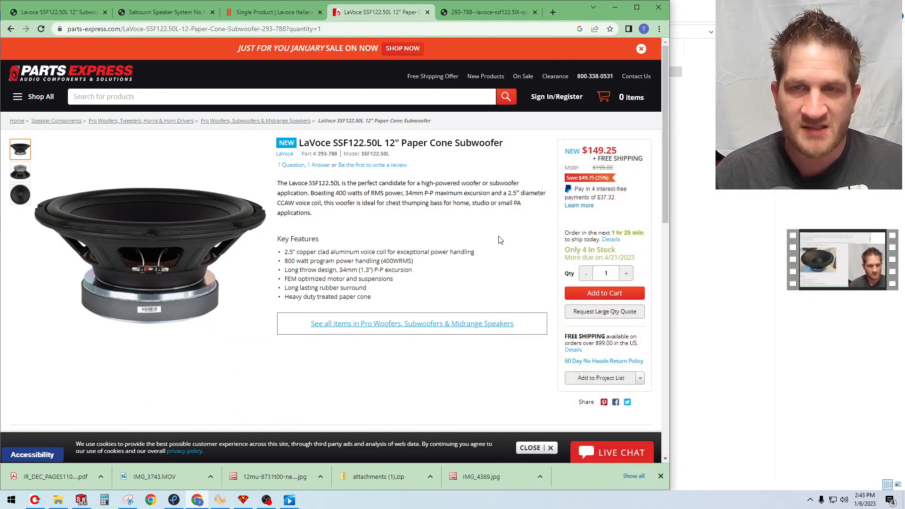
pyautogui.moveTo(495, 230)
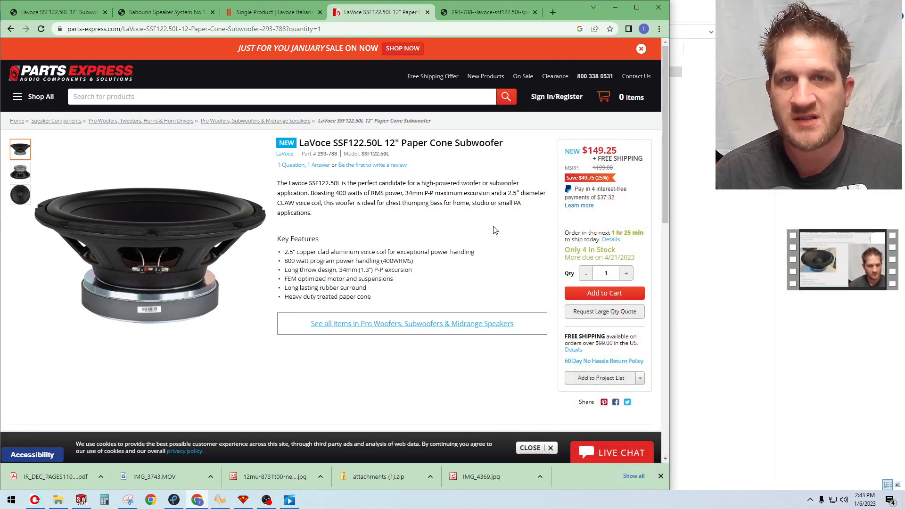
pyautogui.moveTo(489, 225)
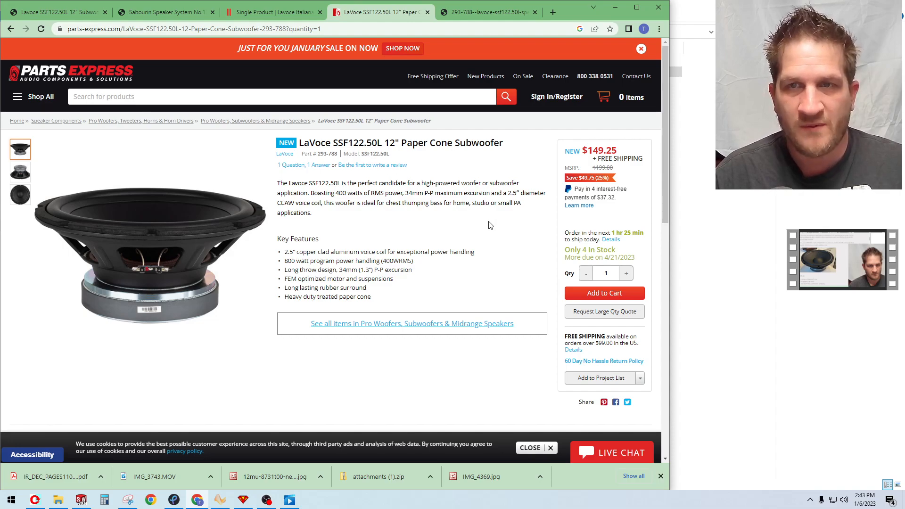
pyautogui.moveTo(437, 244)
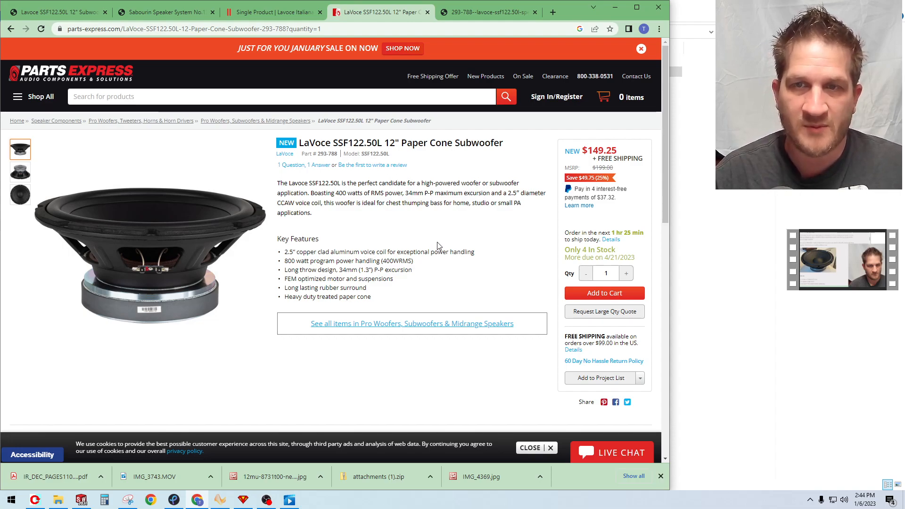
pyautogui.moveTo(438, 239)
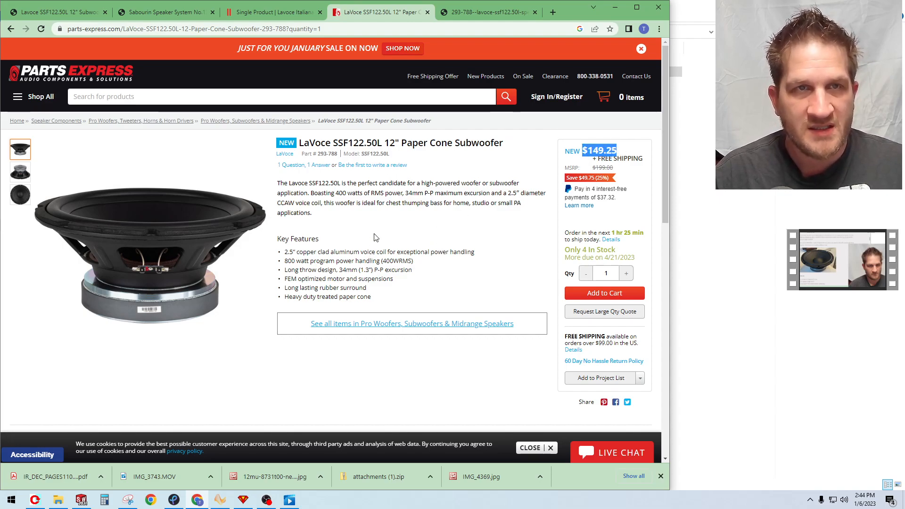
pyautogui.moveTo(359, 231)
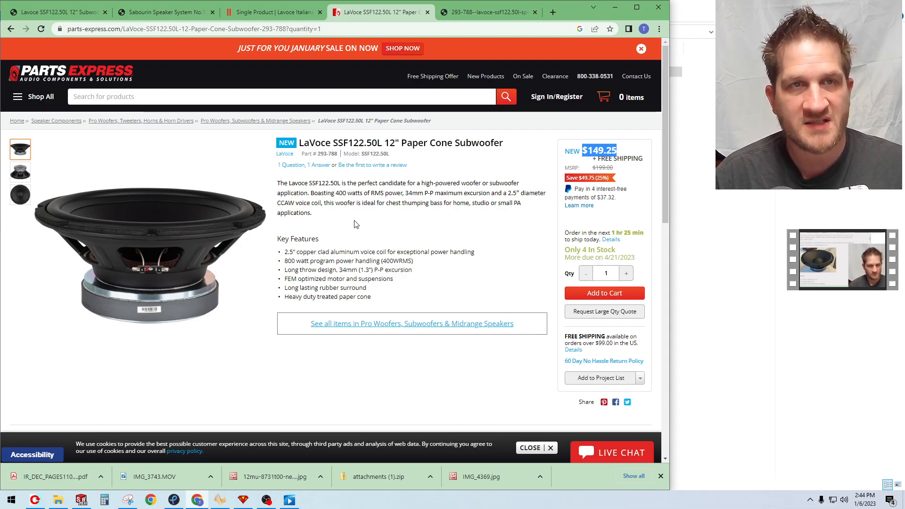
# Switch to the Sabourin Speaker System No.1309 product tab listed at $80.00 CAD
pyautogui.click(160, 12)
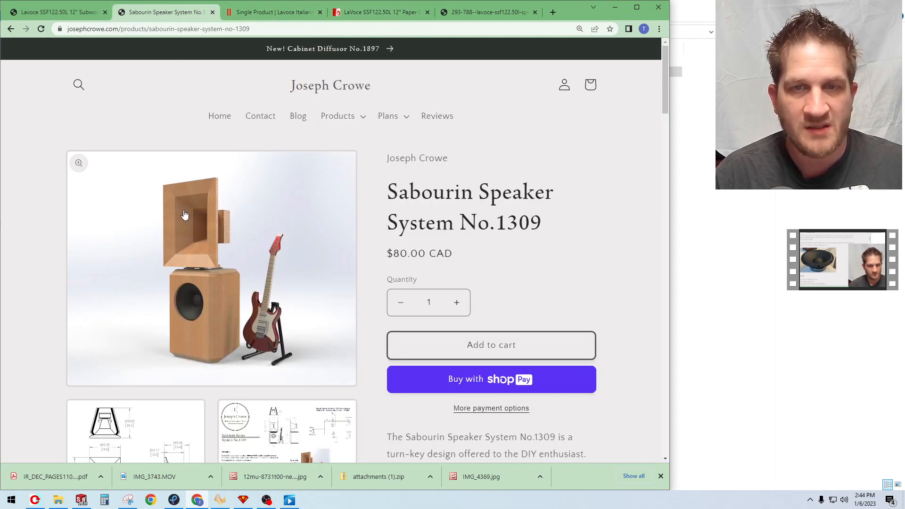
pyautogui.moveTo(113, 225)
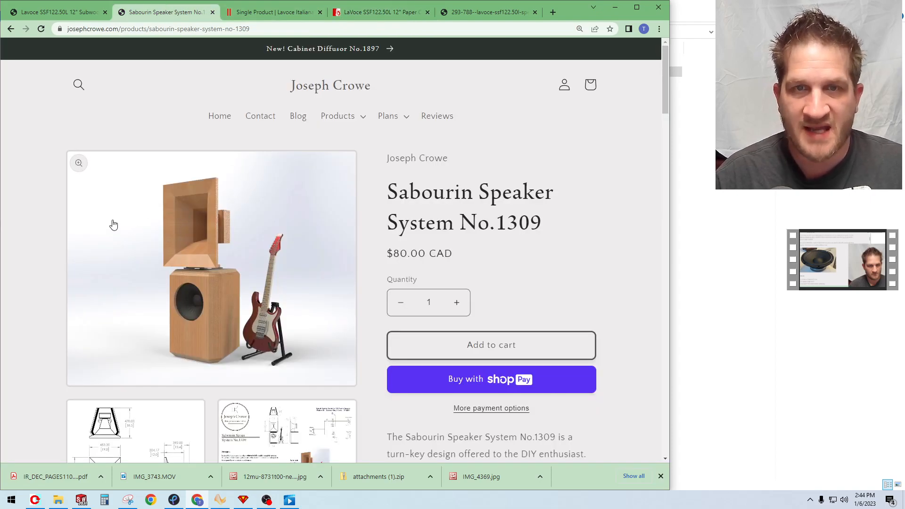
pyautogui.moveTo(218, 304)
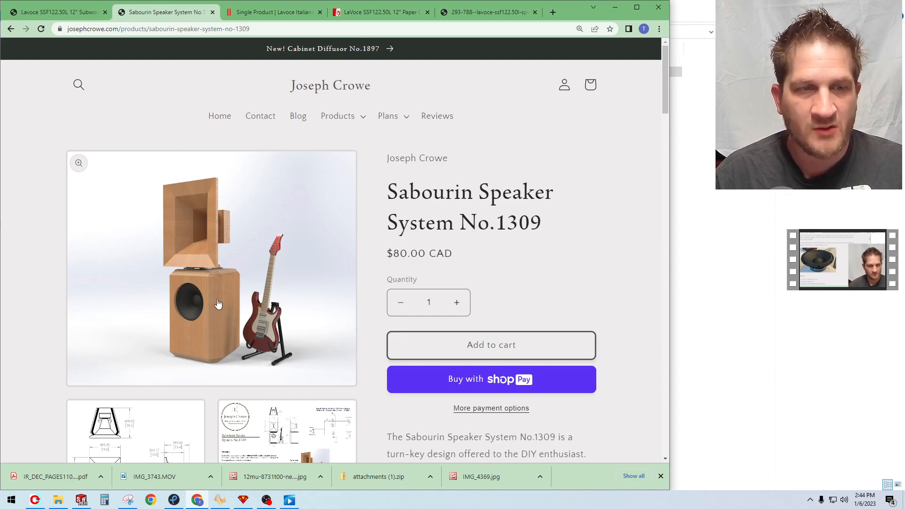
pyautogui.moveTo(207, 305)
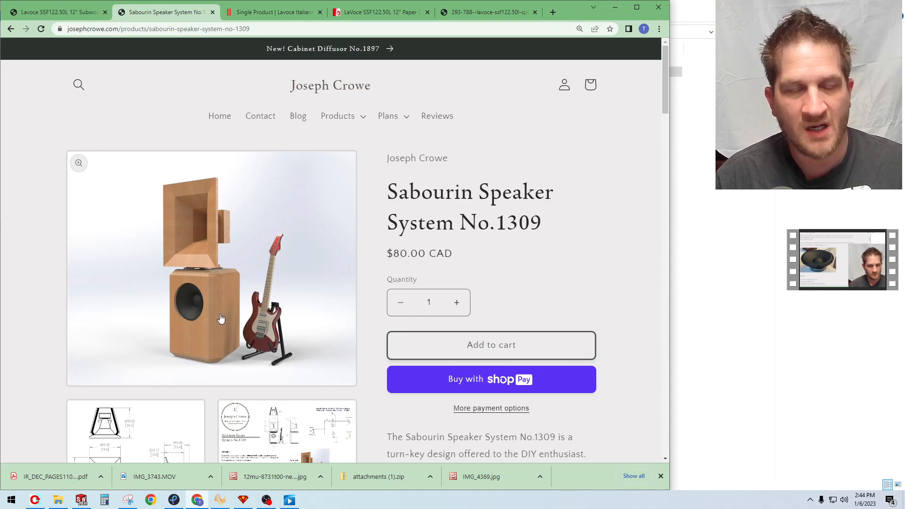
pyautogui.moveTo(201, 285)
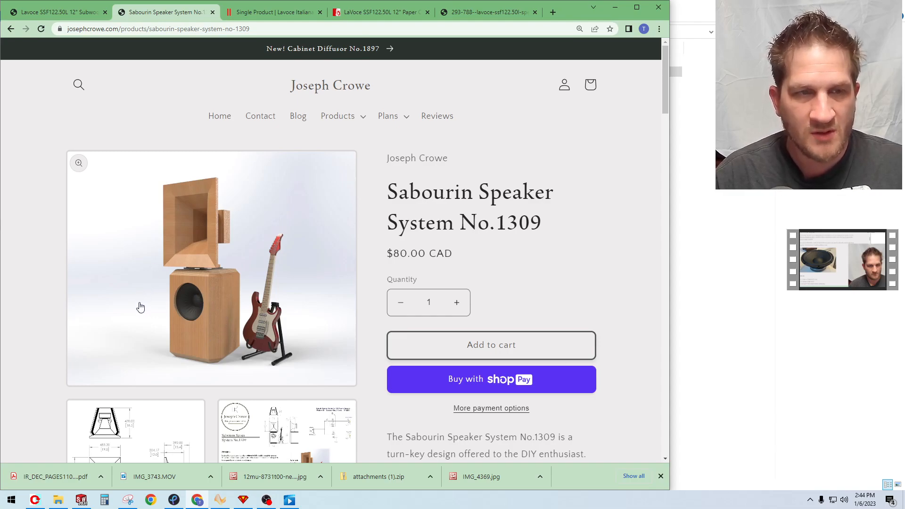
pyautogui.moveTo(234, 336)
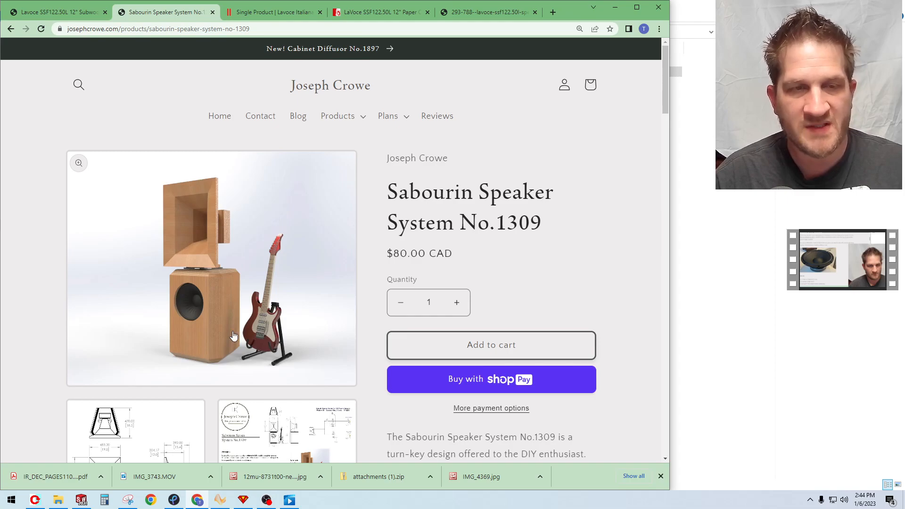
pyautogui.moveTo(175, 229)
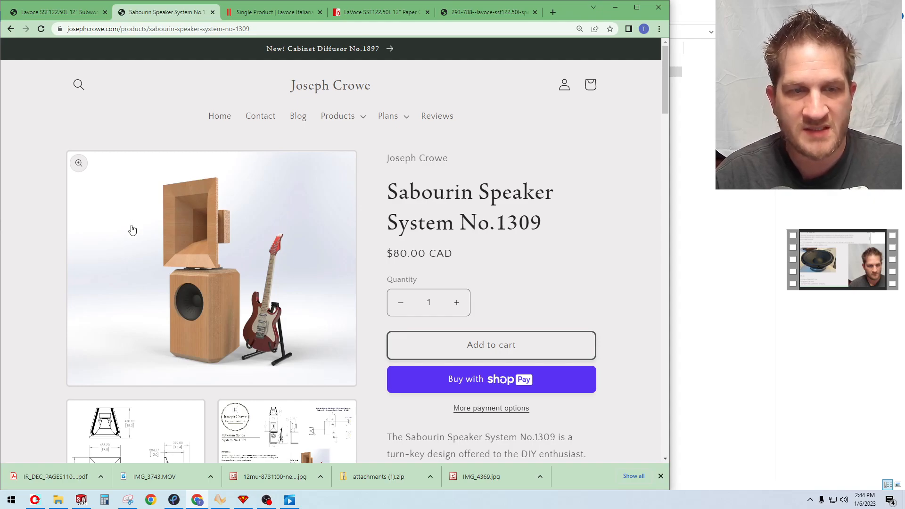
pyautogui.moveTo(144, 233)
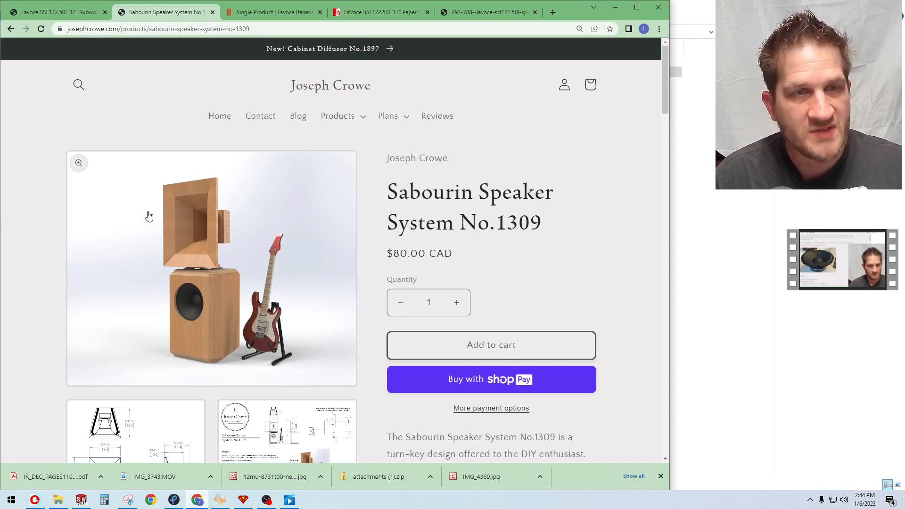
pyautogui.moveTo(141, 225)
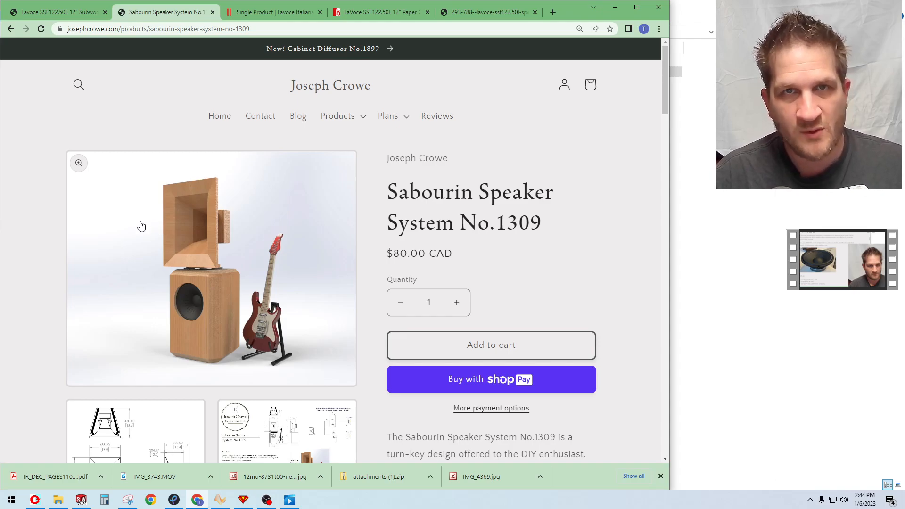
pyautogui.moveTo(285, 208)
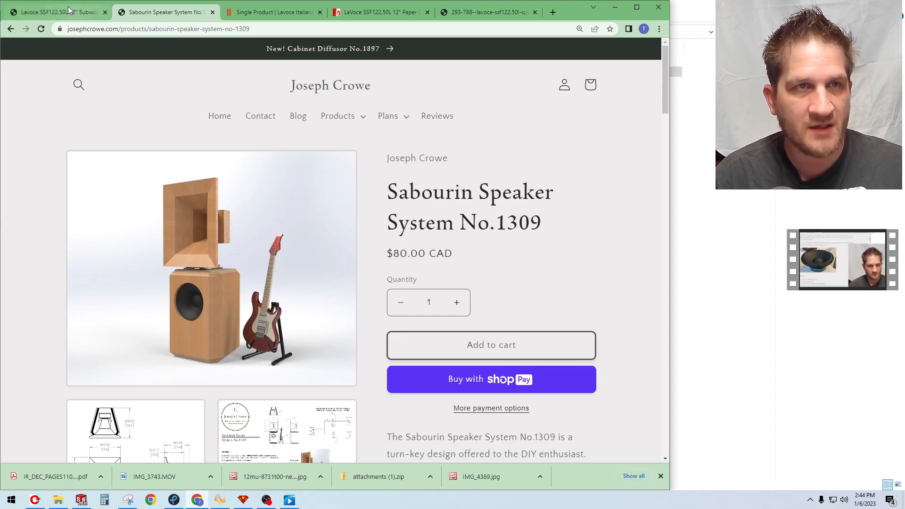
# Return to the Lavoce review post and highlight the $200 USD retail price
pyautogui.click(56, 9)
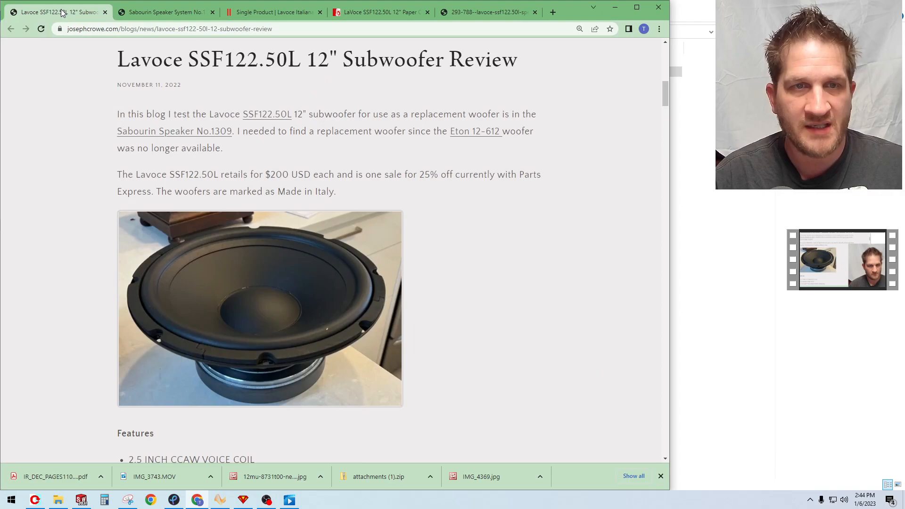
pyautogui.scroll(-3)
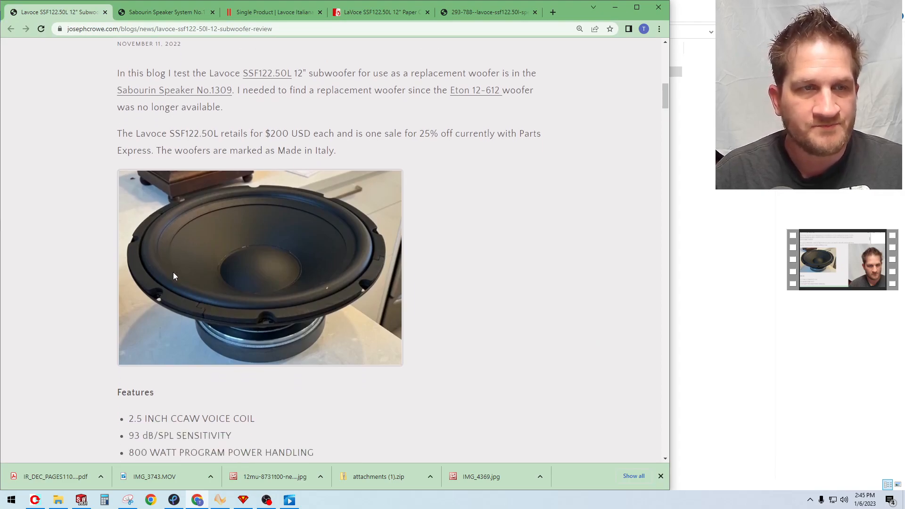
pyautogui.scroll(-3)
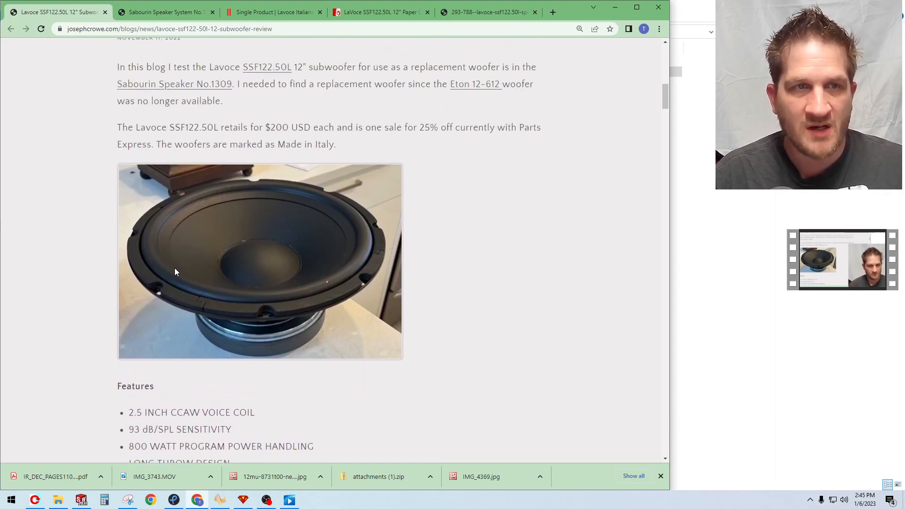
pyautogui.moveTo(252, 127); pyautogui.dragTo(310, 127)
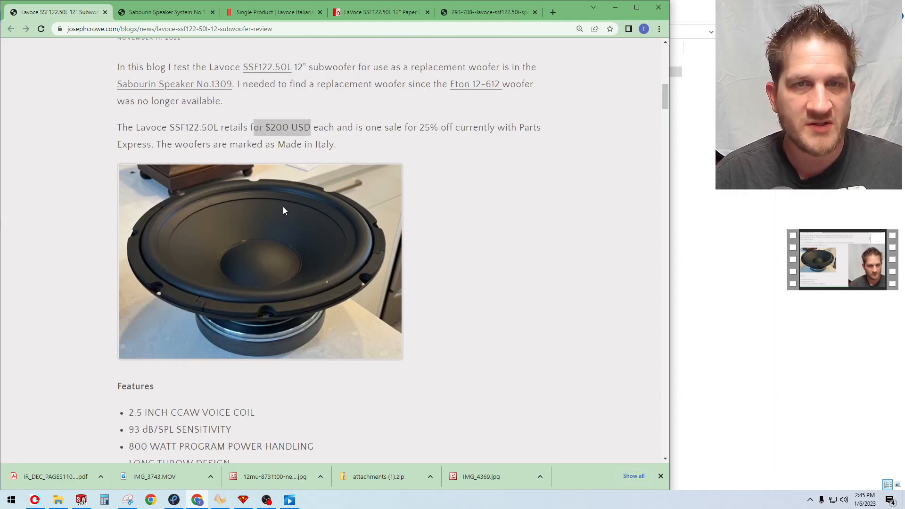
# Scroll to the Features list and highlight the 800 WATT power handling figure
pyautogui.scroll(-3)
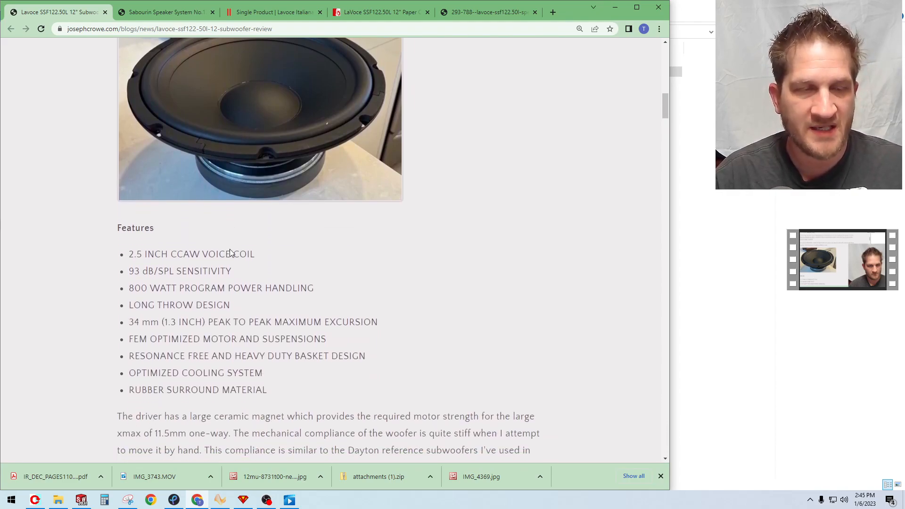
pyautogui.scroll(-3)
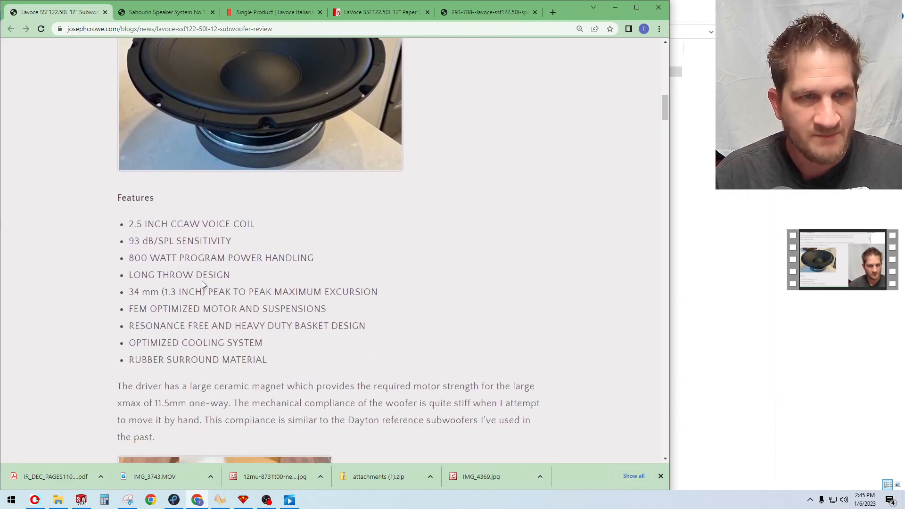
pyautogui.scroll(-3)
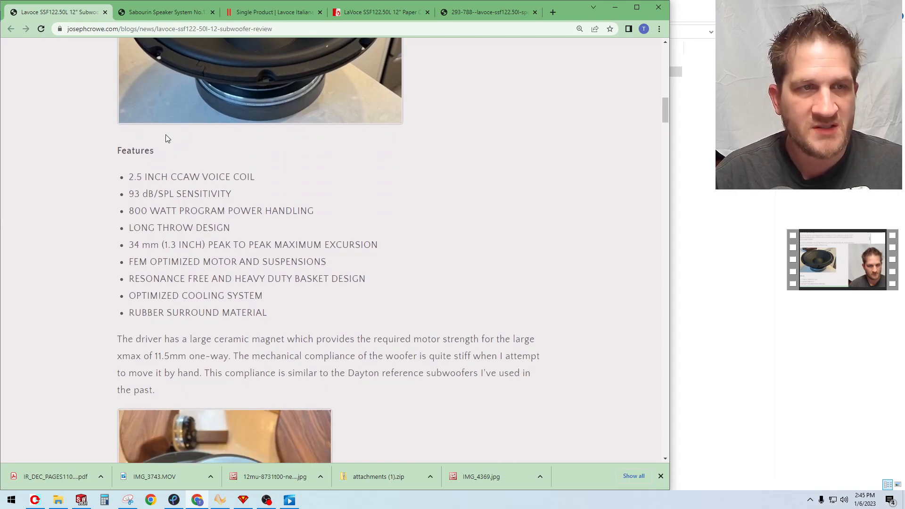
pyautogui.doubleClick(135, 193)
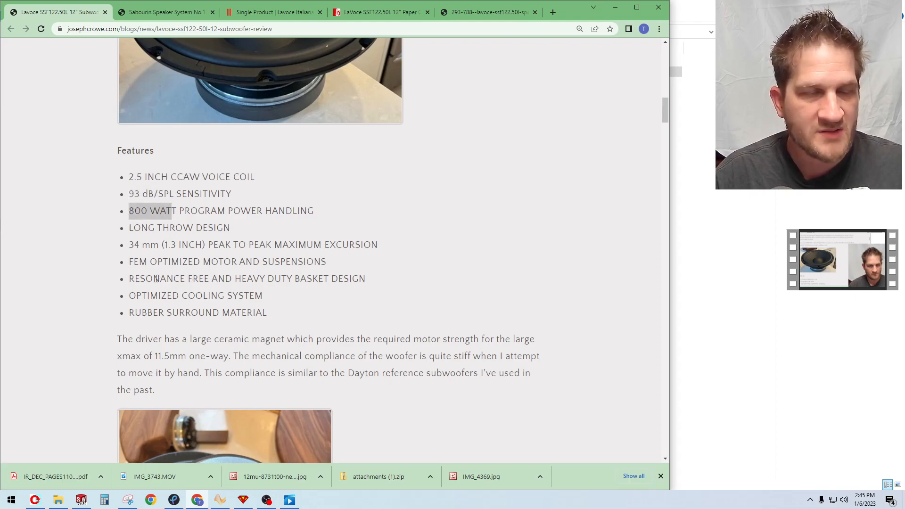
pyautogui.scroll(3)
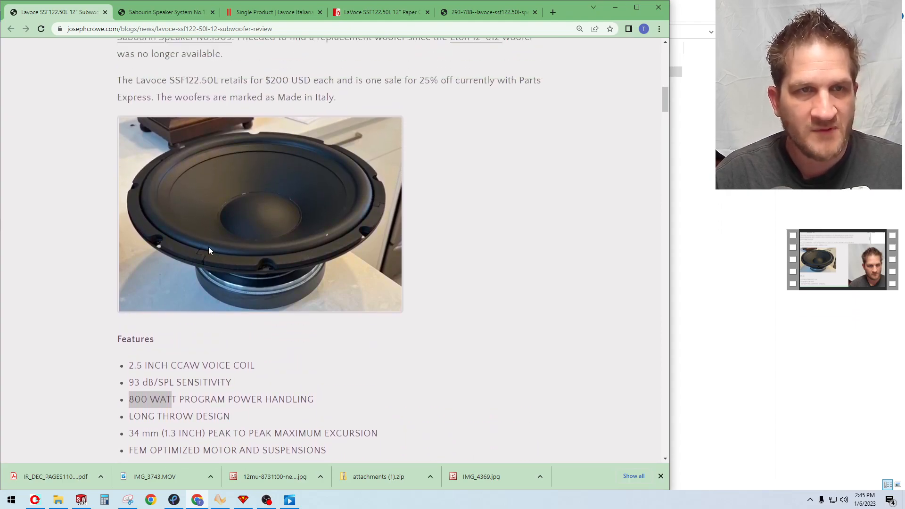
pyautogui.scroll(-3)
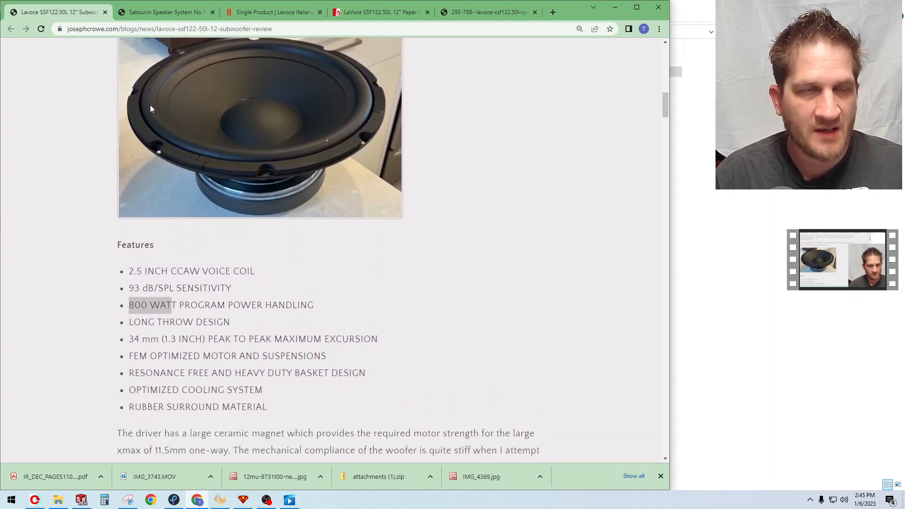
pyautogui.scroll(-3)
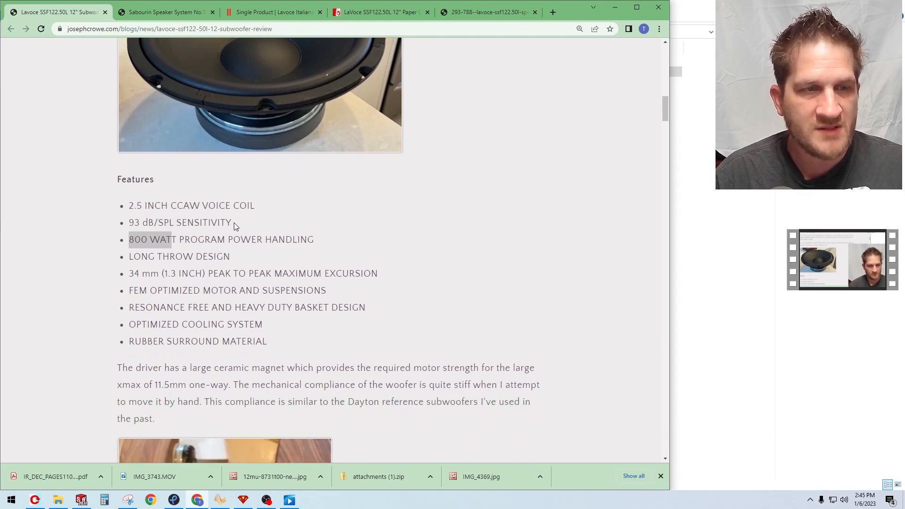
pyautogui.scroll(-3)
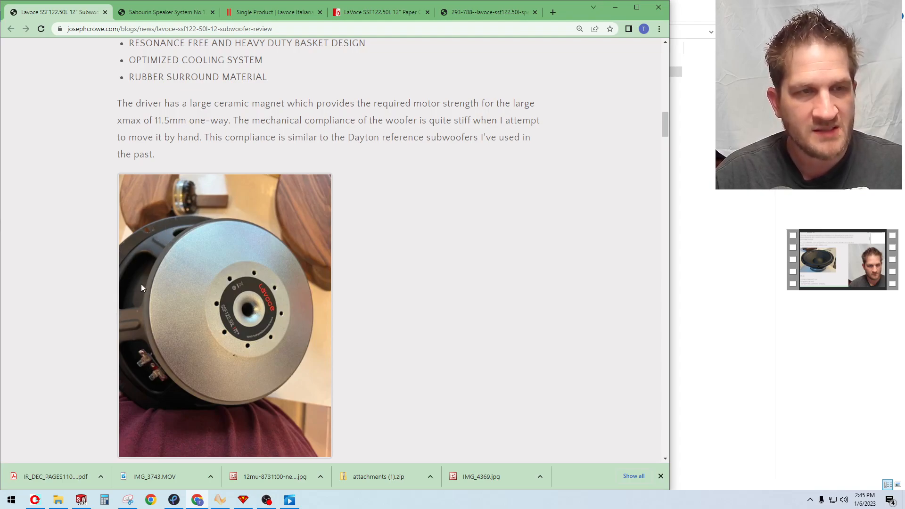
pyautogui.moveTo(144, 253)
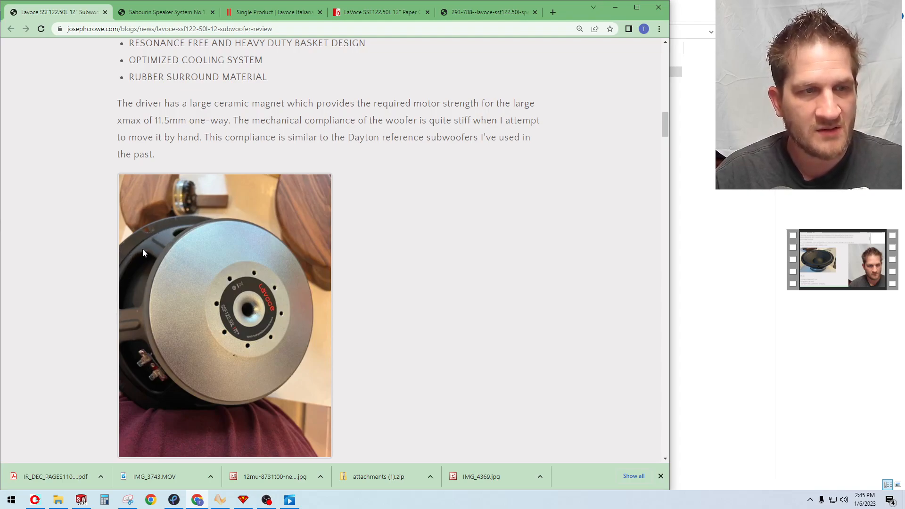
pyautogui.scroll(3)
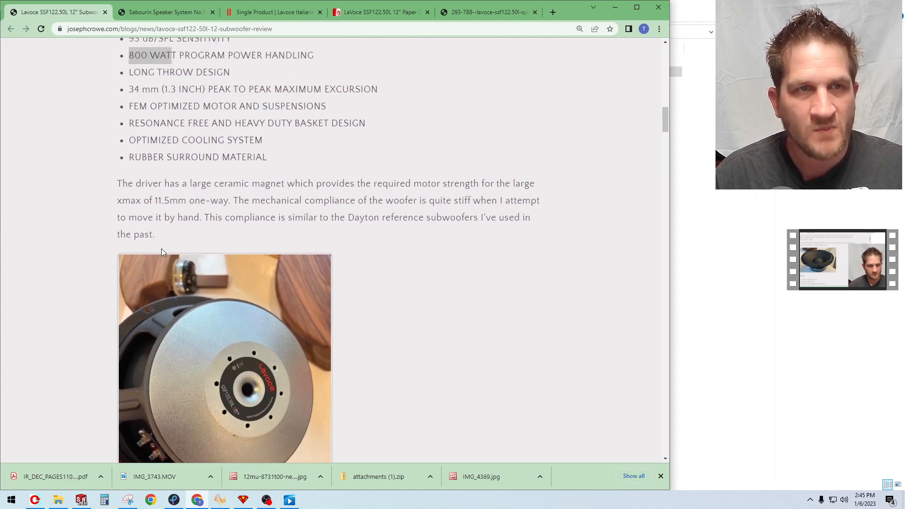
pyautogui.scroll(3)
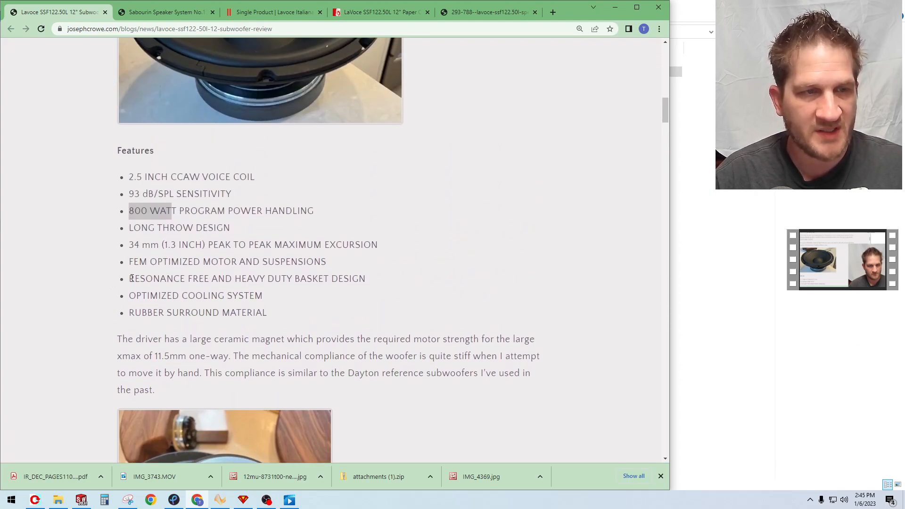
pyautogui.scroll(-3)
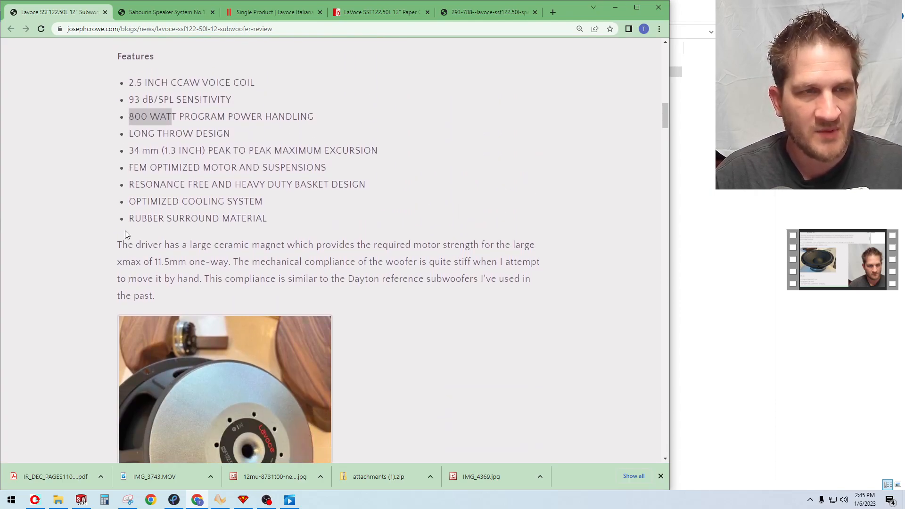
pyautogui.scroll(-3)
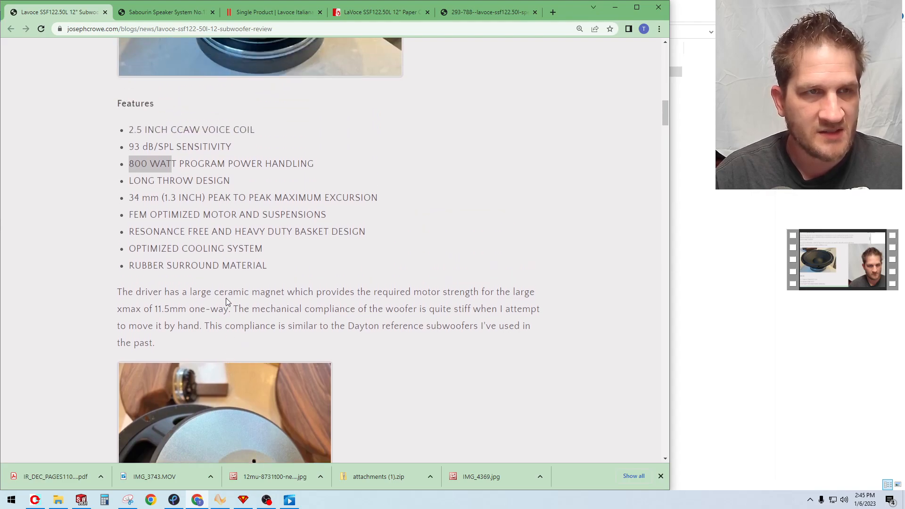
pyautogui.moveTo(198, 262)
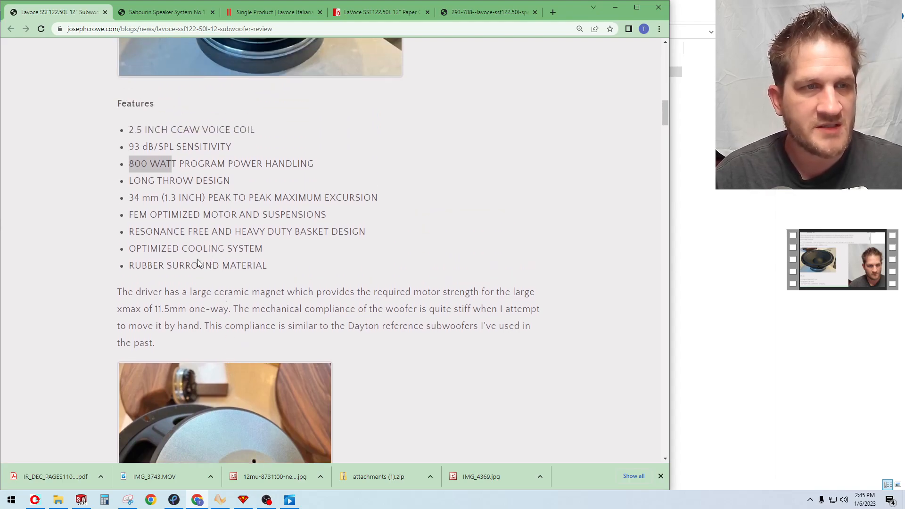
pyautogui.moveTo(123, 219)
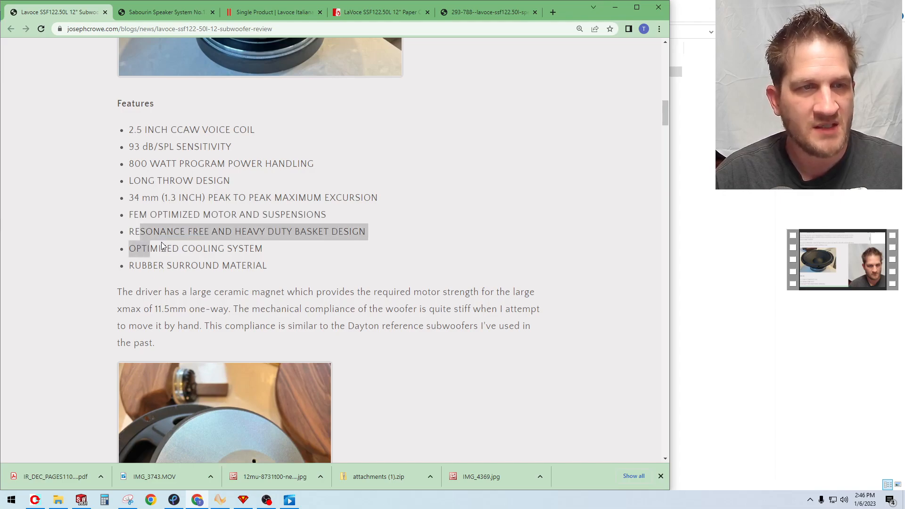
# Highlight the 11.5mm xmax figure in the magnet paragraph
pyautogui.scroll(-3)
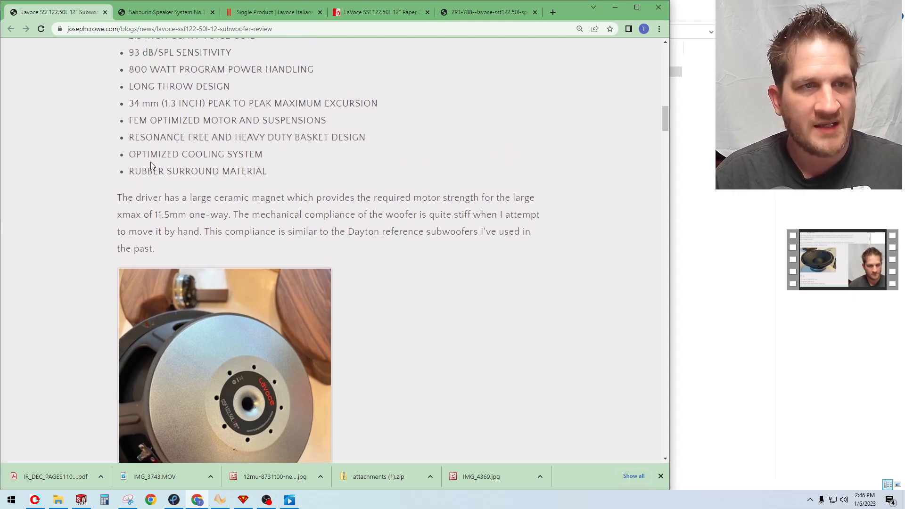
pyautogui.moveTo(127, 197)
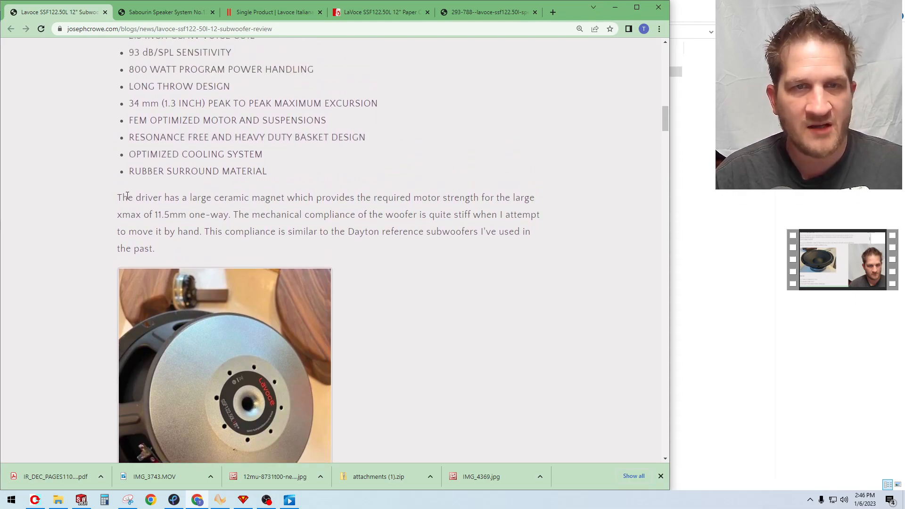
pyautogui.moveTo(141, 209)
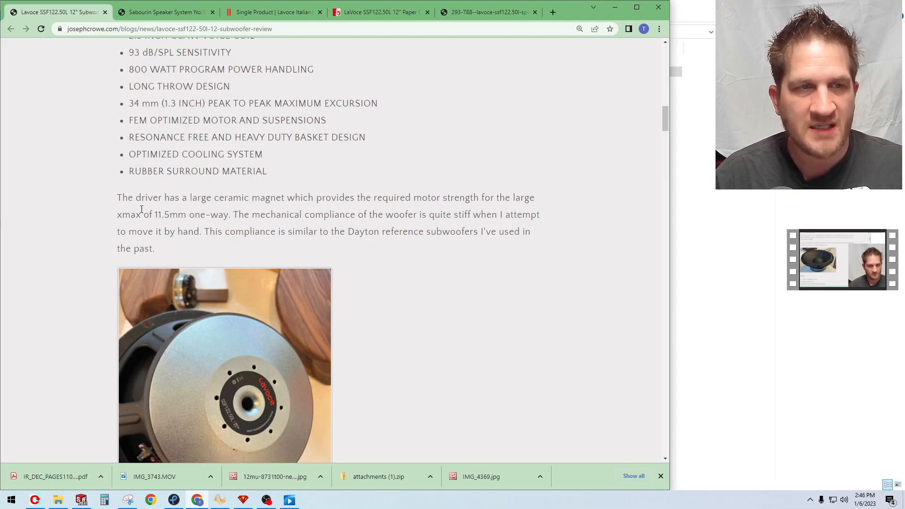
pyautogui.doubleClick(166, 215)
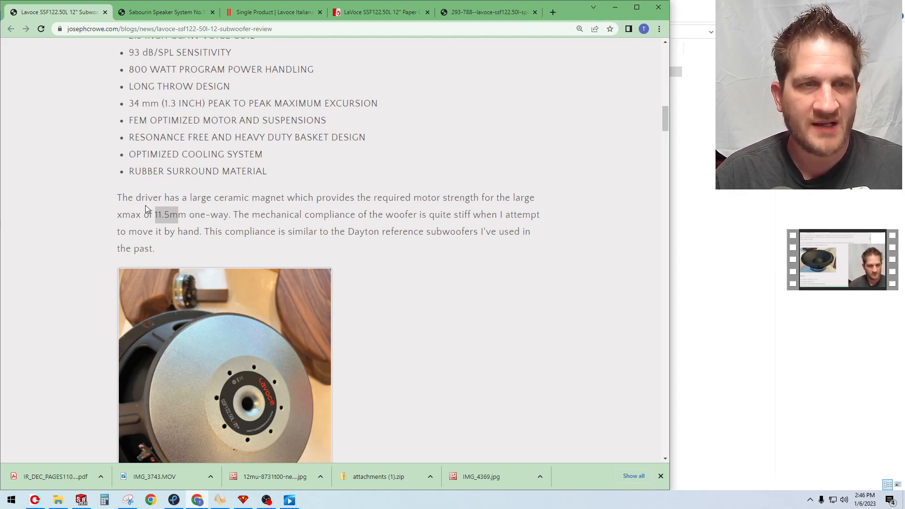
pyautogui.scroll(3)
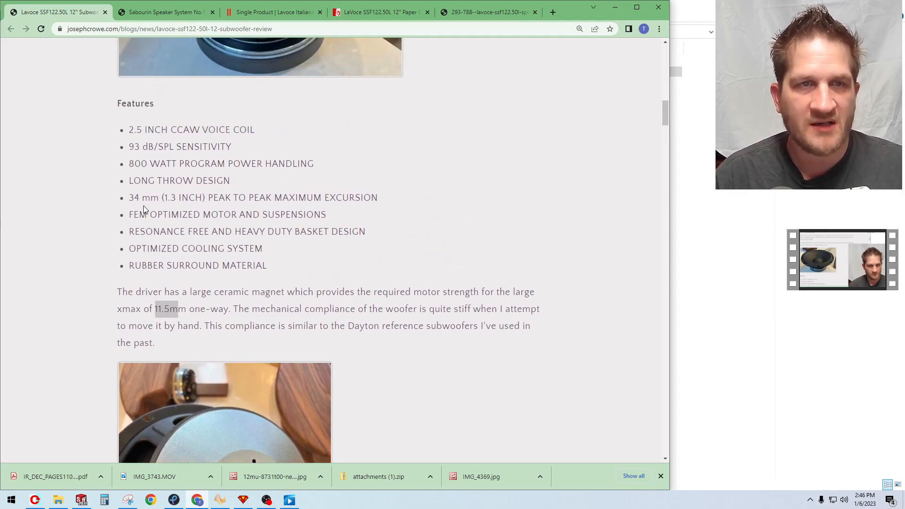
pyautogui.scroll(3)
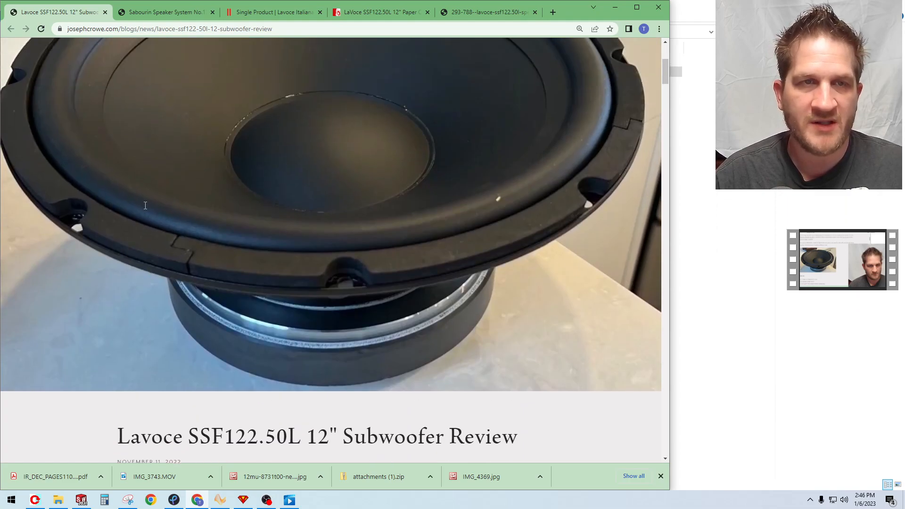
pyautogui.scroll(-3)
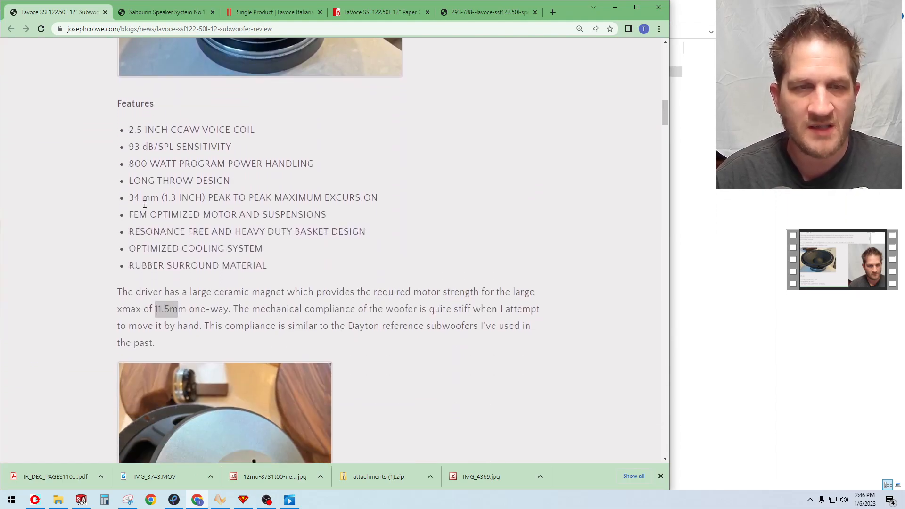
# Scroll past the enclosure mounting photo to the finished speaker picture and run-in paragraph
pyautogui.scroll(-3)
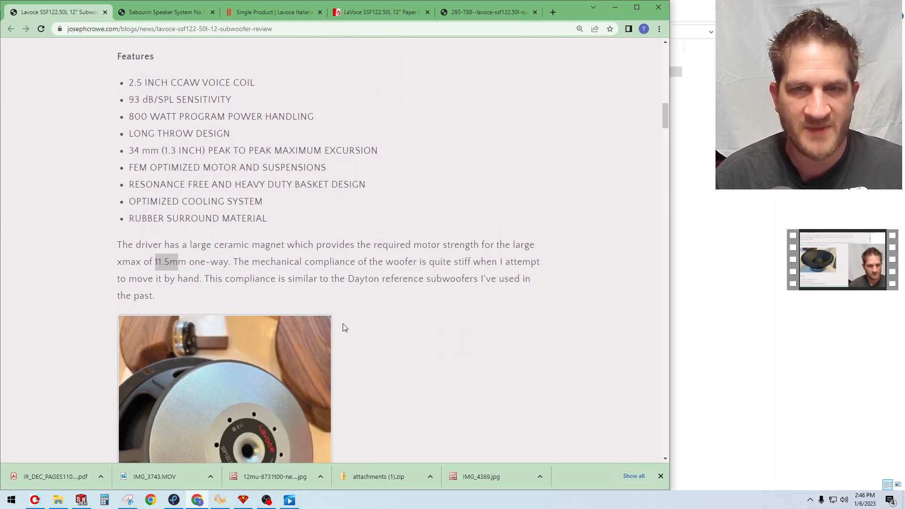
pyautogui.moveTo(296, 240)
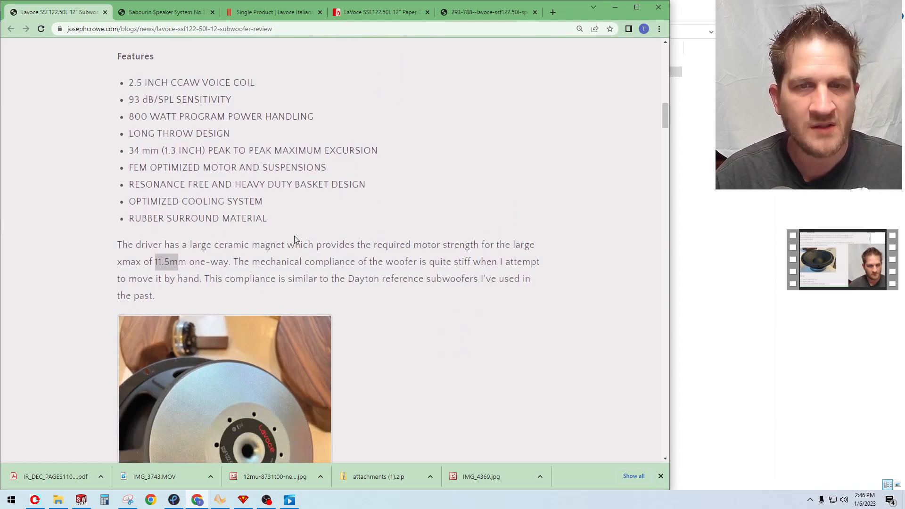
pyautogui.scroll(-3)
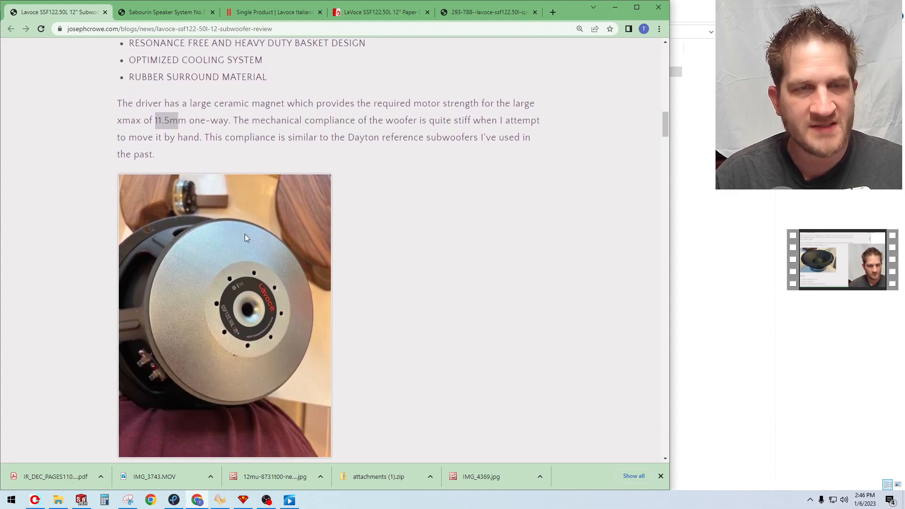
pyautogui.moveTo(243, 228)
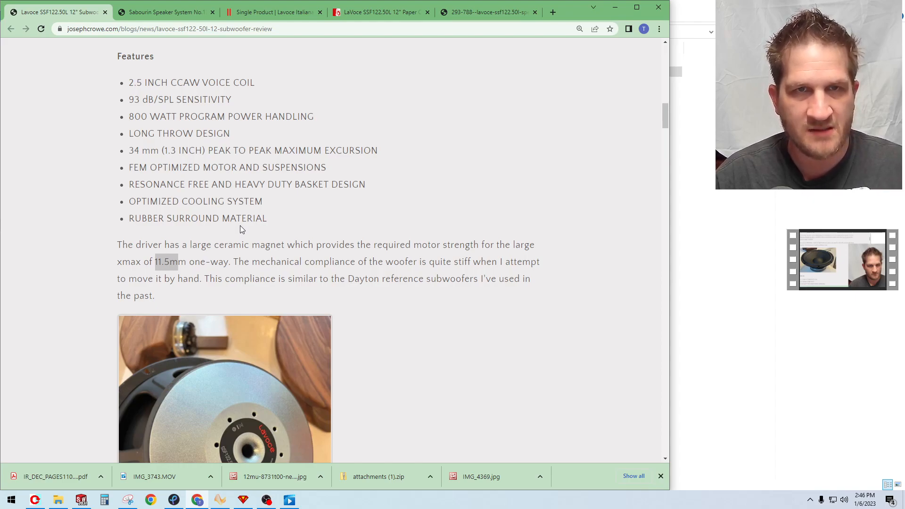
pyautogui.scroll(-3)
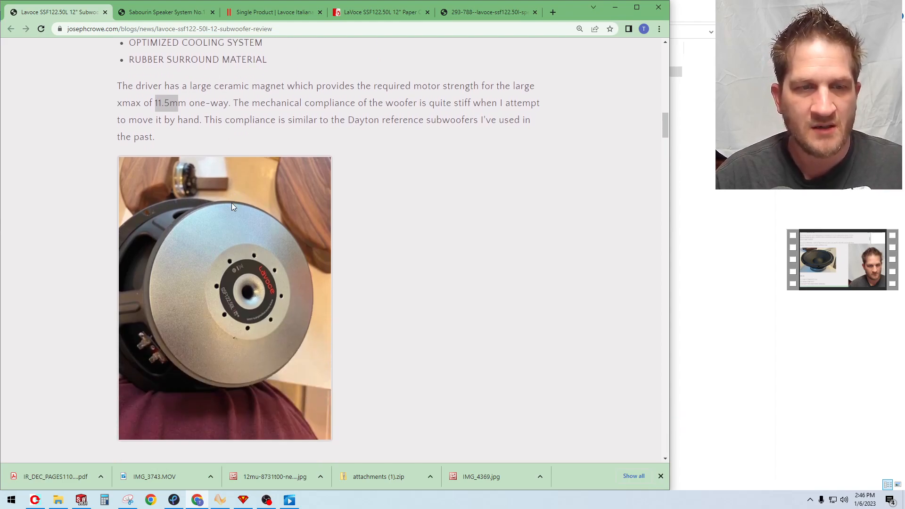
pyautogui.scroll(-3)
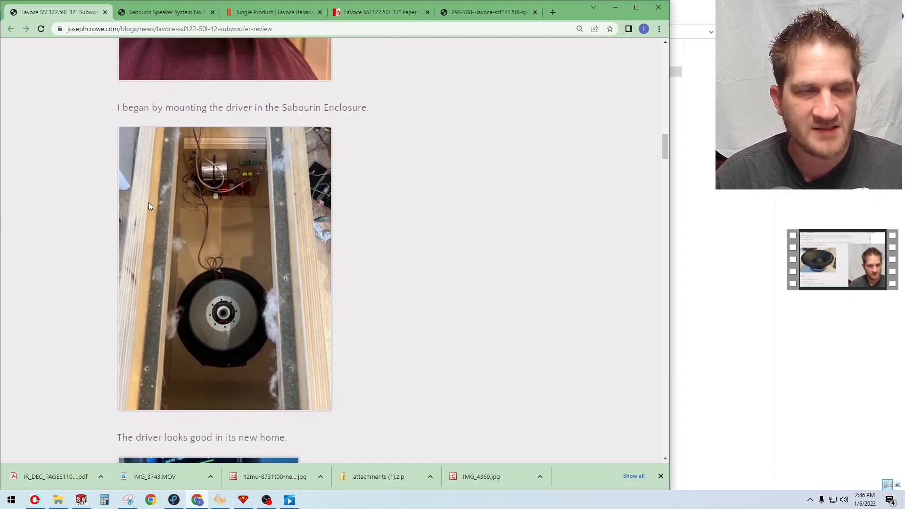
pyautogui.moveTo(142, 200)
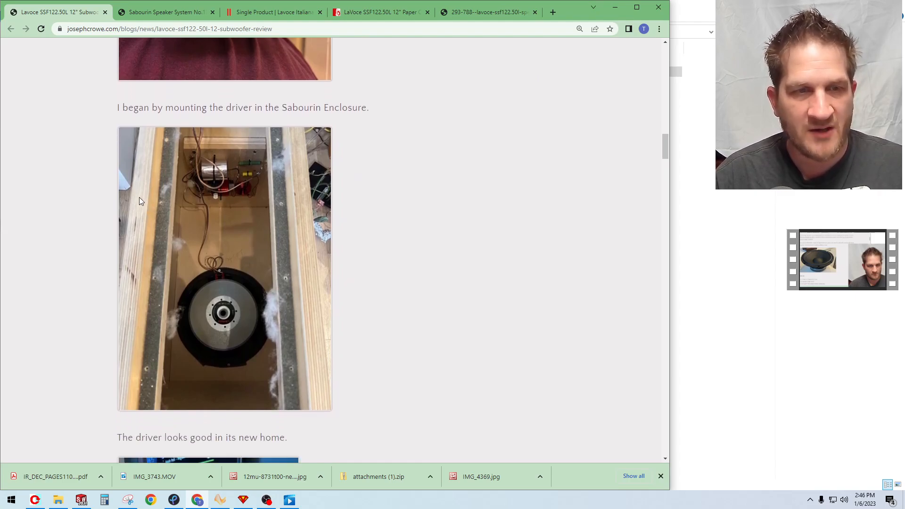
pyautogui.moveTo(148, 201)
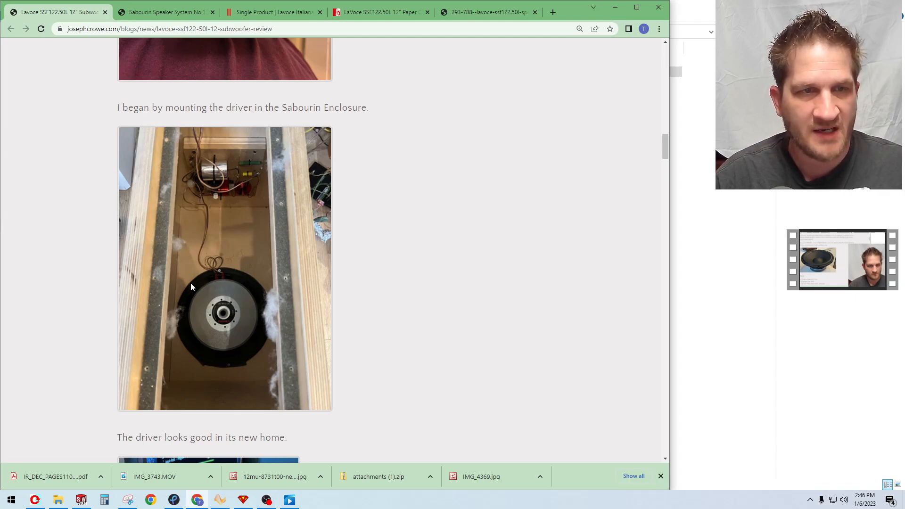
pyautogui.moveTo(219, 278)
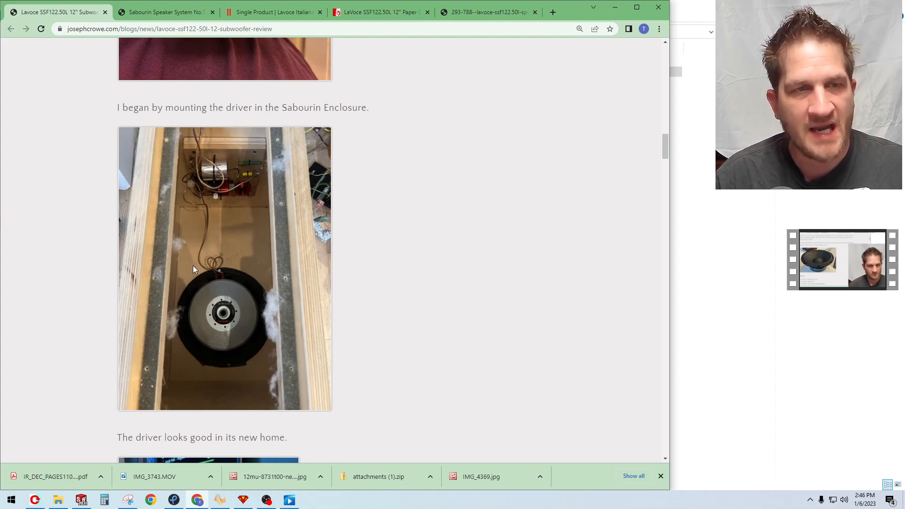
pyautogui.scroll(-3)
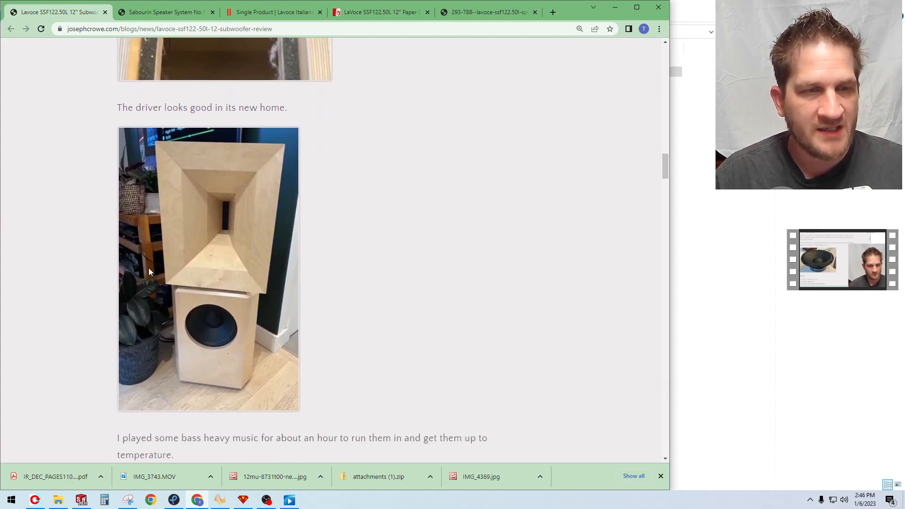
pyautogui.moveTo(148, 390)
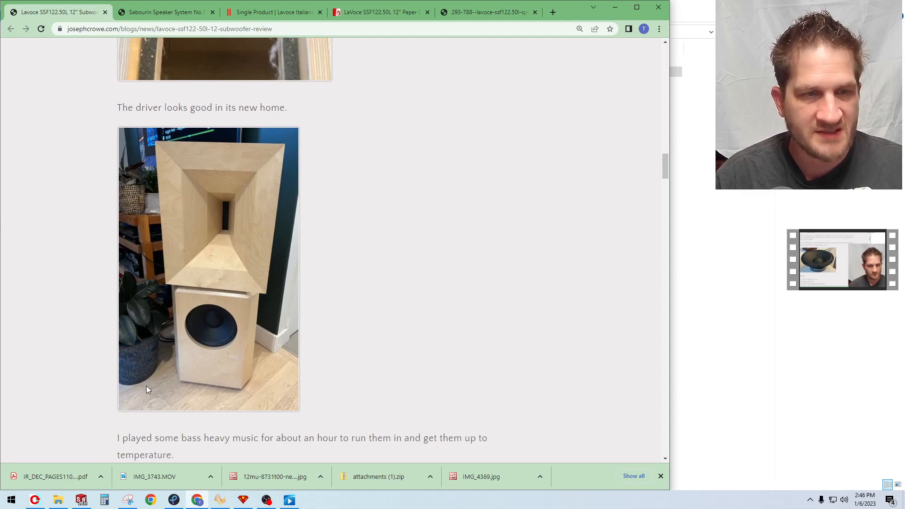
pyautogui.scroll(-3)
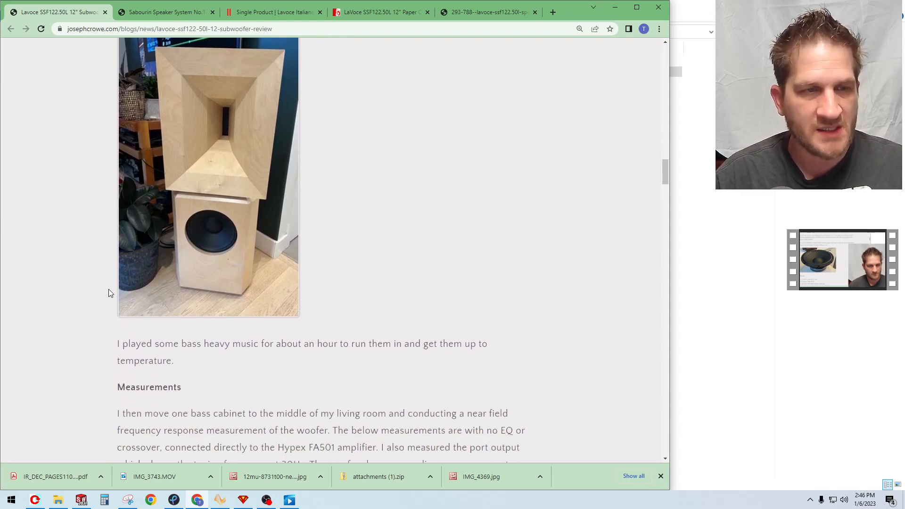
# Scroll past the near-field frequency response chart to the step response graph
pyautogui.scroll(-3)
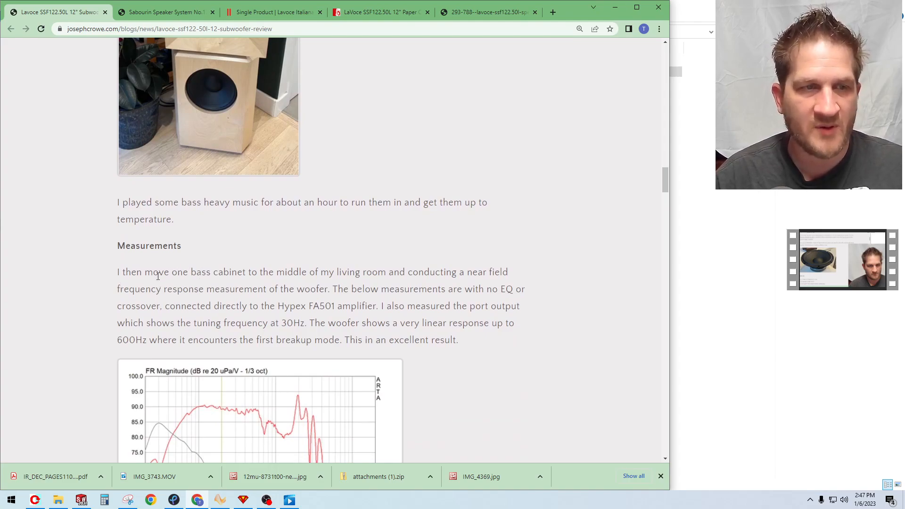
pyautogui.scroll(-3)
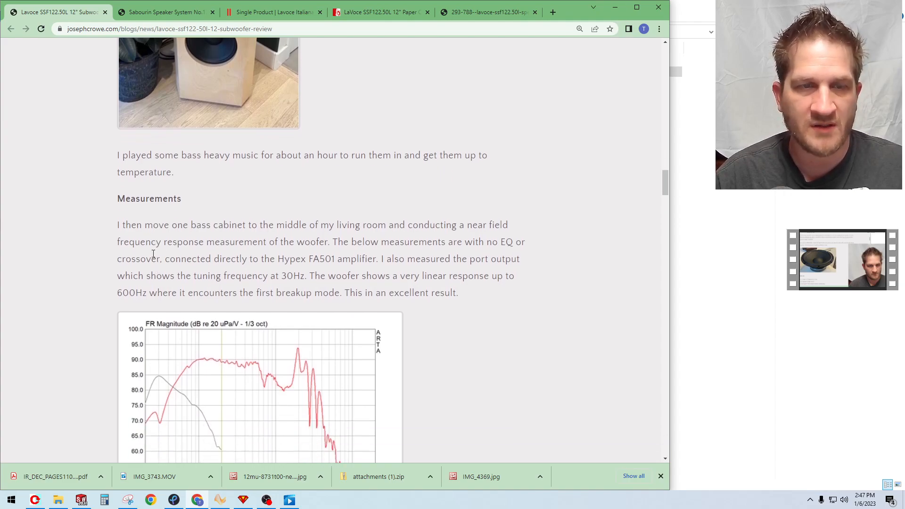
pyautogui.scroll(-3)
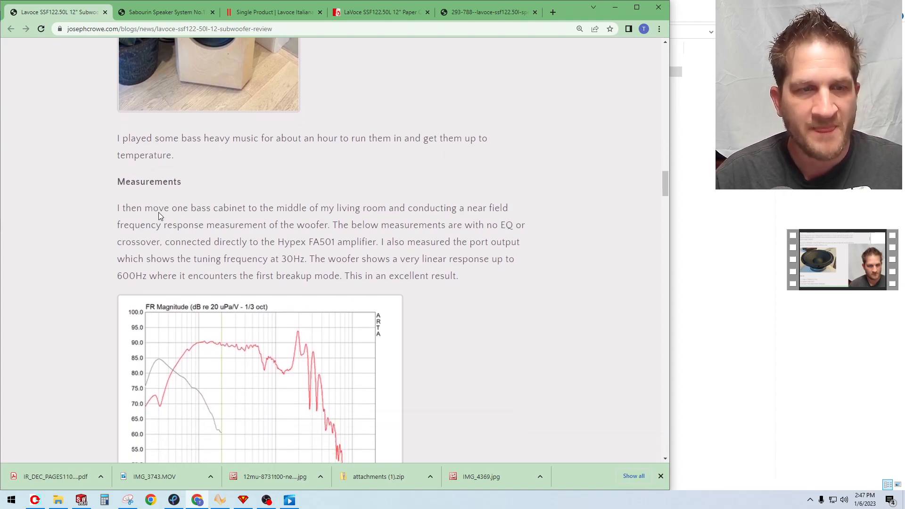
pyautogui.scroll(-3)
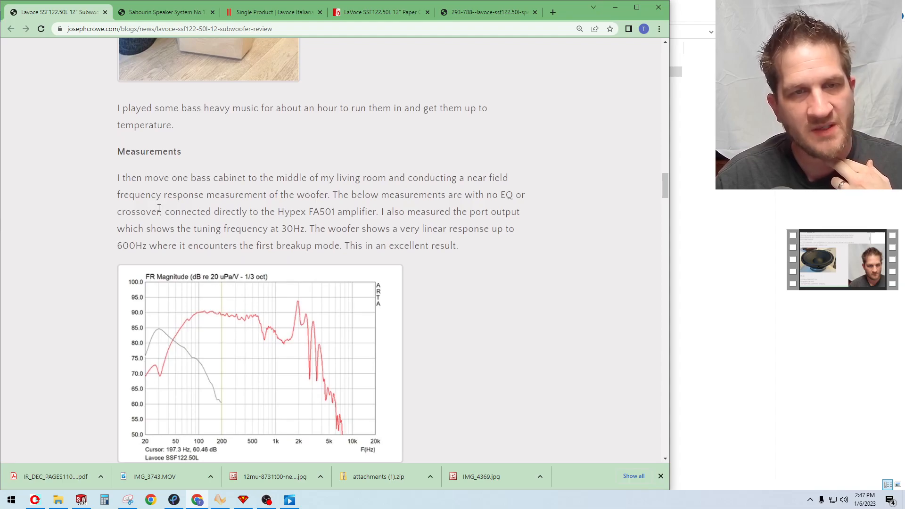
pyautogui.moveTo(152, 208)
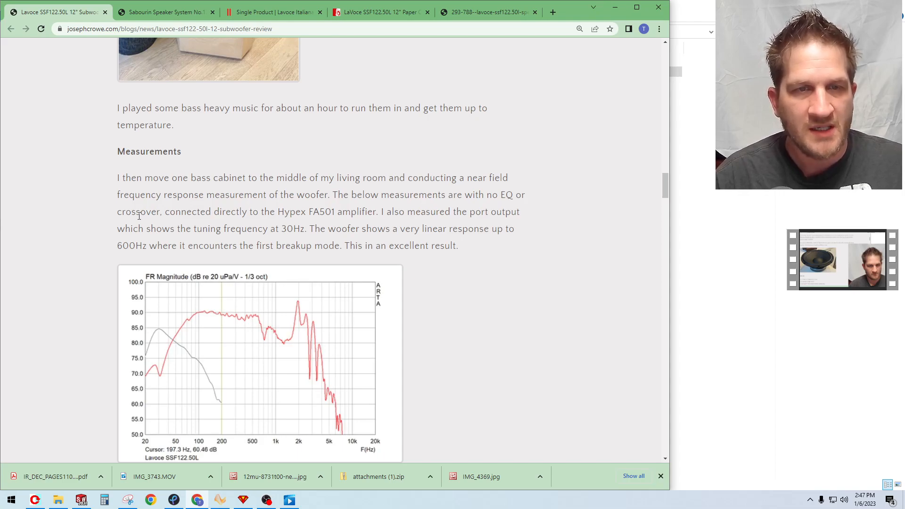
pyautogui.scroll(-3)
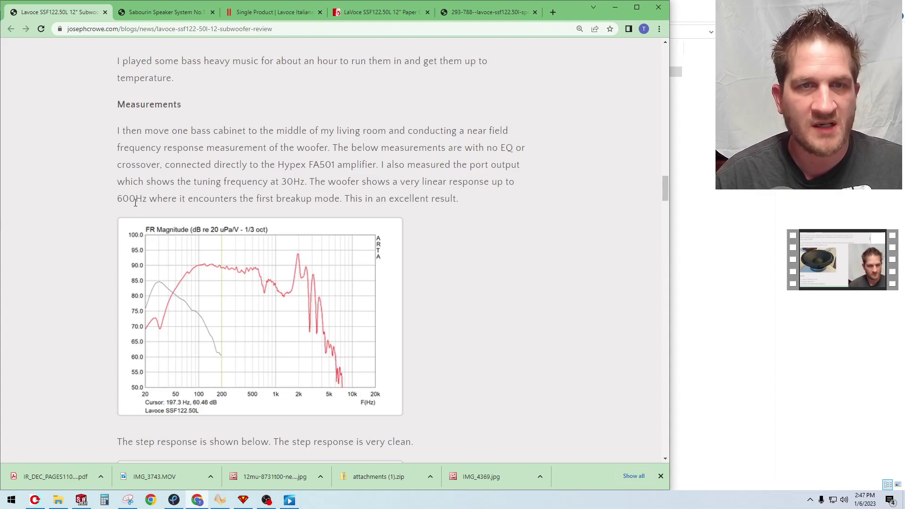
pyautogui.moveTo(188, 307)
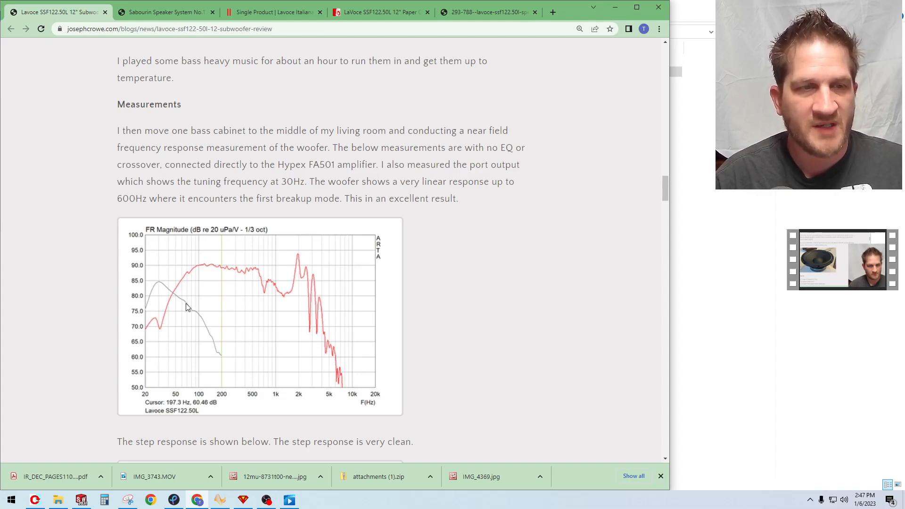
pyautogui.moveTo(209, 282)
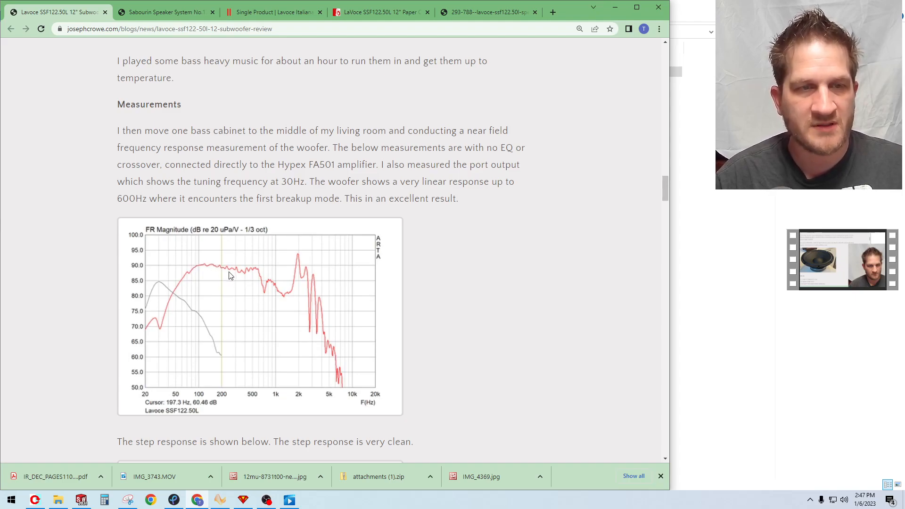
pyautogui.moveTo(261, 280)
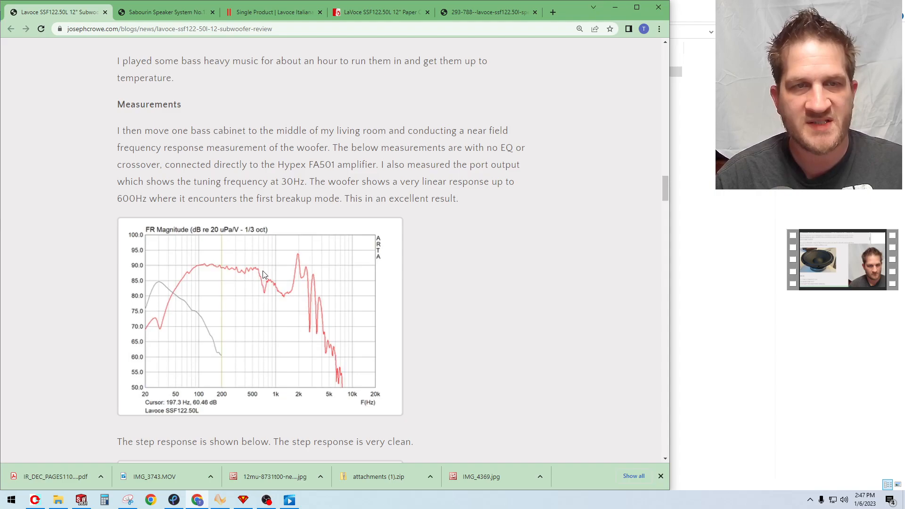
pyautogui.moveTo(209, 237)
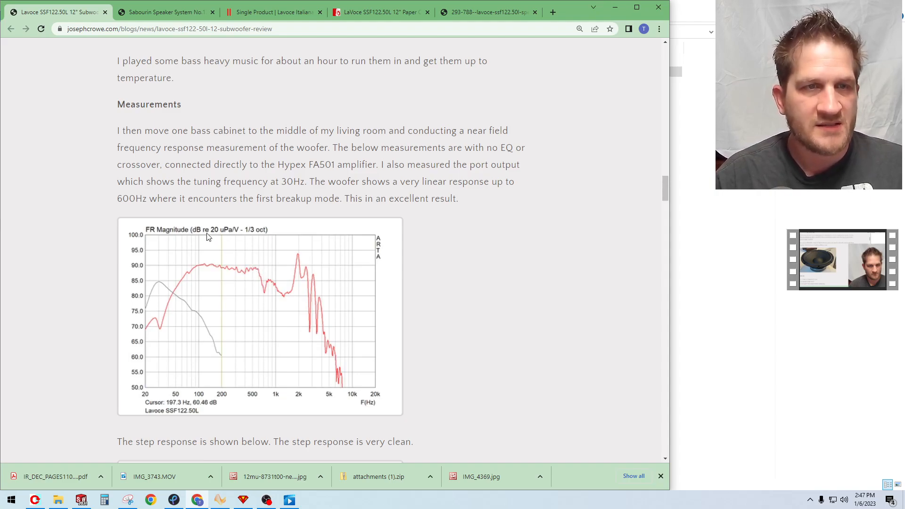
pyautogui.scroll(-3)
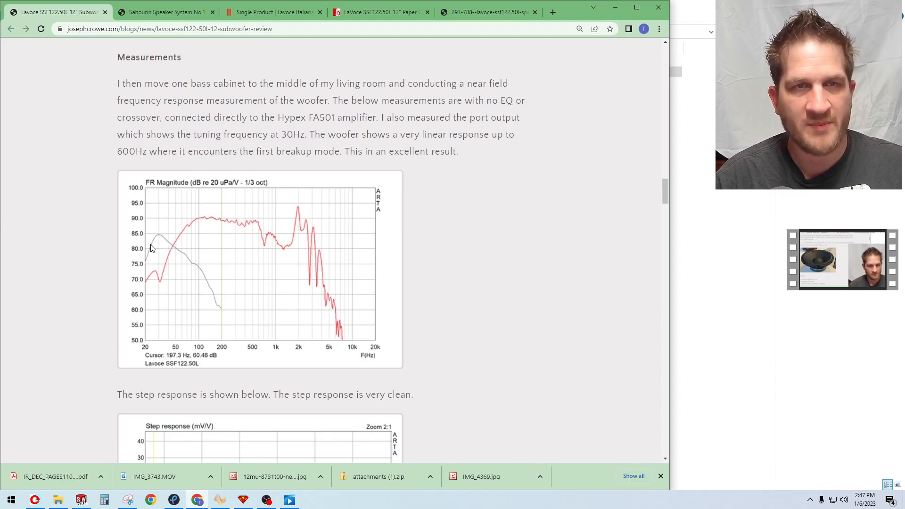
pyautogui.moveTo(162, 247)
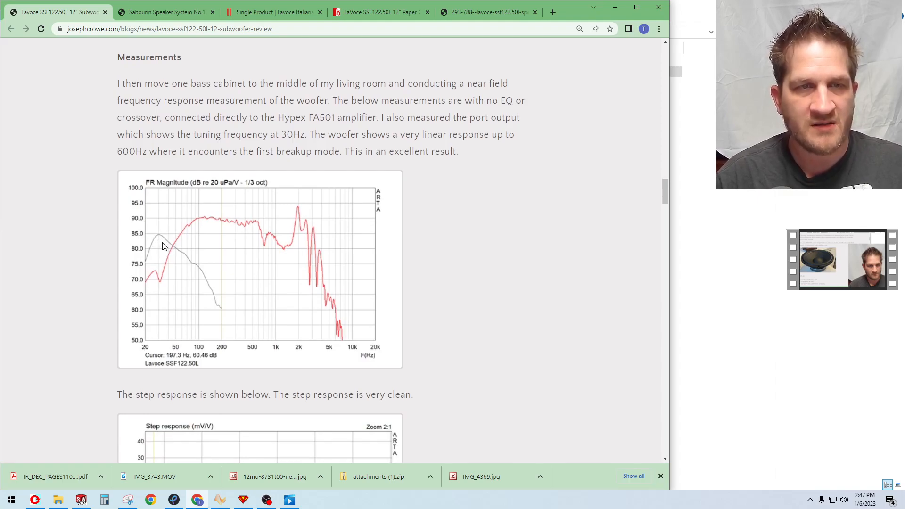
pyautogui.moveTo(164, 264)
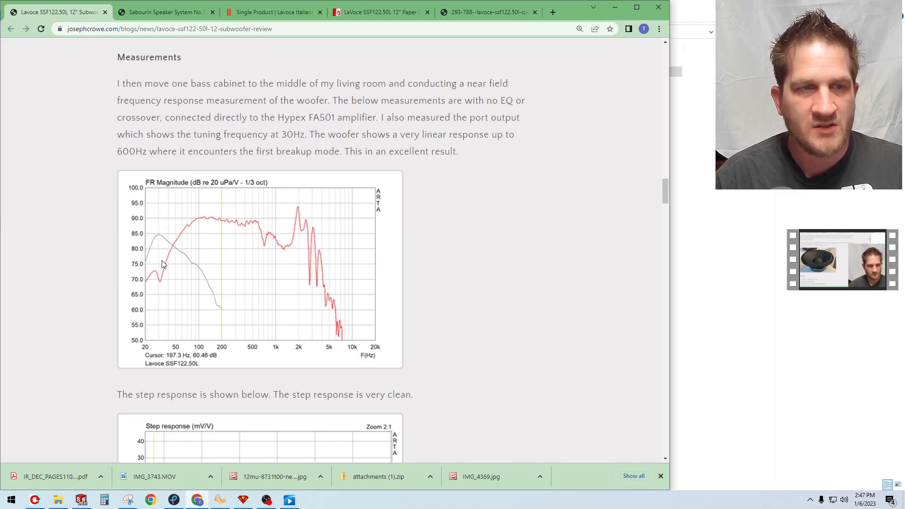
pyautogui.moveTo(222, 256)
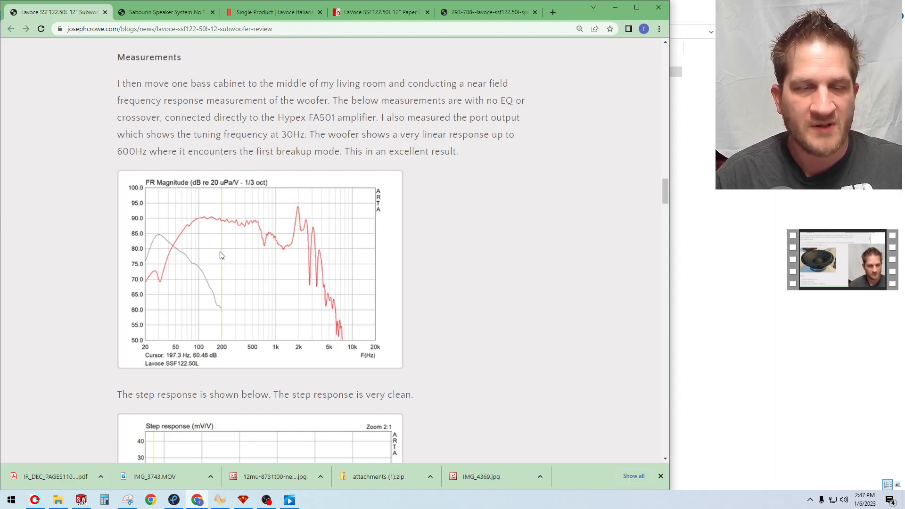
pyautogui.scroll(-3)
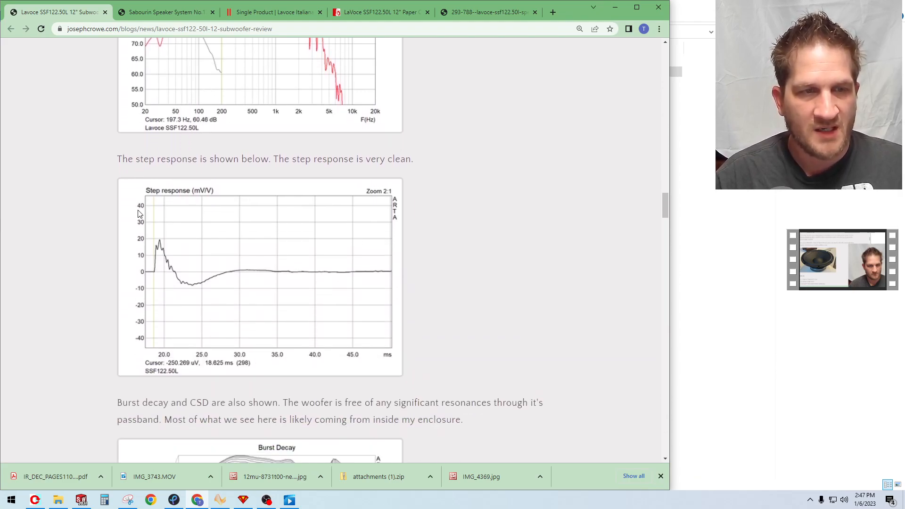
# Scroll through the burst decay and CSD charts to the 85dB harmonic distortion graph
pyautogui.scroll(-3)
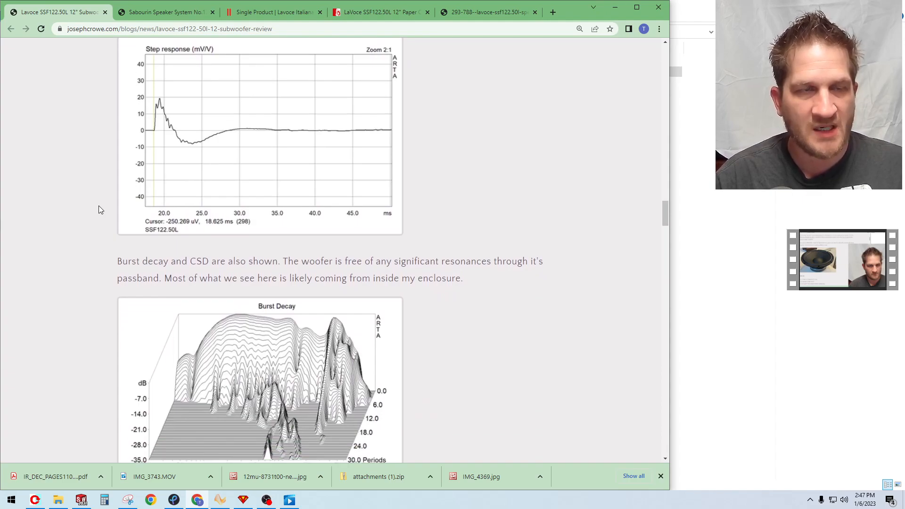
pyautogui.scroll(-3)
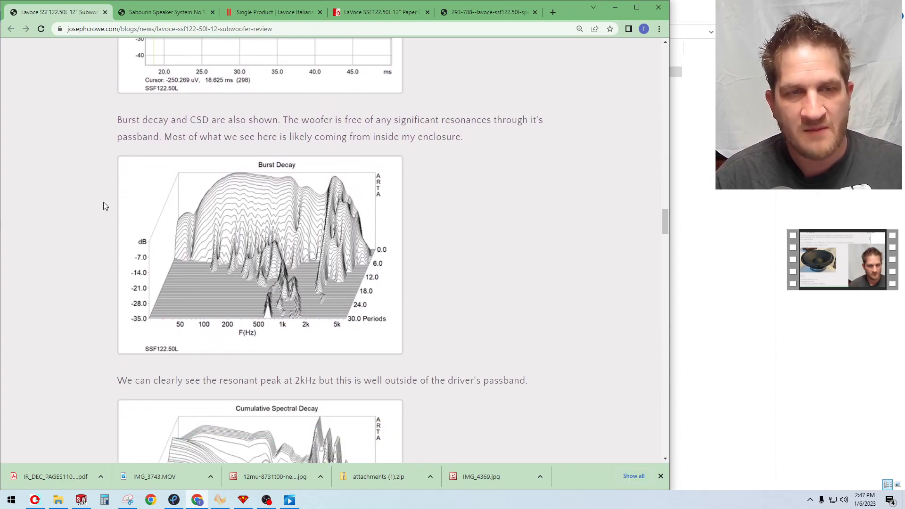
pyautogui.moveTo(277, 260)
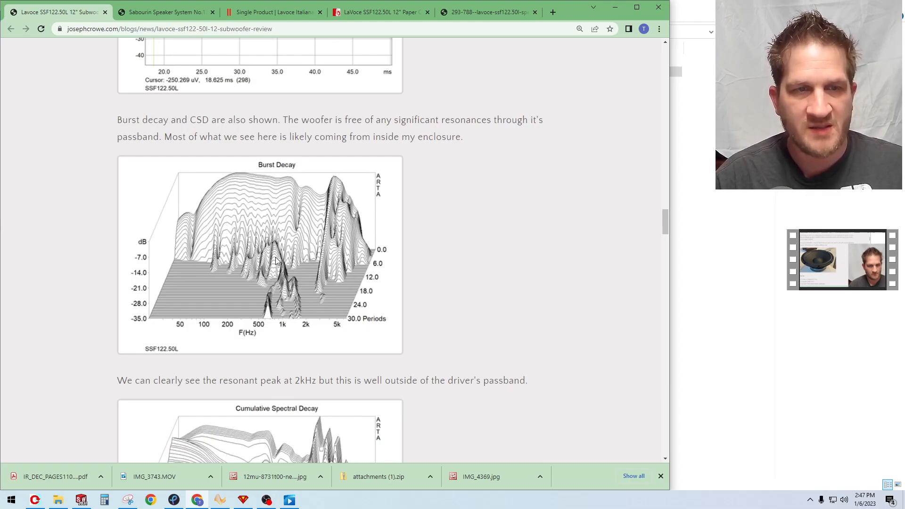
pyautogui.moveTo(253, 250)
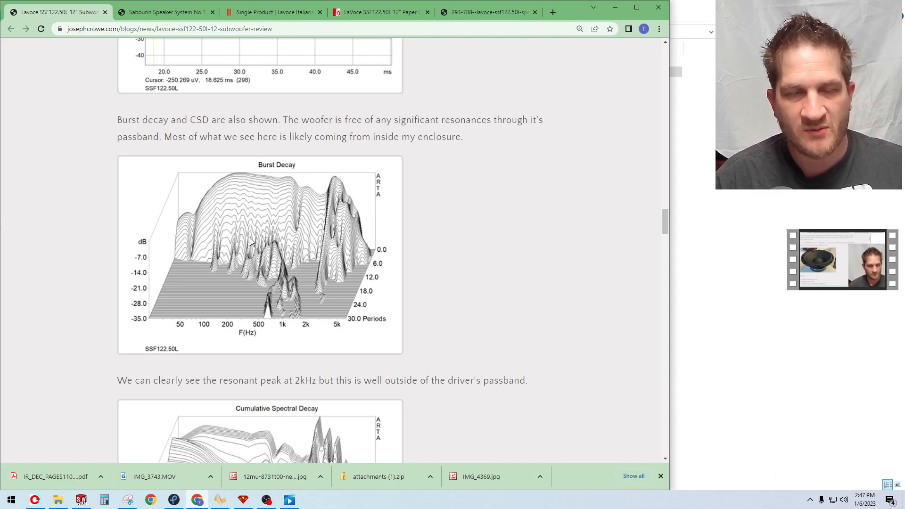
pyautogui.moveTo(251, 285)
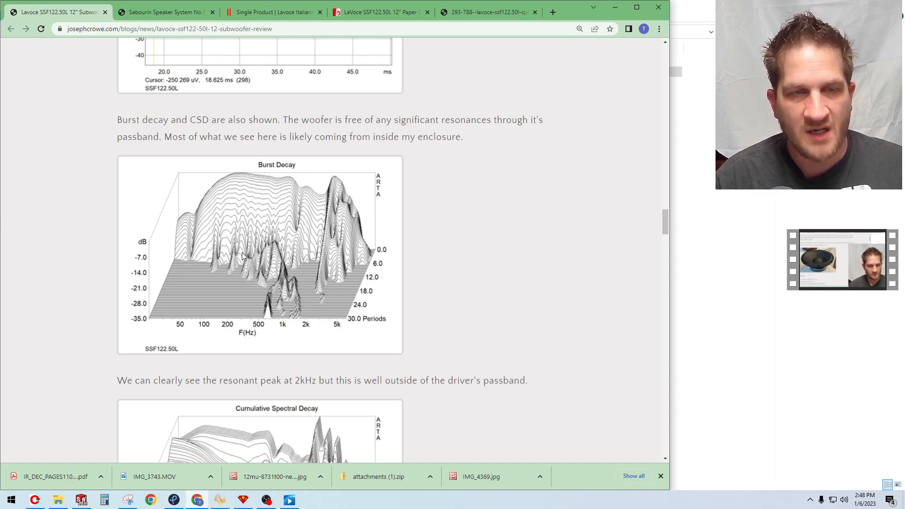
pyautogui.moveTo(229, 239)
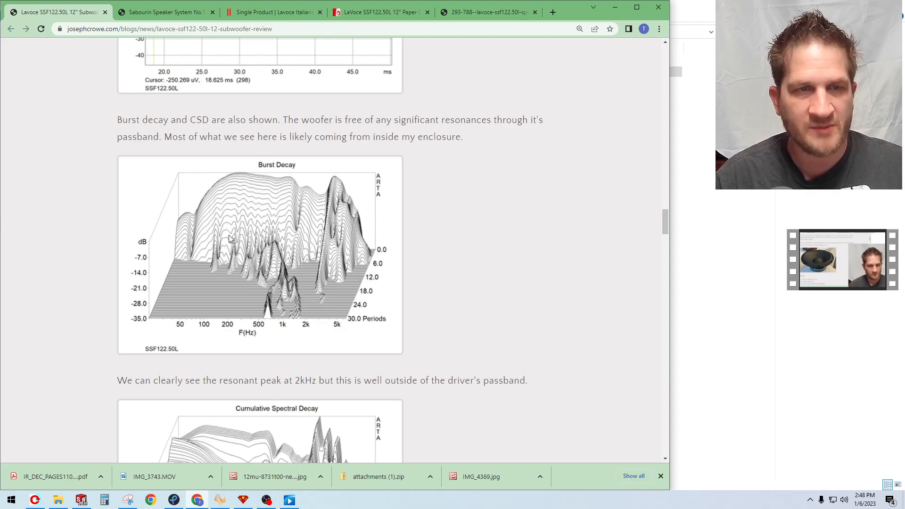
pyautogui.moveTo(262, 263)
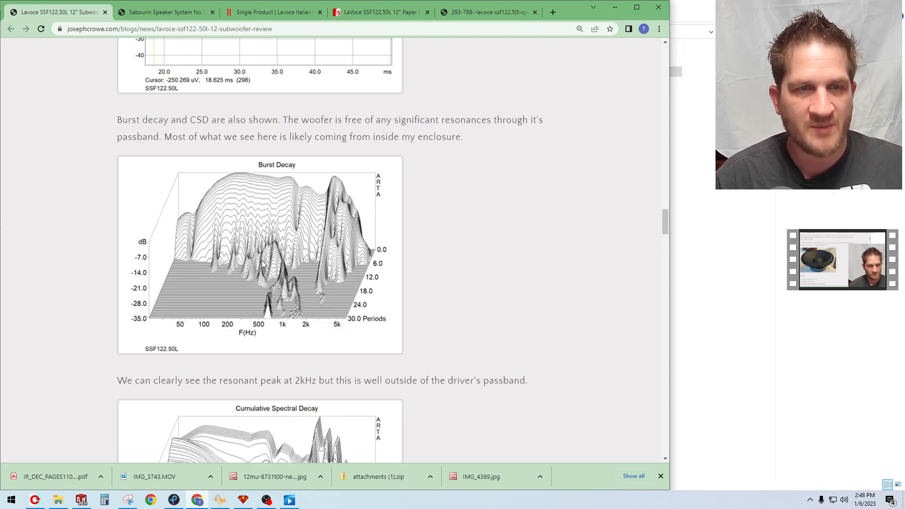
pyautogui.scroll(-3)
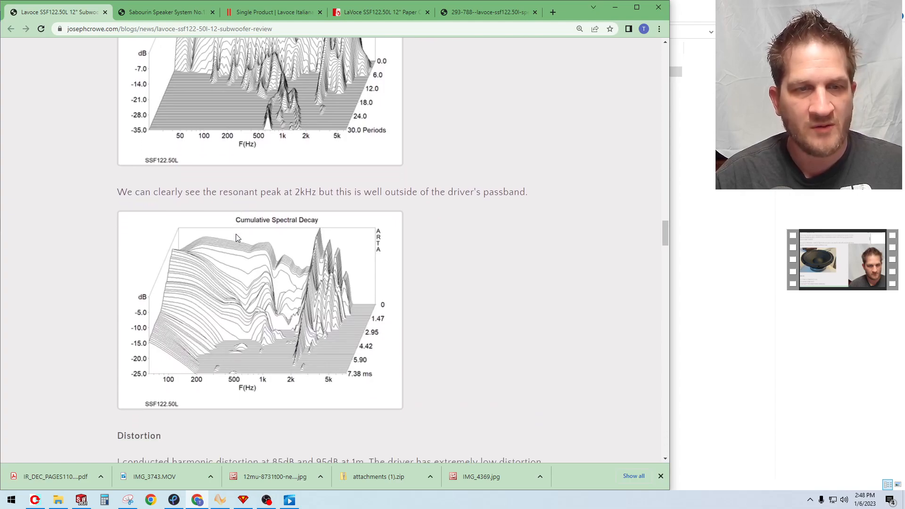
pyautogui.scroll(-3)
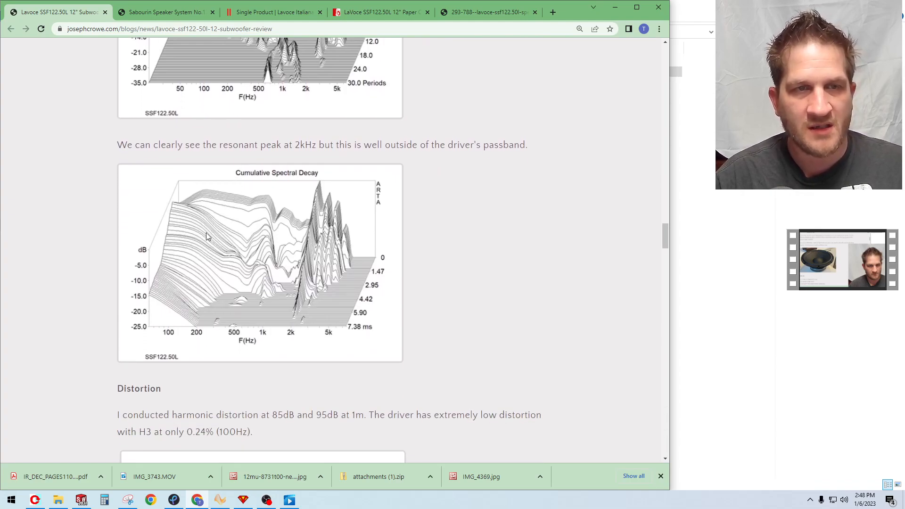
pyautogui.moveTo(316, 225)
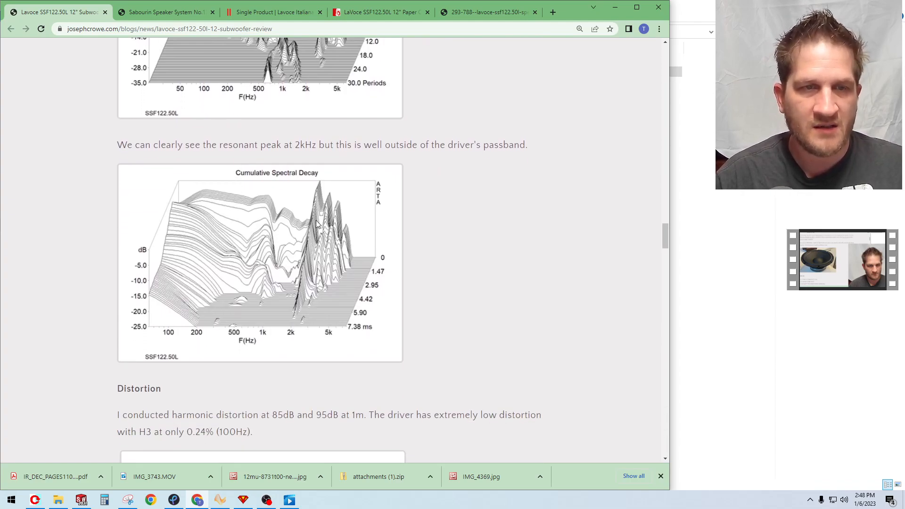
pyautogui.moveTo(304, 237)
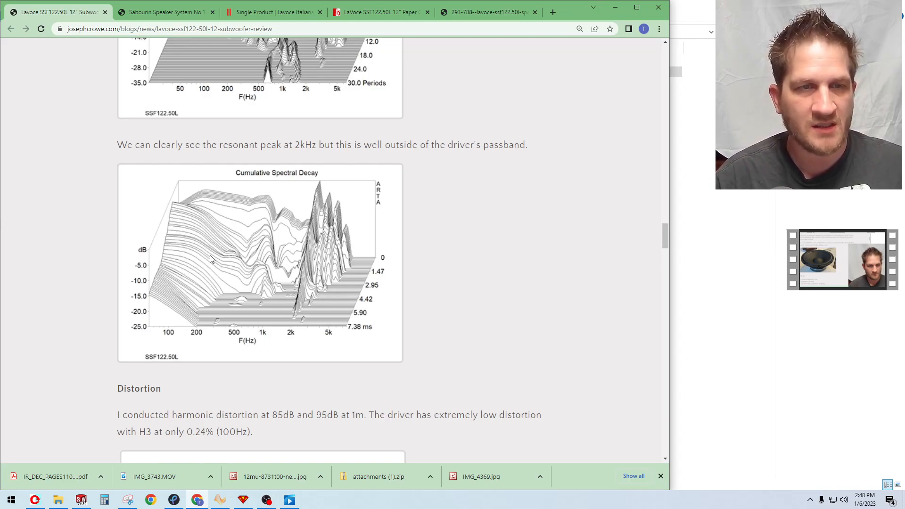
pyautogui.scroll(-3)
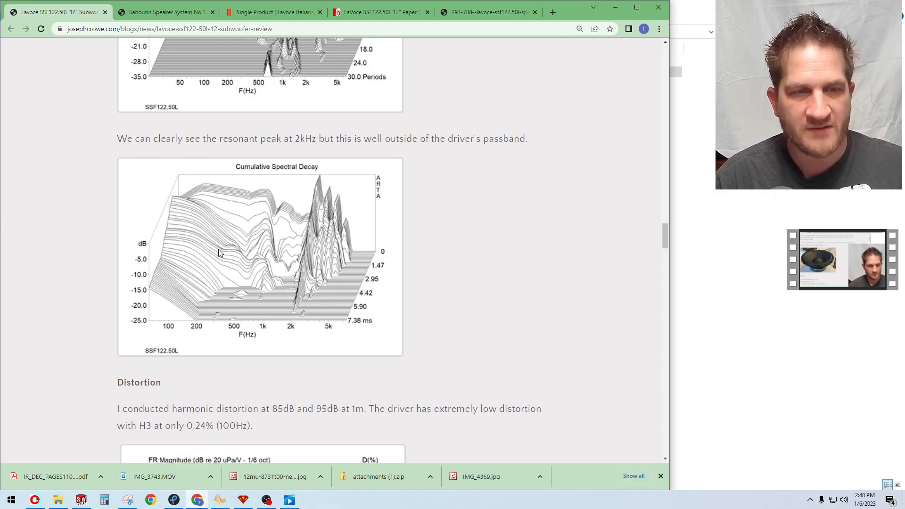
pyautogui.scroll(-3)
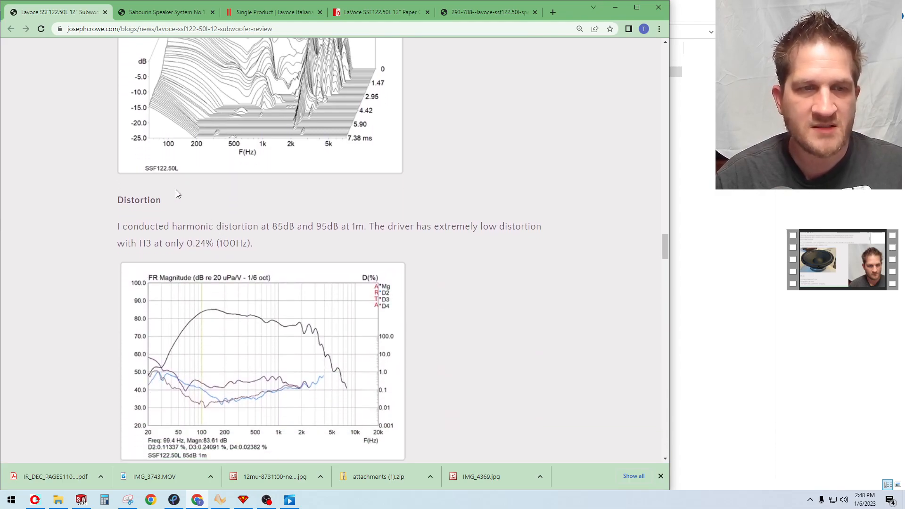
# Highlight the H3 0.34% distortion figure and scroll to the room noise spectrum chart
pyautogui.scroll(-3)
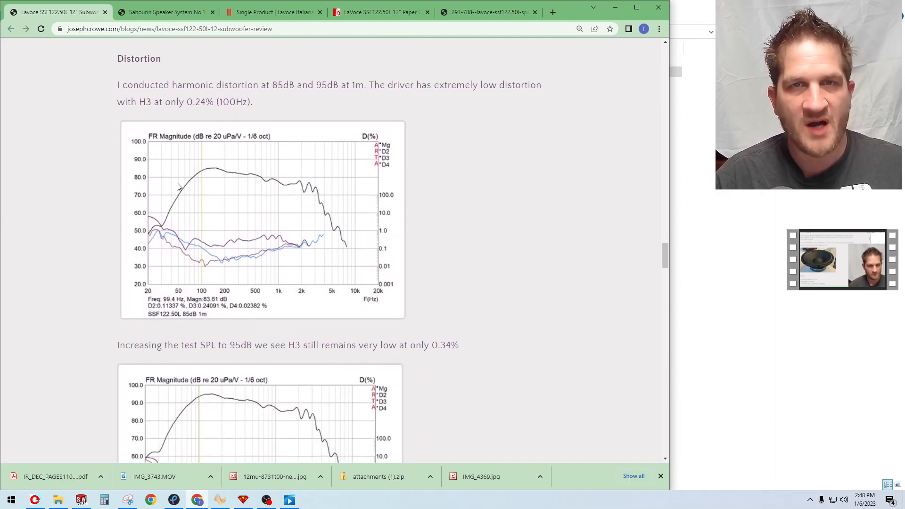
pyautogui.moveTo(218, 206)
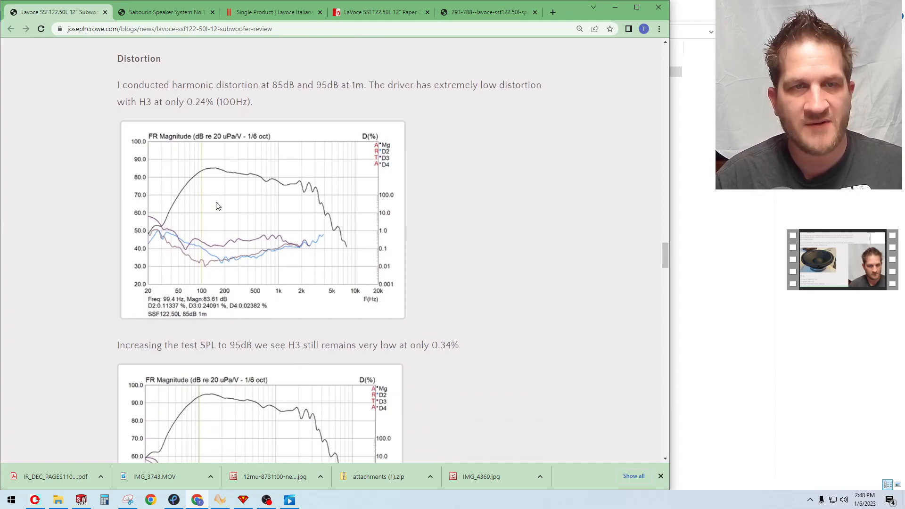
pyautogui.moveTo(217, 217)
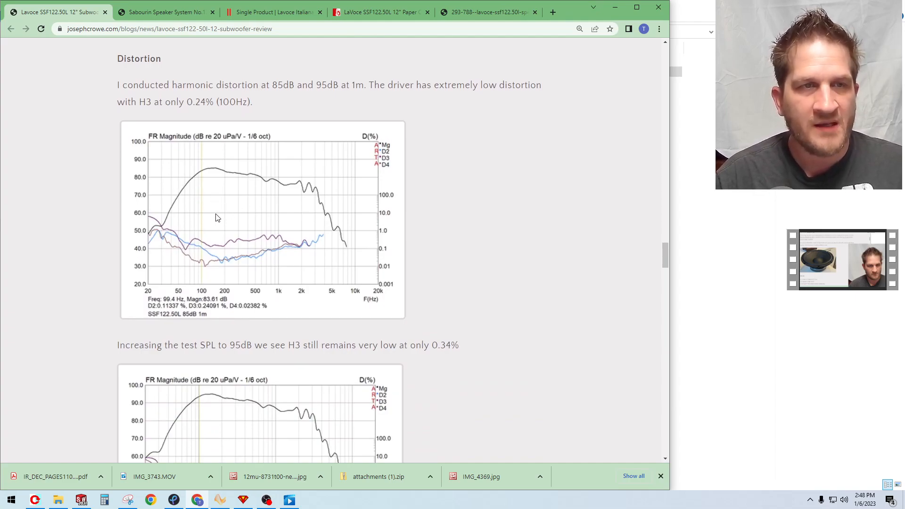
pyautogui.moveTo(160, 211)
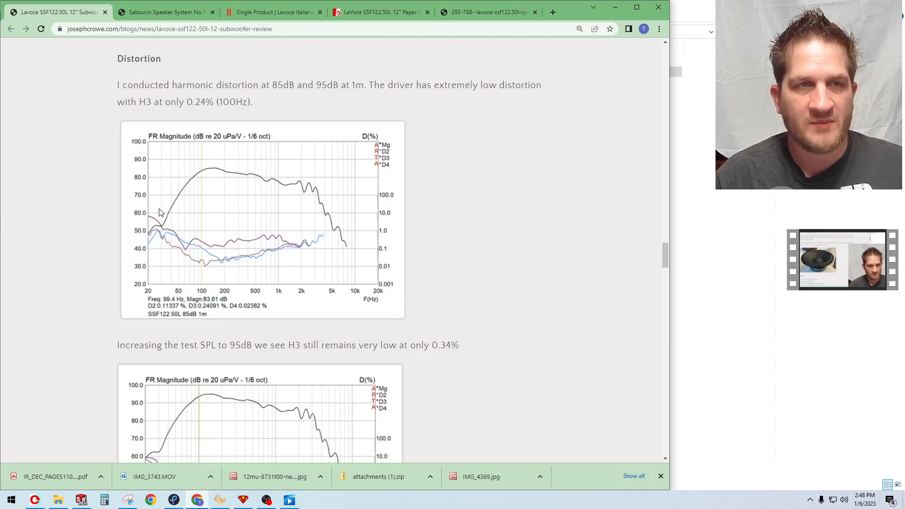
pyautogui.moveTo(172, 248)
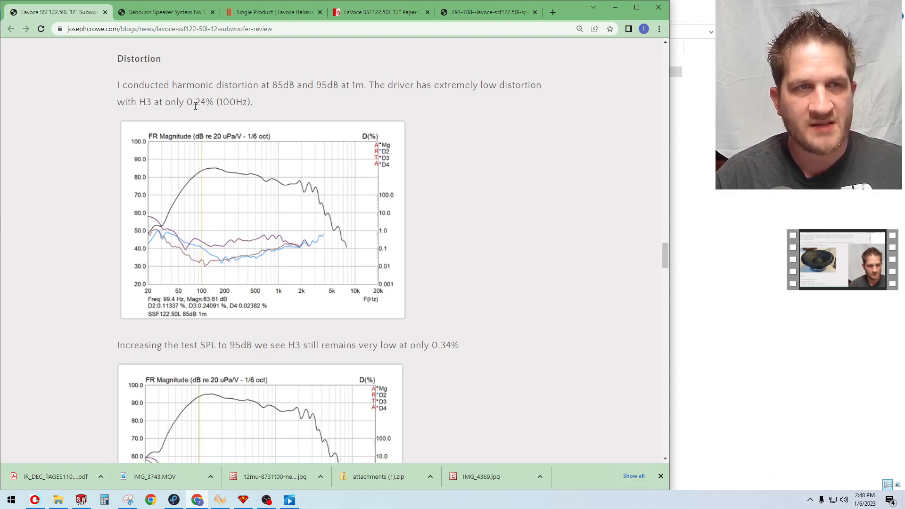
pyautogui.doubleClick(141, 102)
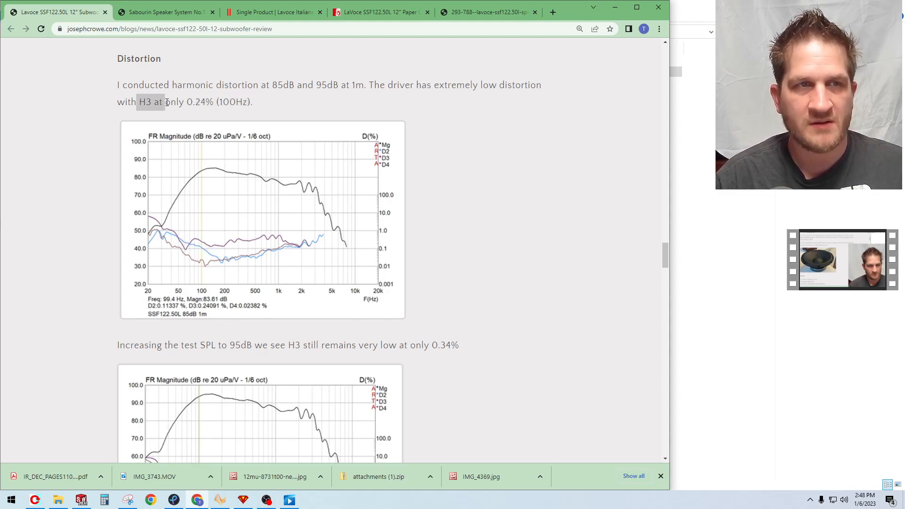
pyautogui.scroll(-3)
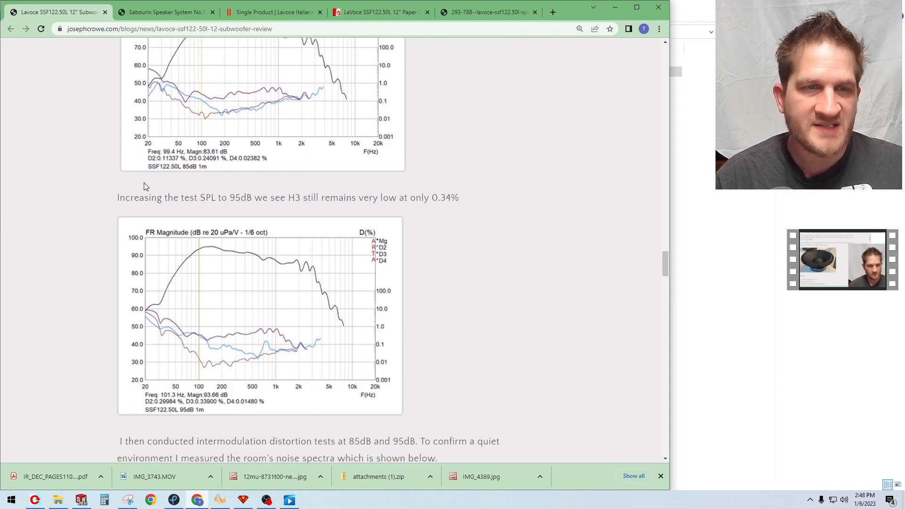
pyautogui.scroll(-3)
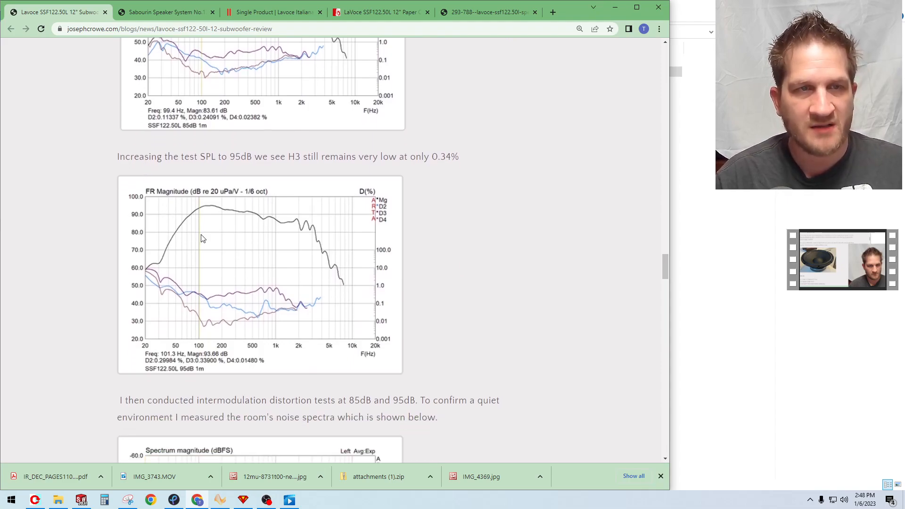
pyautogui.moveTo(177, 289)
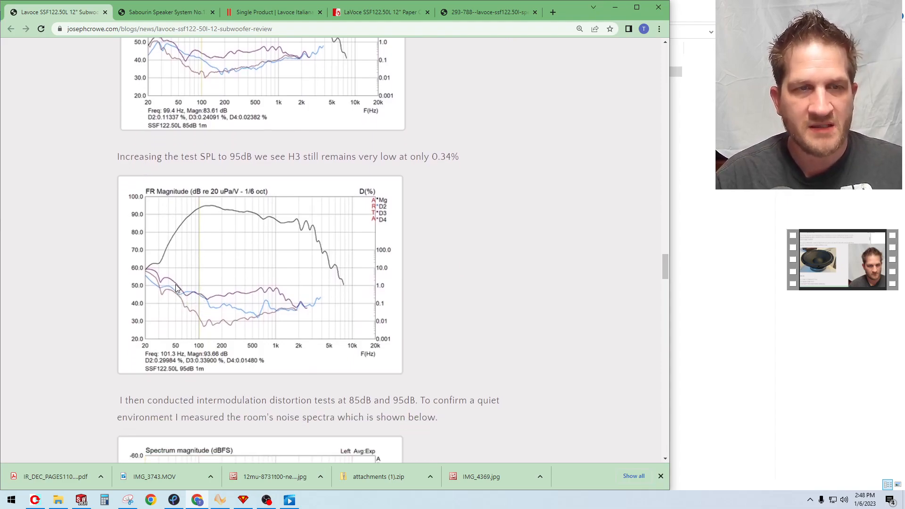
pyautogui.moveTo(175, 278)
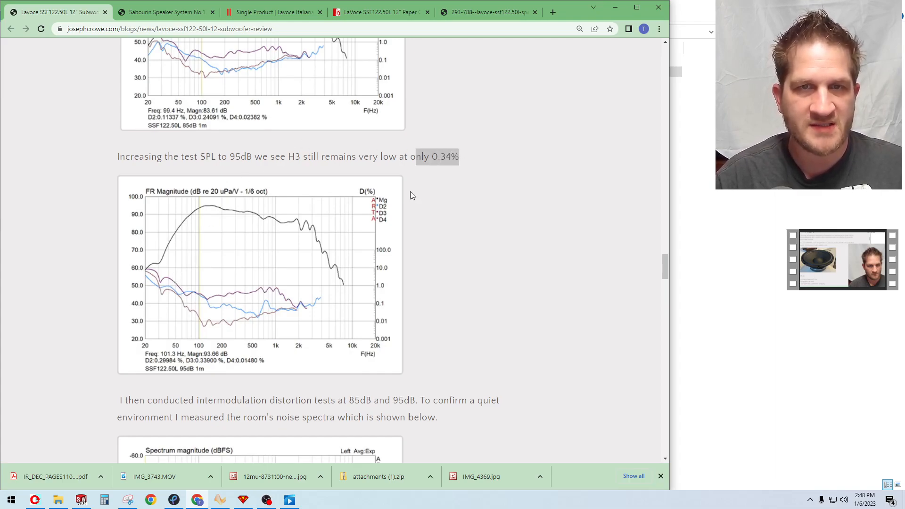
pyautogui.moveTo(200, 267)
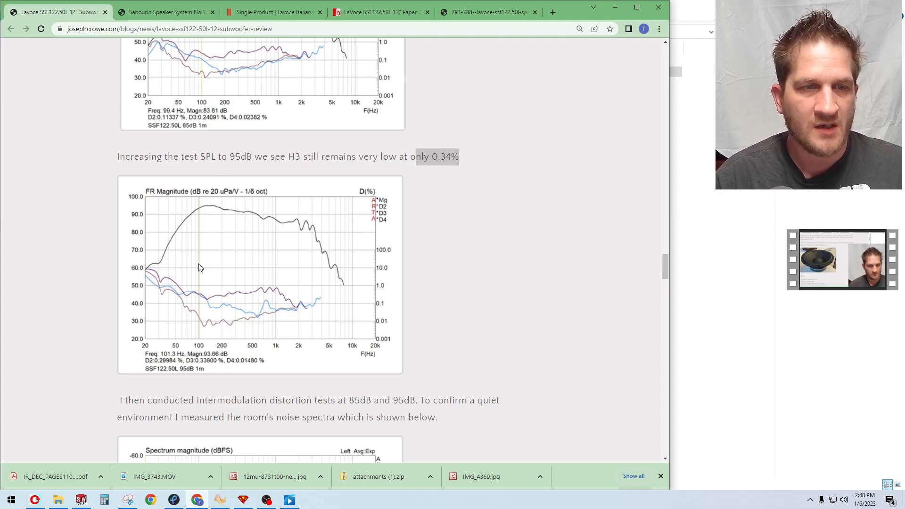
pyautogui.scroll(-3)
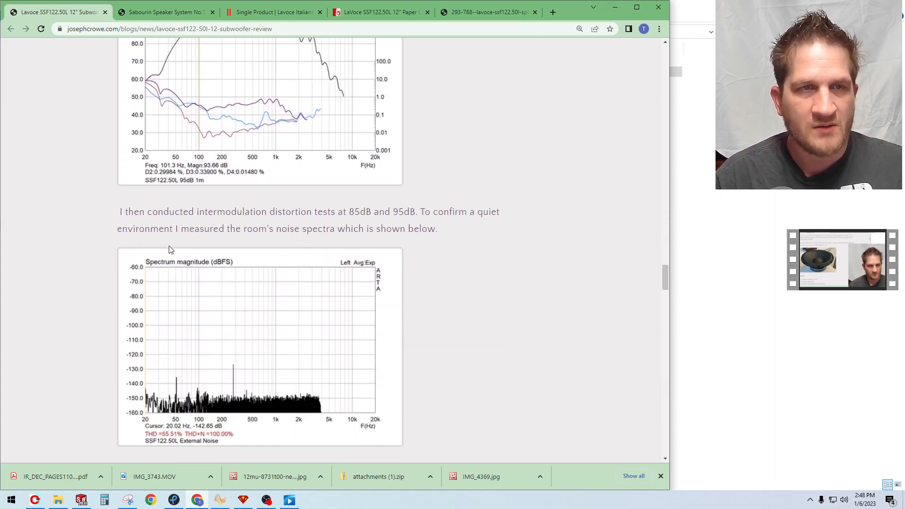
# Scroll to the external noise spectrum chart, 12-band test paragraph and 85dB multitone chart
pyautogui.scroll(-3)
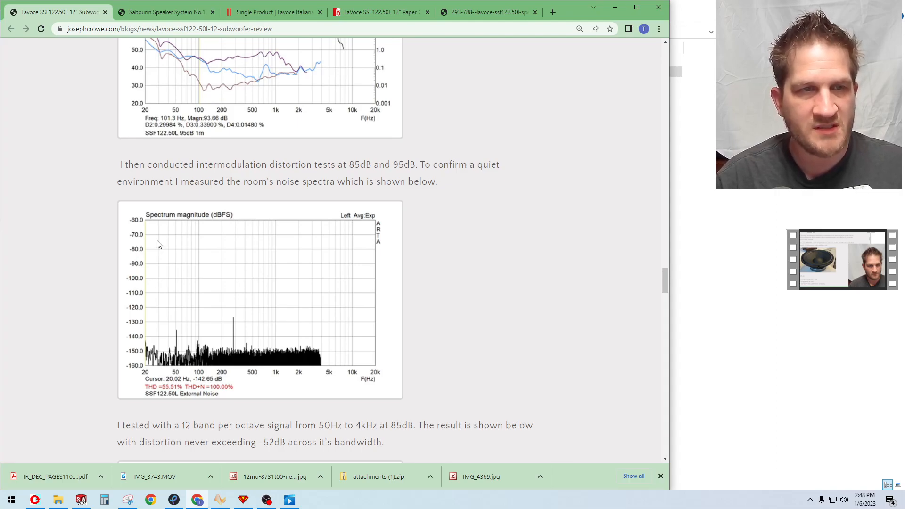
pyautogui.scroll(-3)
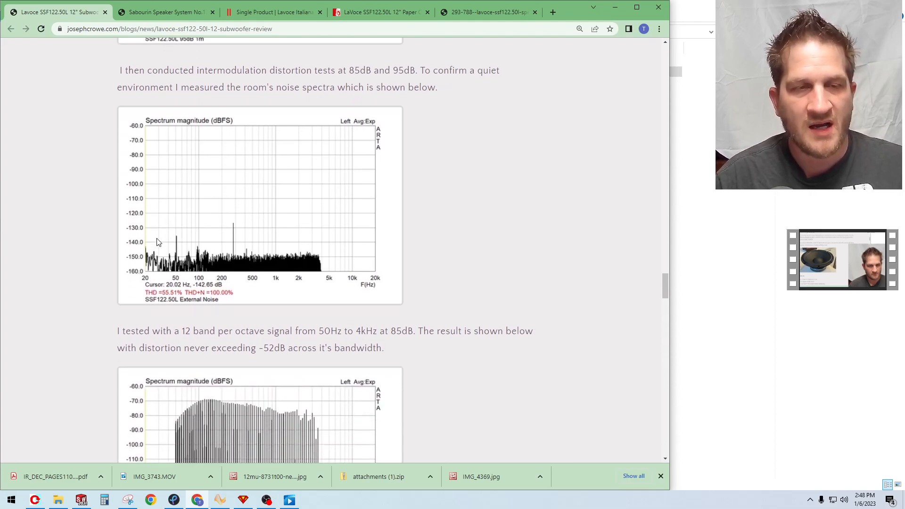
pyautogui.moveTo(152, 226)
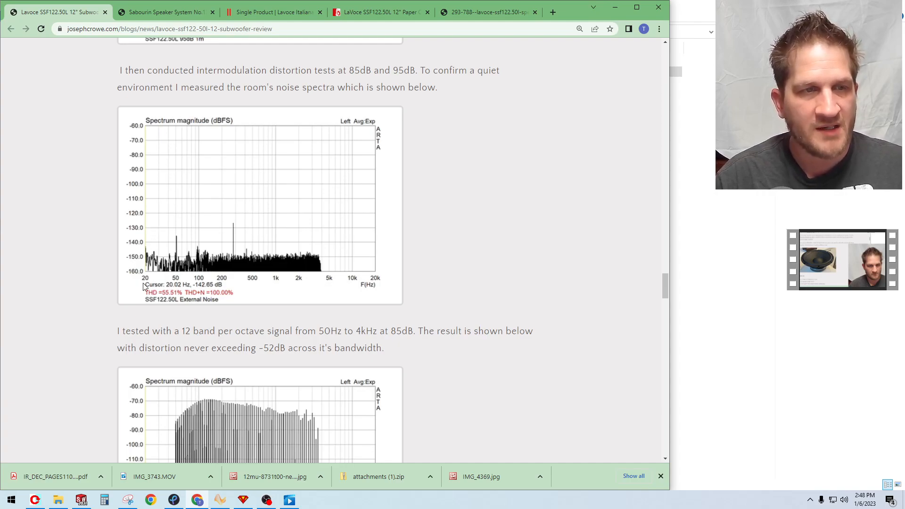
pyautogui.moveTo(140, 132)
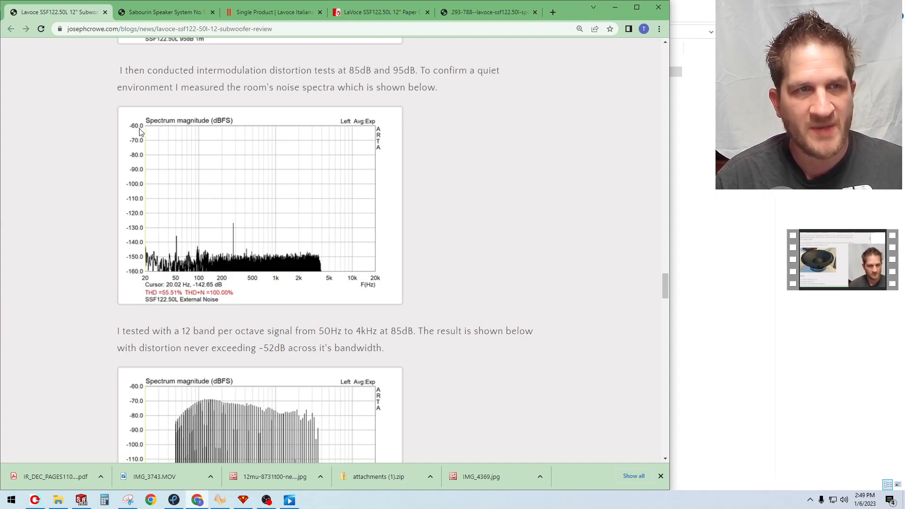
pyautogui.moveTo(138, 279)
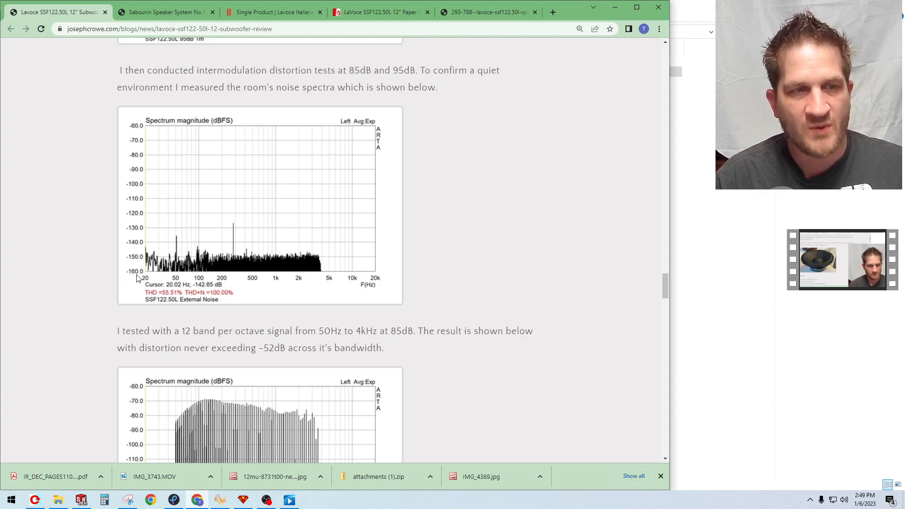
pyautogui.moveTo(234, 276)
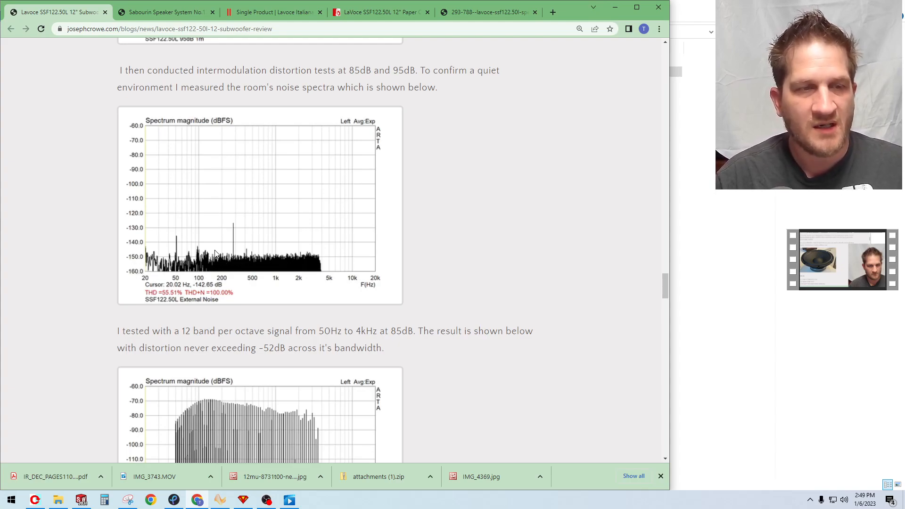
pyautogui.scroll(-3)
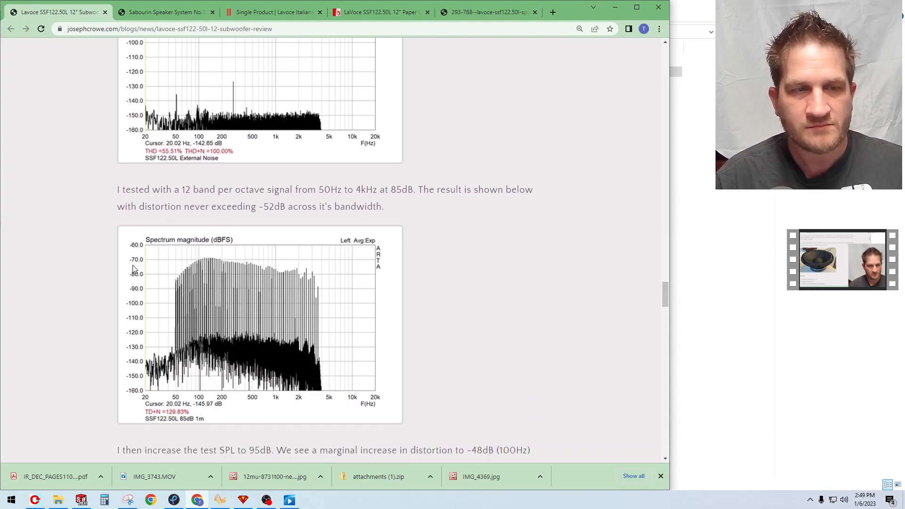
# Highlight '50Hz to 4kHz' and '-52dB', then scroll to the 95dB multitone chart
pyautogui.moveTo(318, 189); pyautogui.dragTo(379, 190)
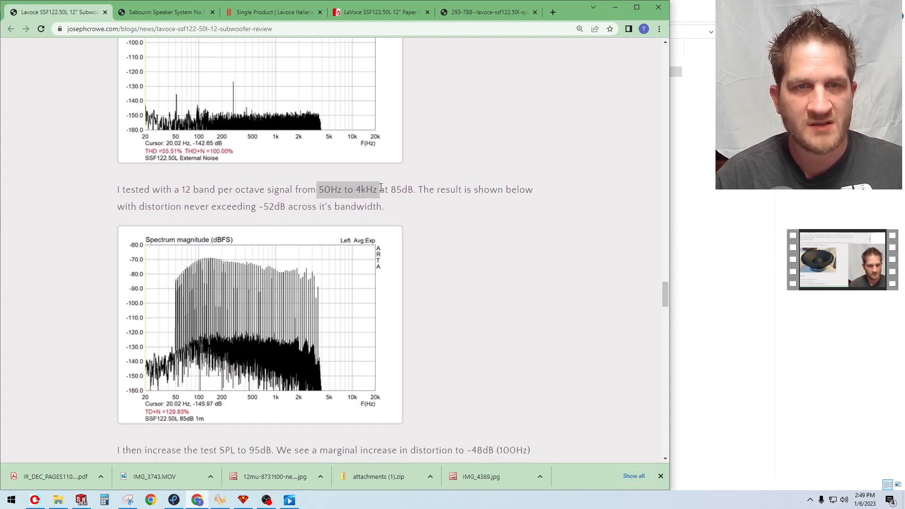
pyautogui.moveTo(247, 225)
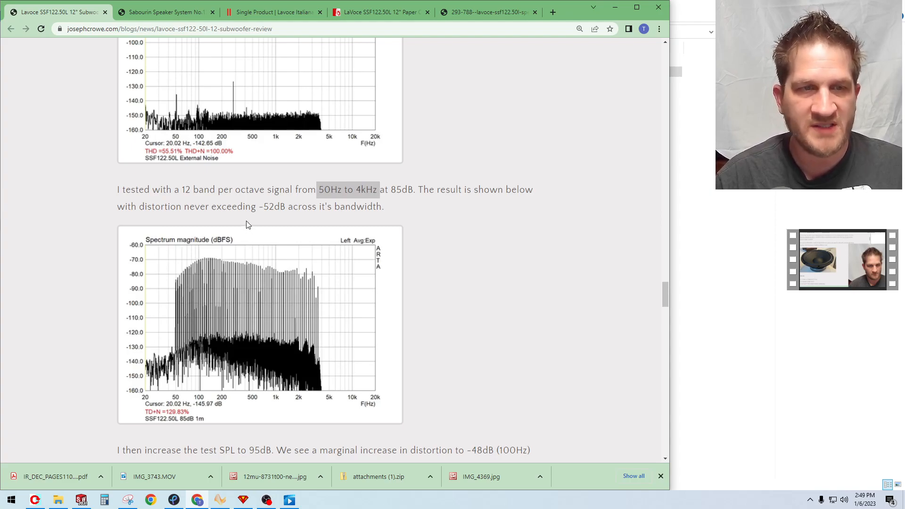
pyautogui.moveTo(212, 326)
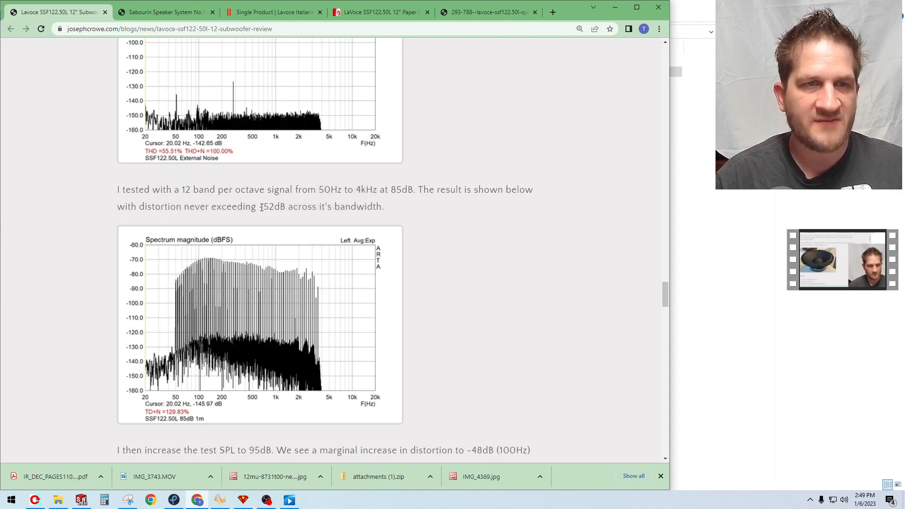
pyautogui.doubleClick(272, 206)
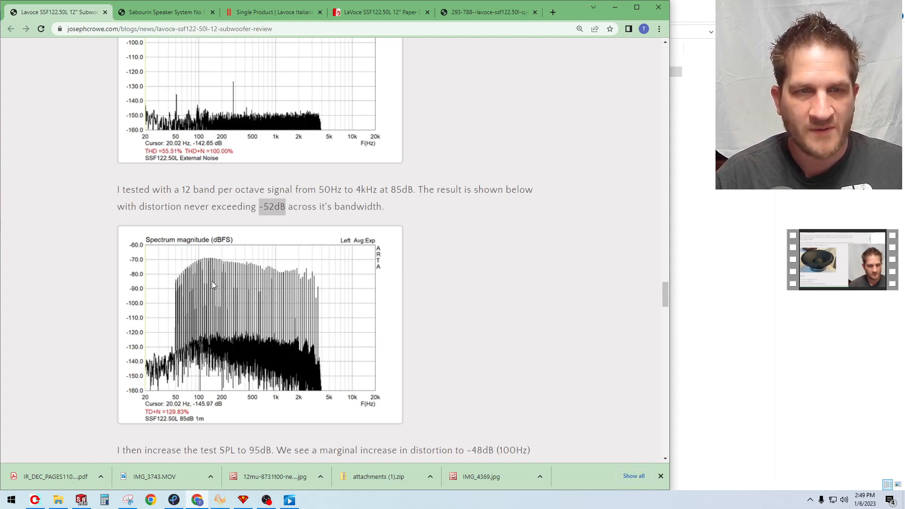
pyautogui.scroll(-3)
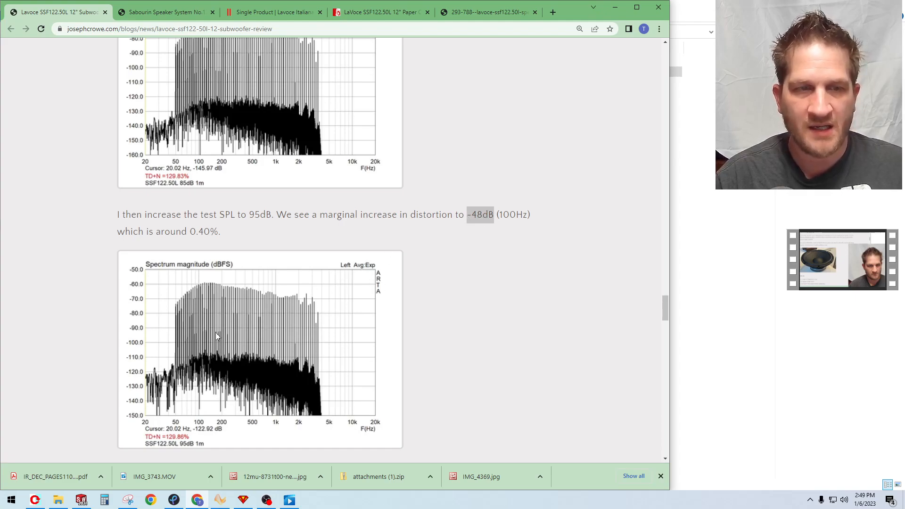
pyautogui.moveTo(212, 299)
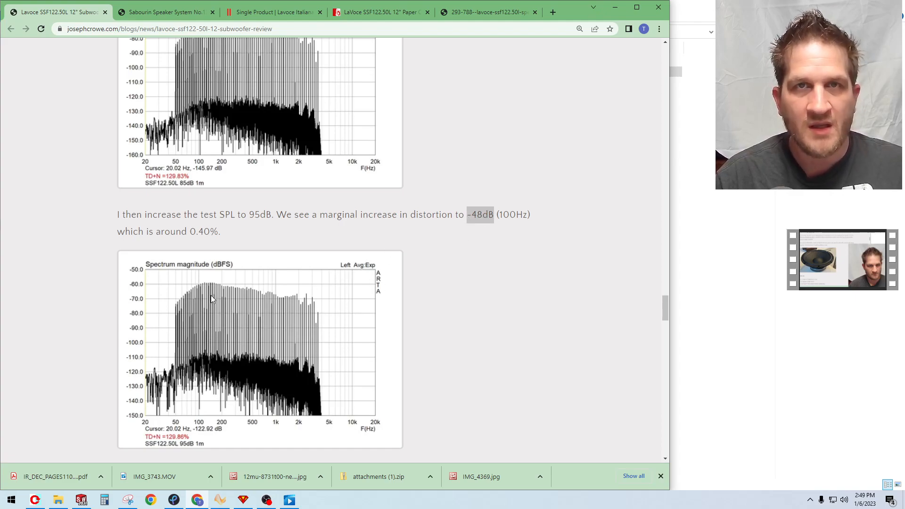
# Scroll past the 105dB multitone chart to the corner-placement paragraph and cat-on-cabinet photo
pyautogui.scroll(-3)
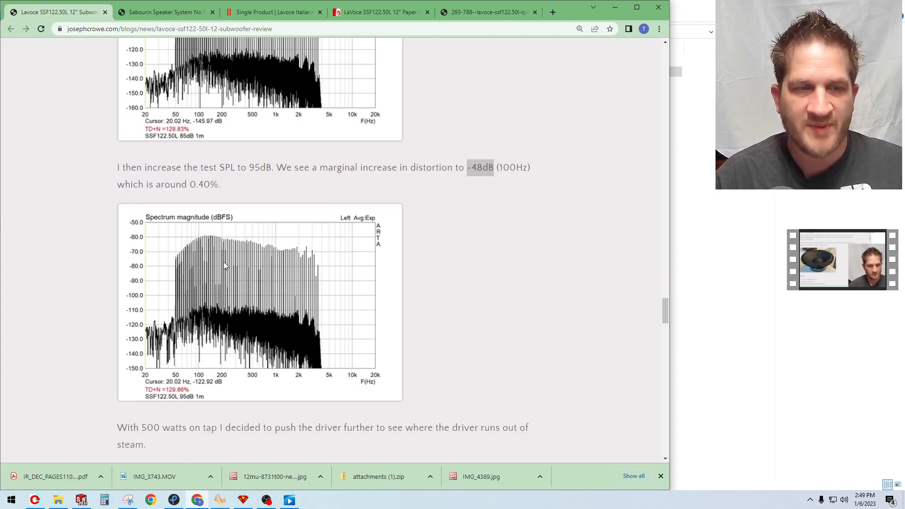
pyautogui.scroll(-3)
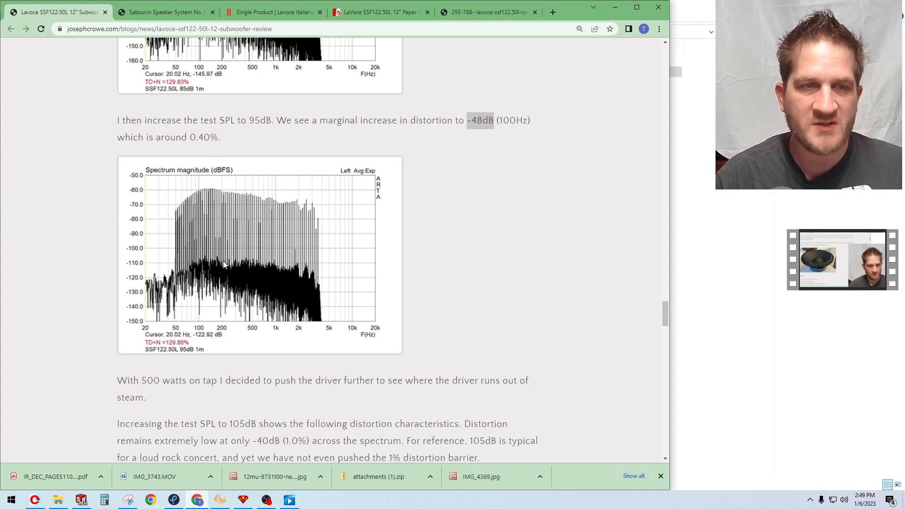
pyautogui.scroll(-3)
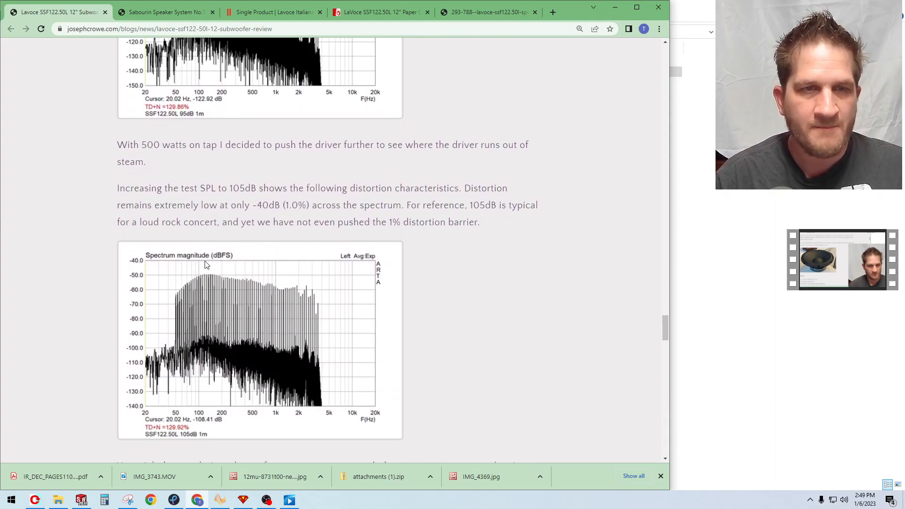
pyautogui.moveTo(190, 236)
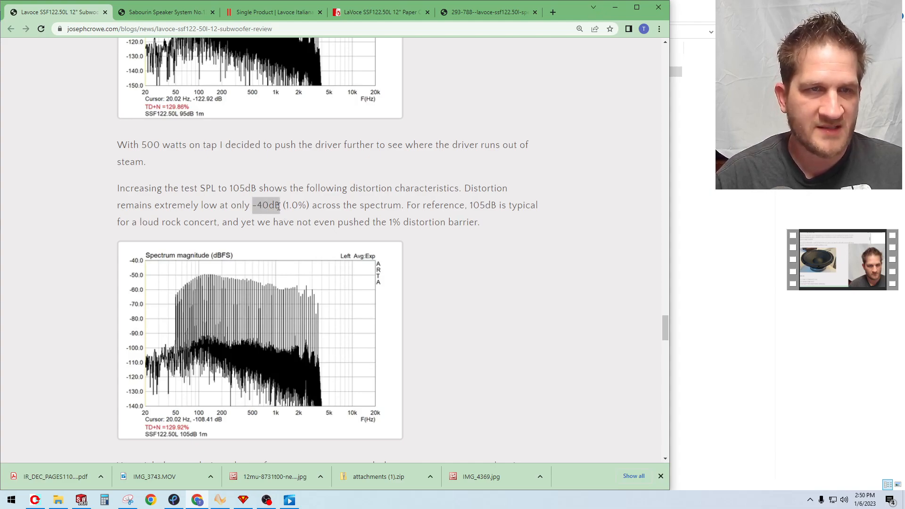
pyautogui.moveTo(247, 235)
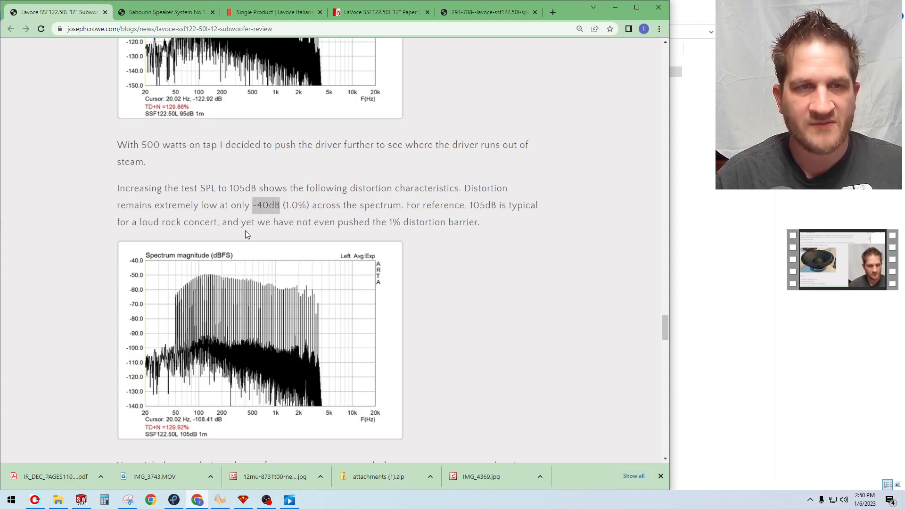
pyautogui.moveTo(223, 217)
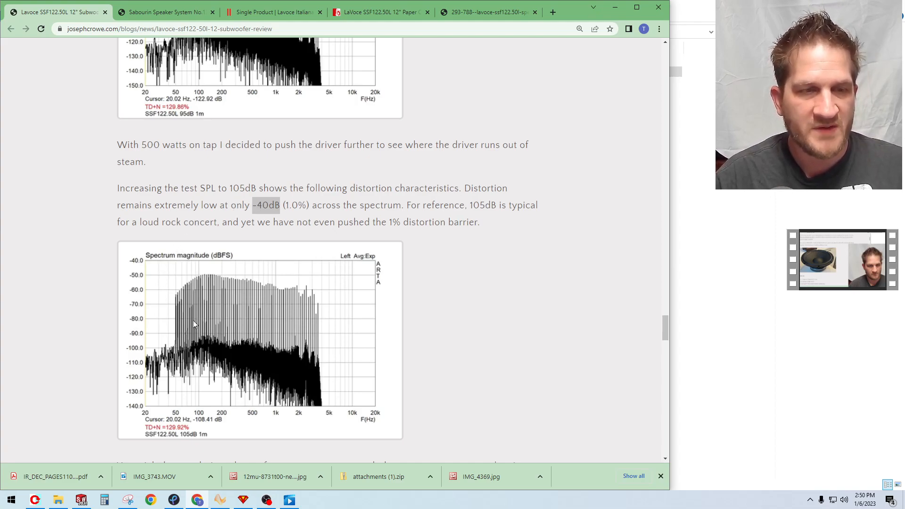
pyautogui.scroll(-3)
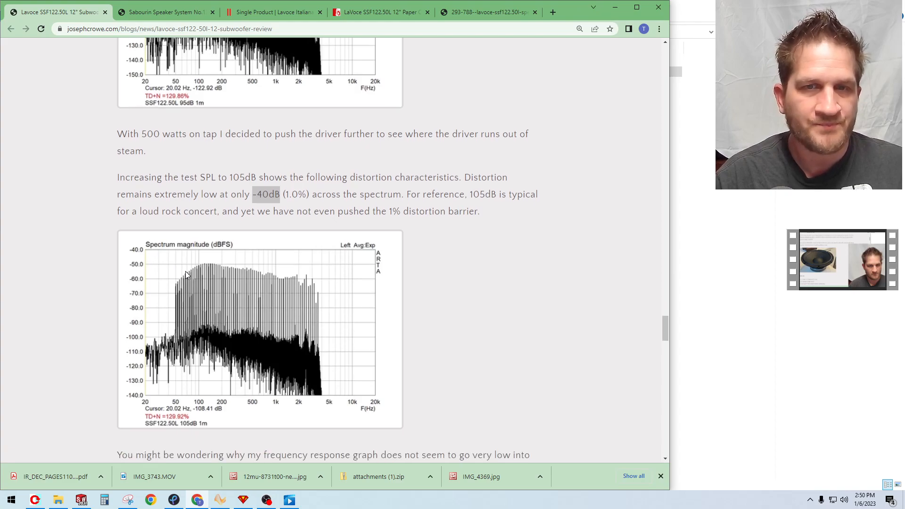
pyautogui.scroll(-3)
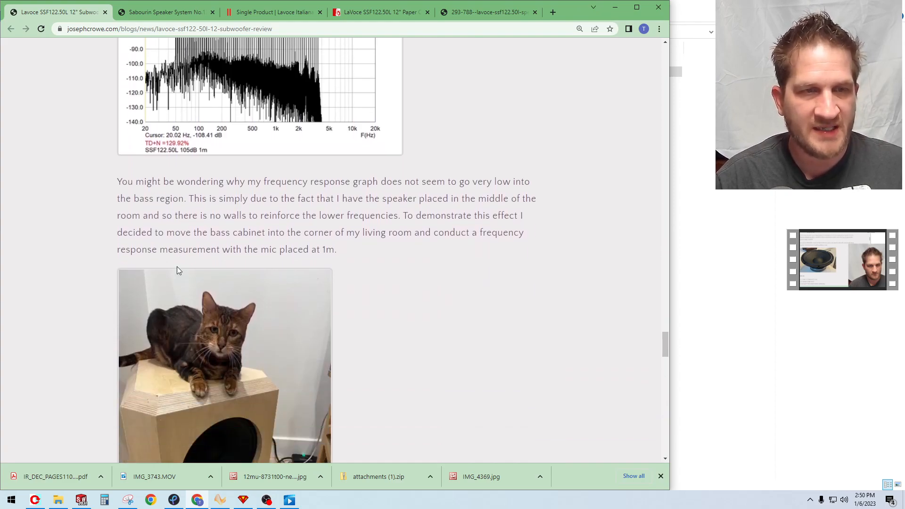
pyautogui.scroll(-3)
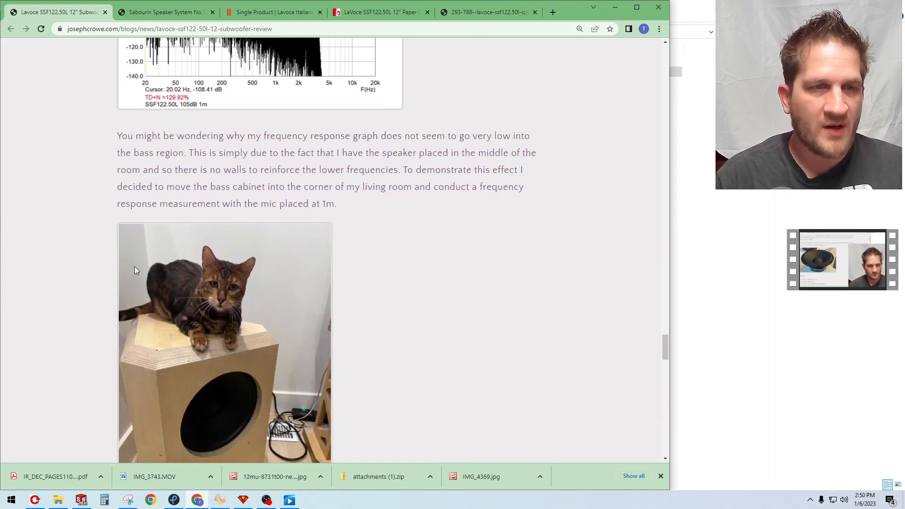
# Scroll to the Distortion section's 85dB harmonic distortion graph showing H3 at 0.24%
pyautogui.scroll(-3)
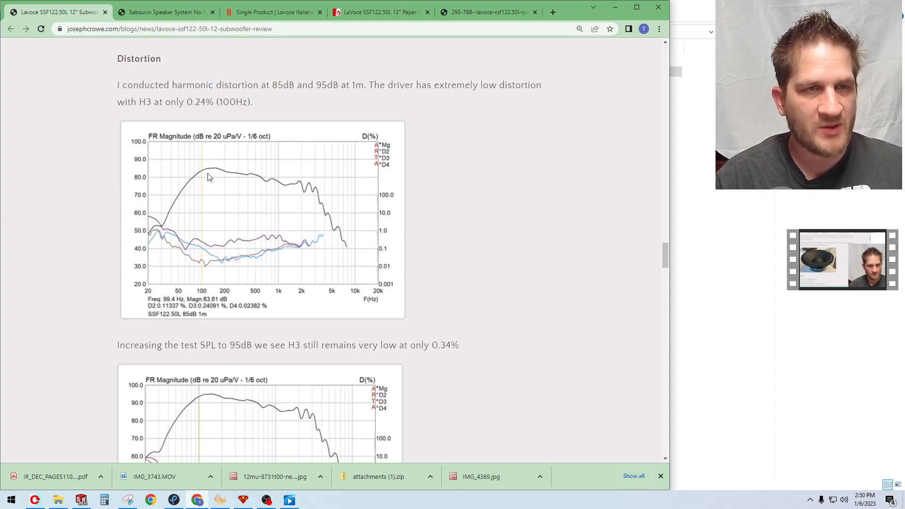
pyautogui.moveTo(171, 213)
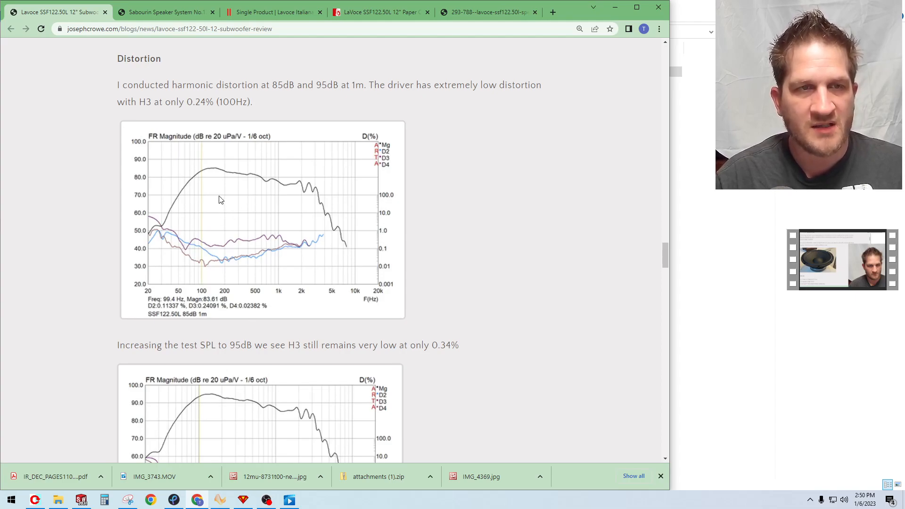
pyautogui.moveTo(196, 200)
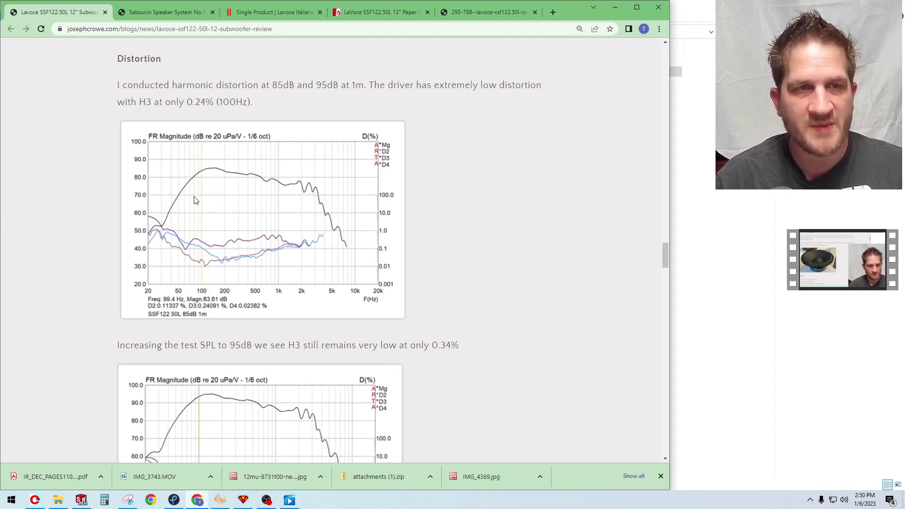
pyautogui.moveTo(193, 183)
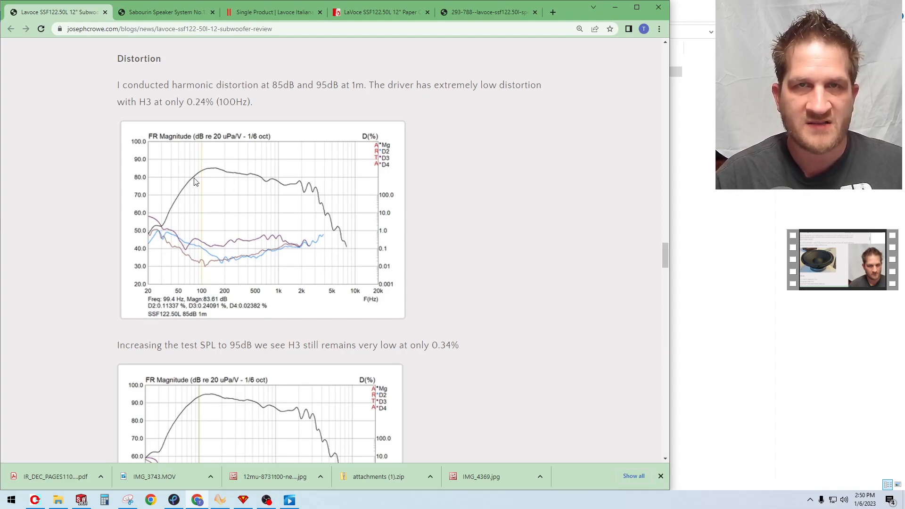
pyautogui.moveTo(208, 194)
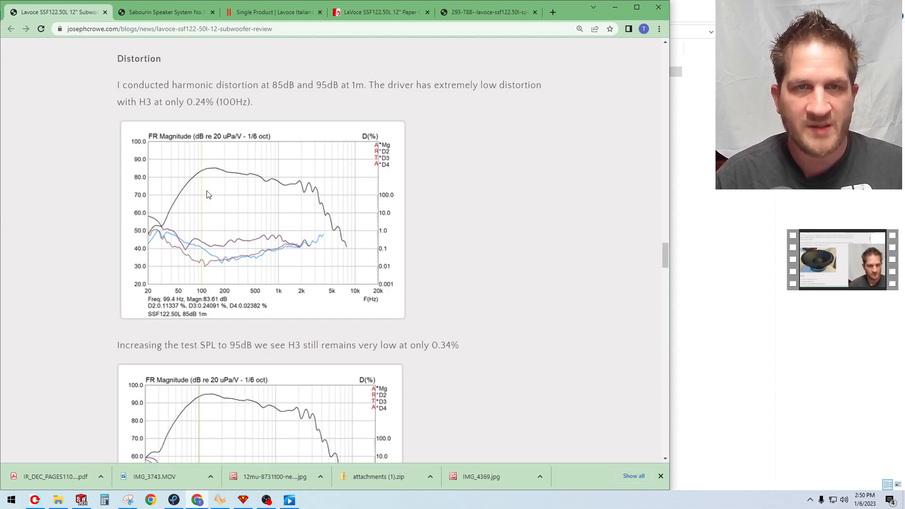
# Scroll past the multitone distortion charts to the weak-bass paragraph and cabinet-in-corner photo
pyautogui.scroll(-3)
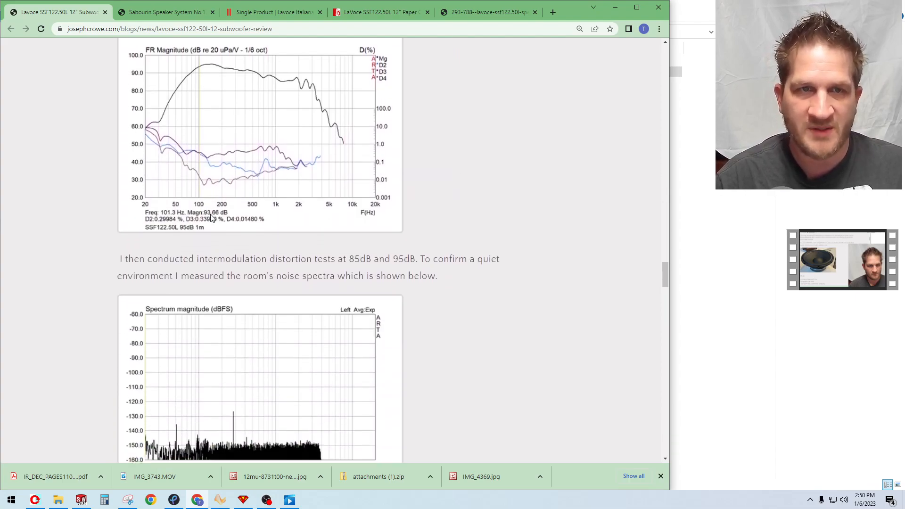
pyautogui.scroll(-3)
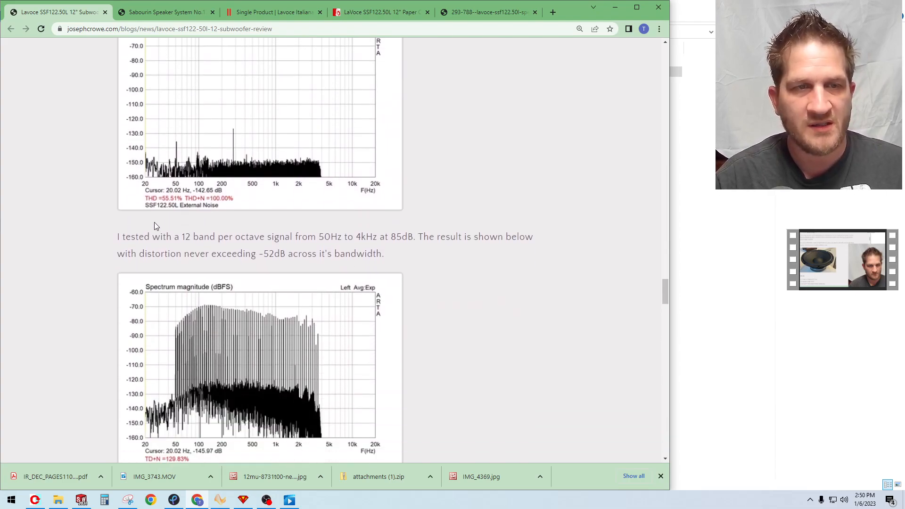
pyautogui.scroll(-3)
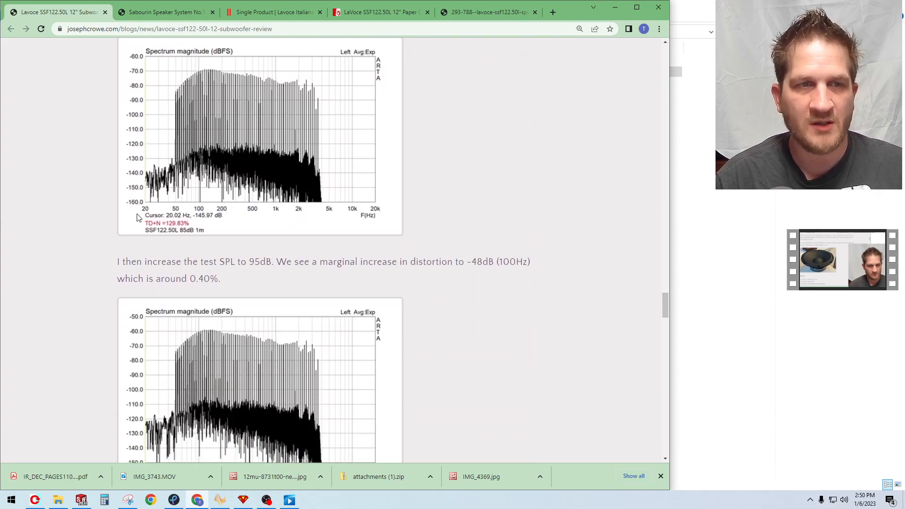
pyautogui.scroll(-3)
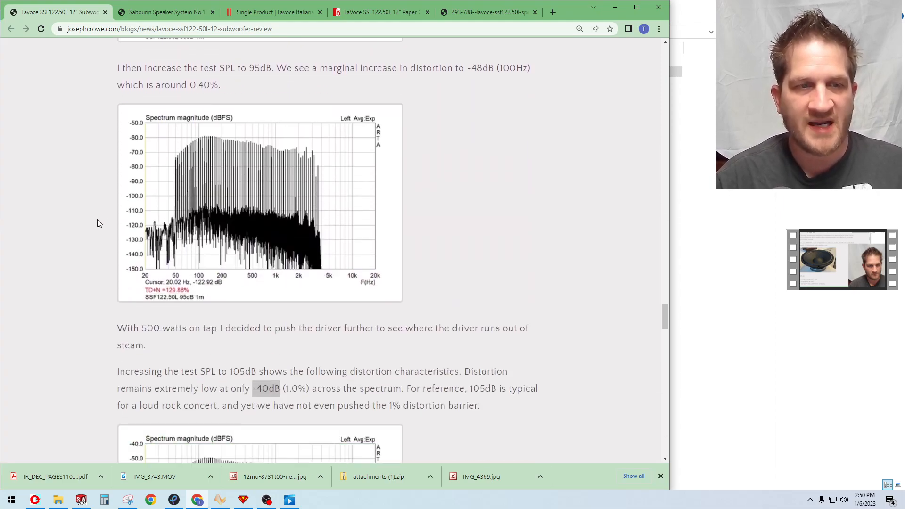
pyautogui.scroll(-3)
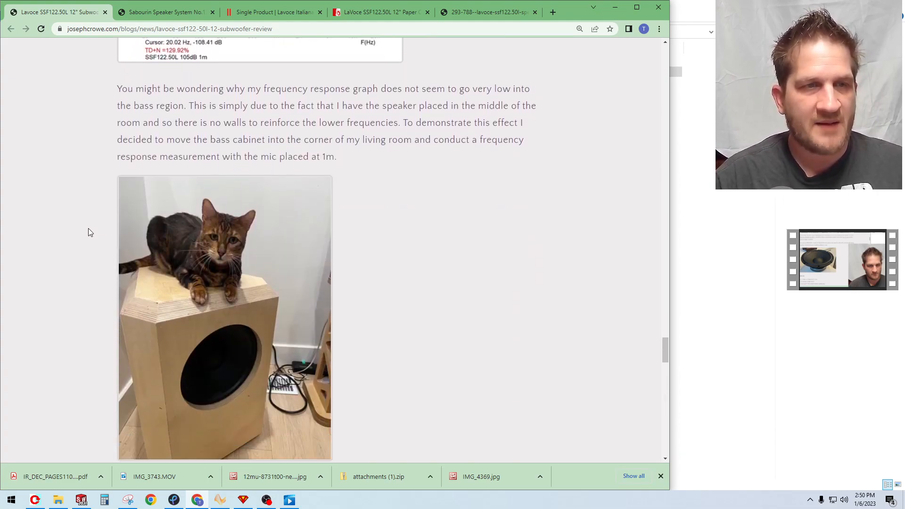
# Scroll past the cabinet photo to the corner-placement response chart showing 35Hz extension and ~90dB sensitivity
pyautogui.scroll(-3)
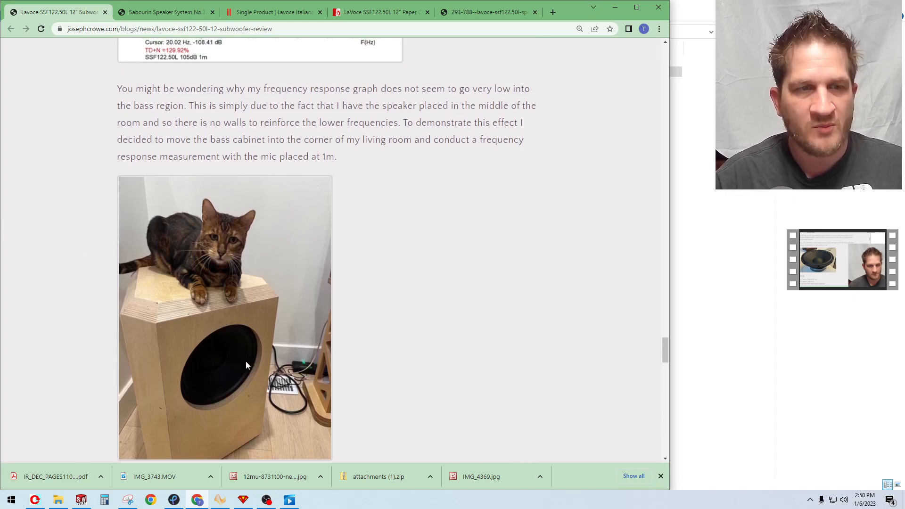
pyautogui.moveTo(244, 275)
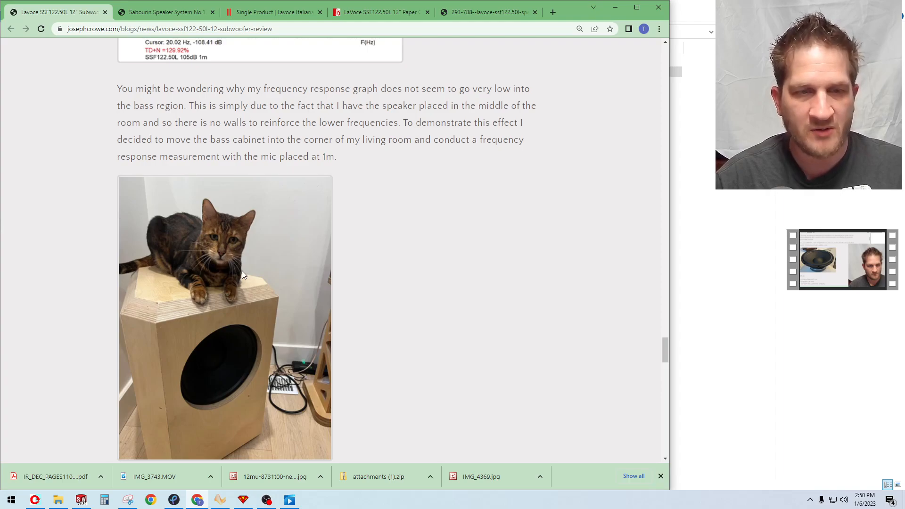
pyautogui.moveTo(142, 337)
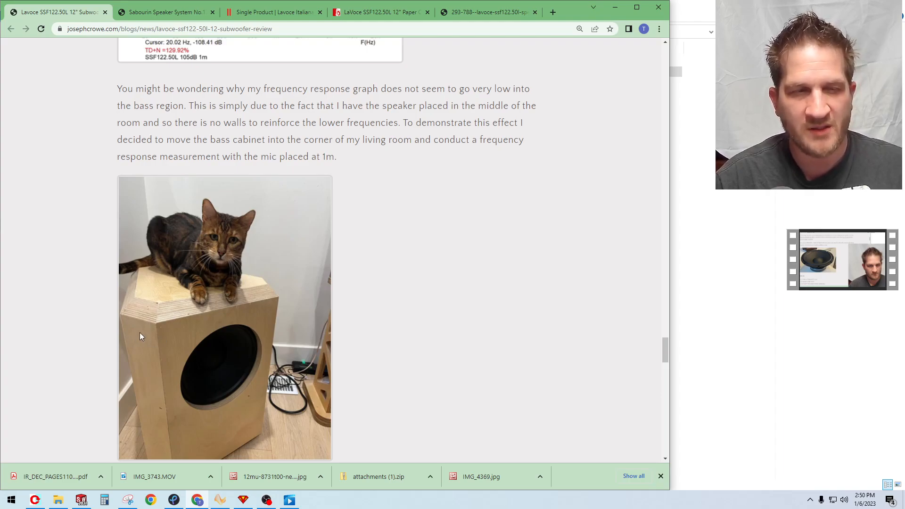
pyautogui.moveTo(125, 317)
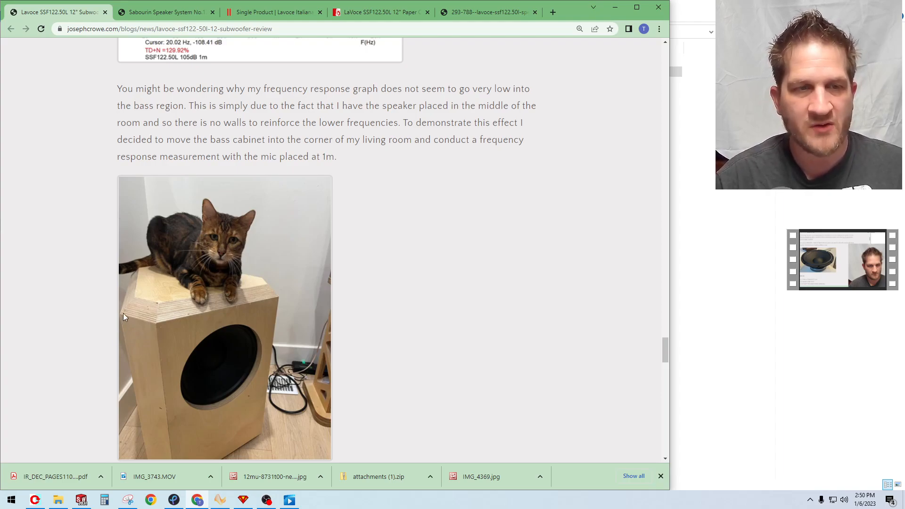
pyautogui.moveTo(168, 191)
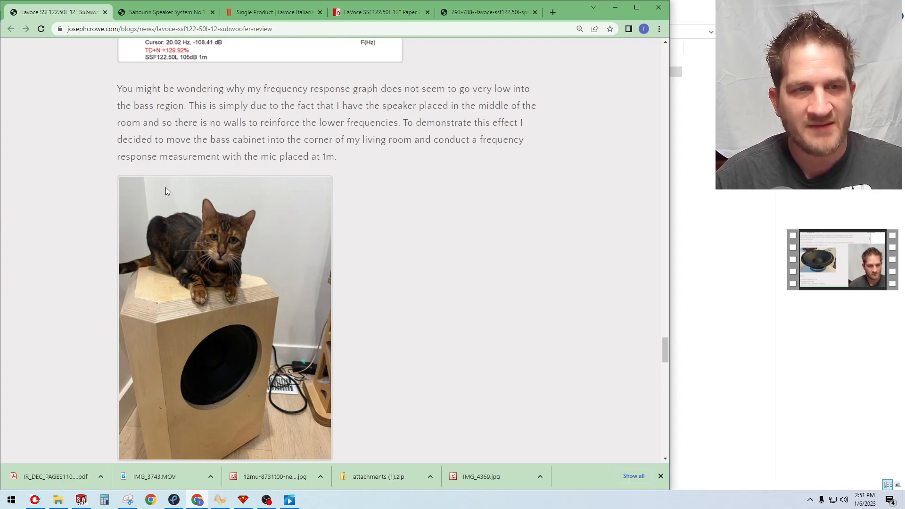
pyautogui.moveTo(99, 272)
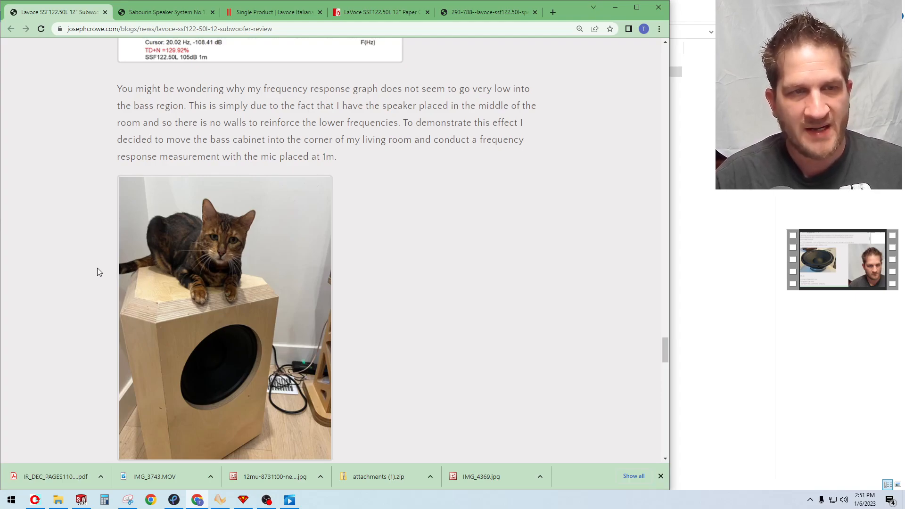
pyautogui.moveTo(117, 239)
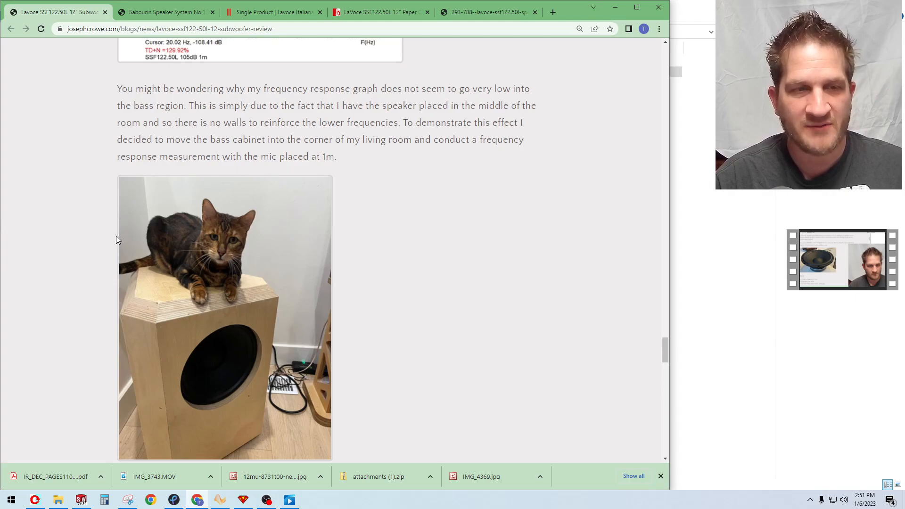
pyautogui.moveTo(152, 295)
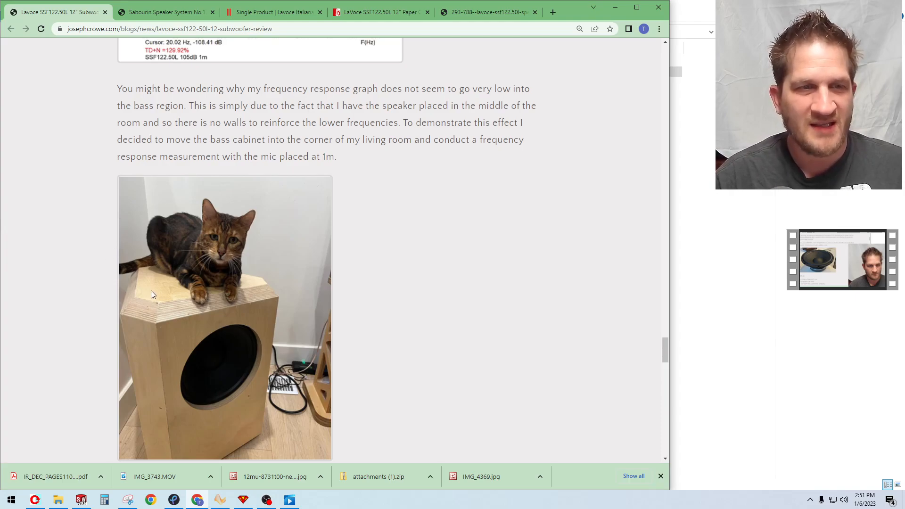
pyautogui.moveTo(147, 278)
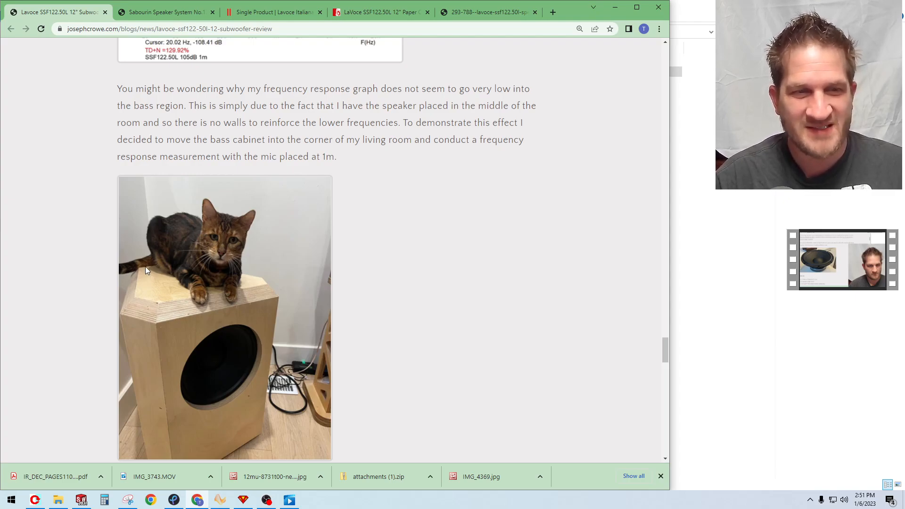
pyautogui.moveTo(157, 280)
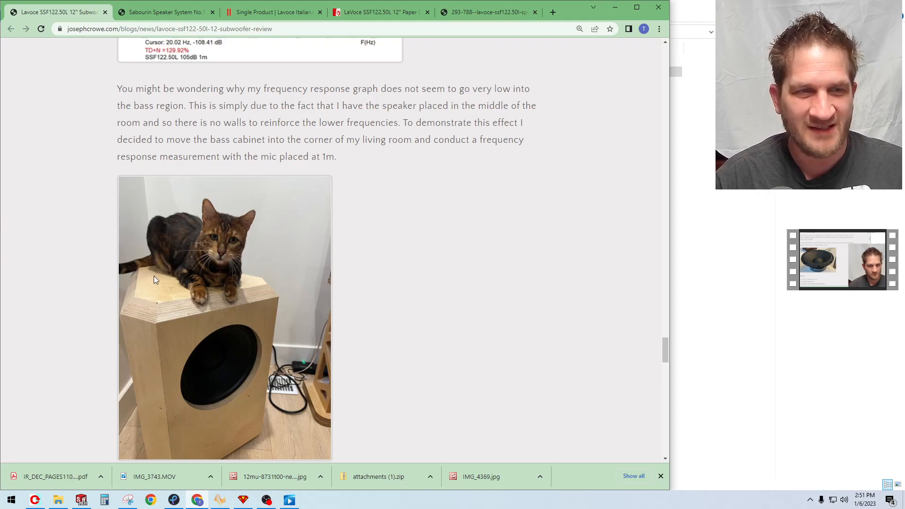
pyautogui.scroll(-3)
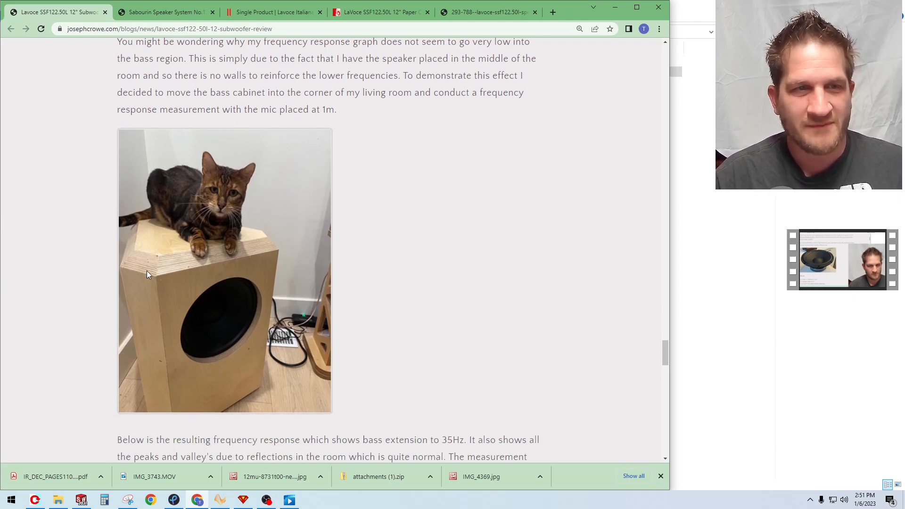
pyautogui.scroll(-3)
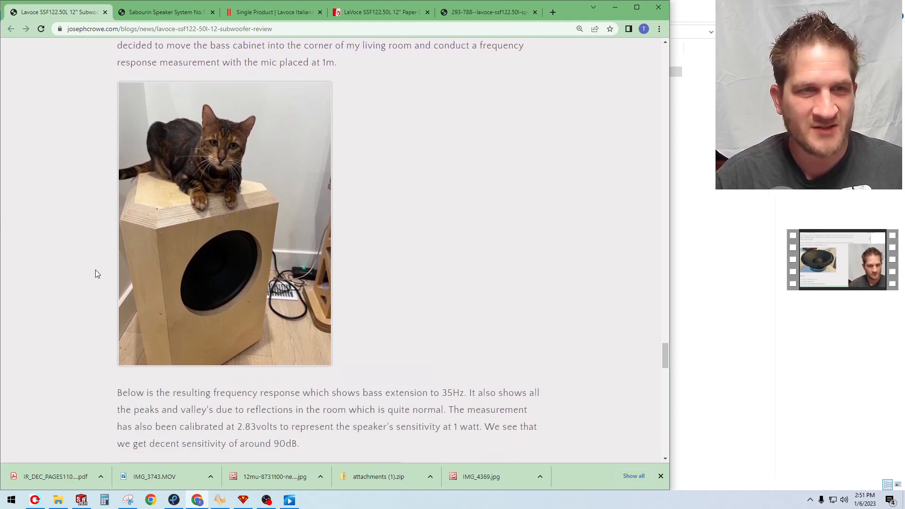
pyautogui.moveTo(94, 276)
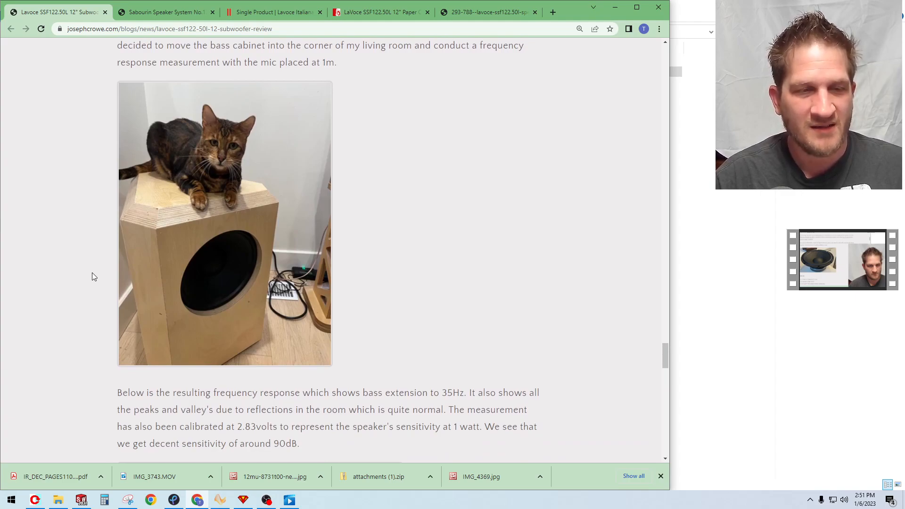
pyautogui.scroll(-3)
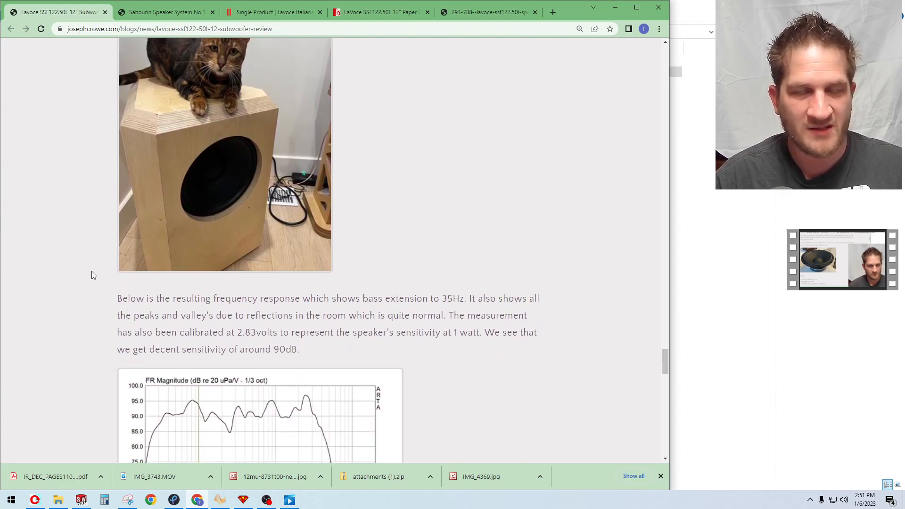
pyautogui.scroll(-3)
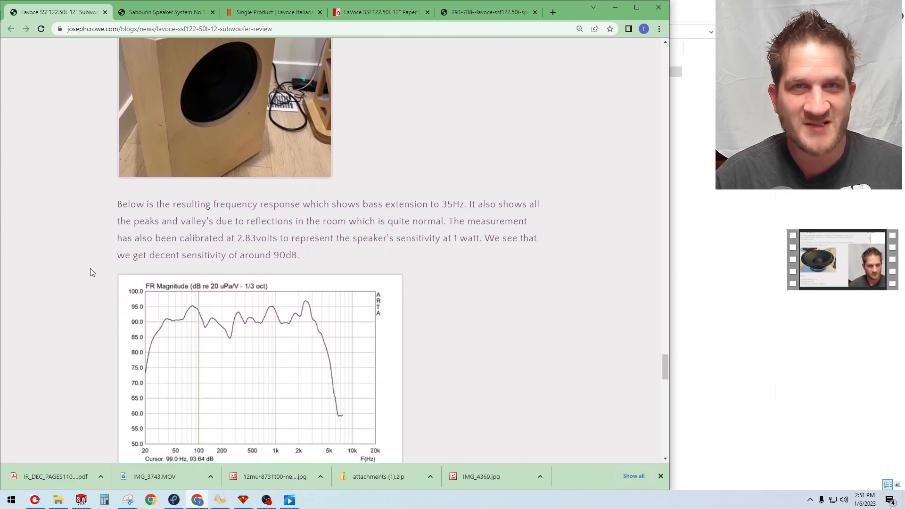
# Highlight the 2.83-volt calibration figure in the paragraph above the corner-placement graph
pyautogui.scroll(-3)
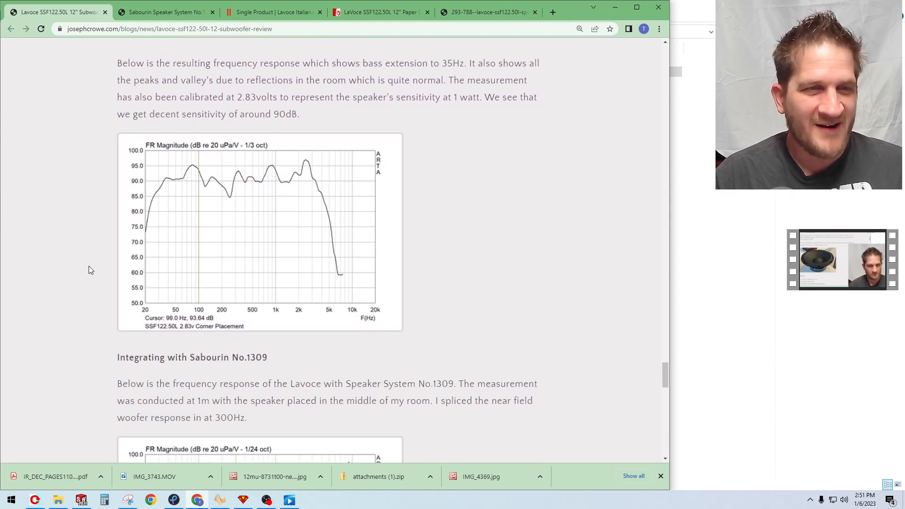
pyautogui.moveTo(151, 298)
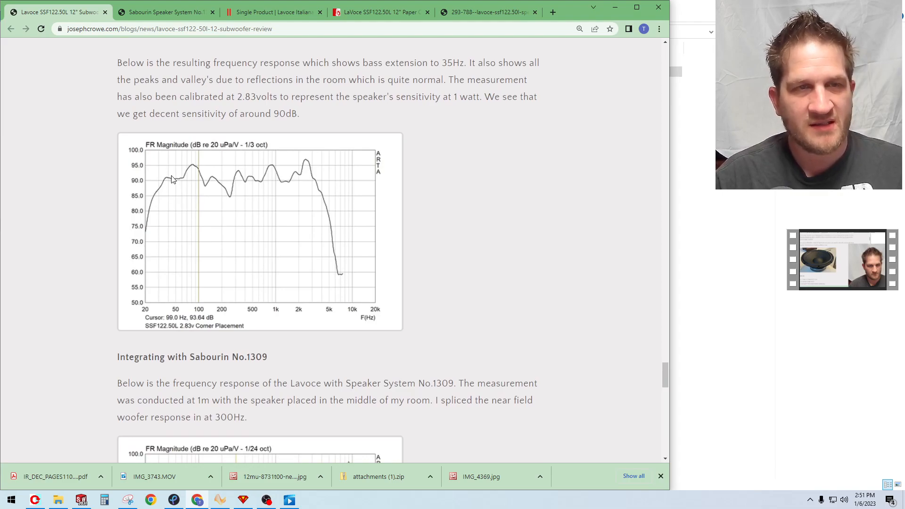
pyautogui.moveTo(252, 150)
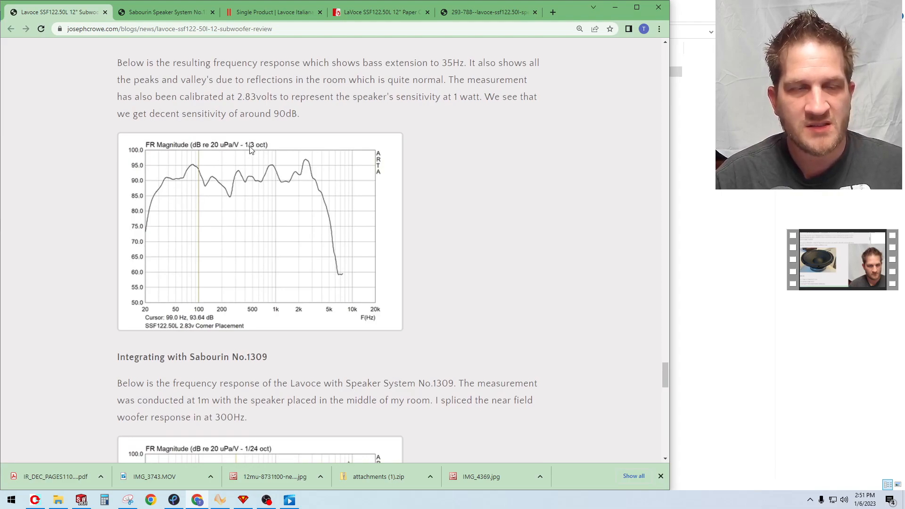
pyautogui.moveTo(209, 180)
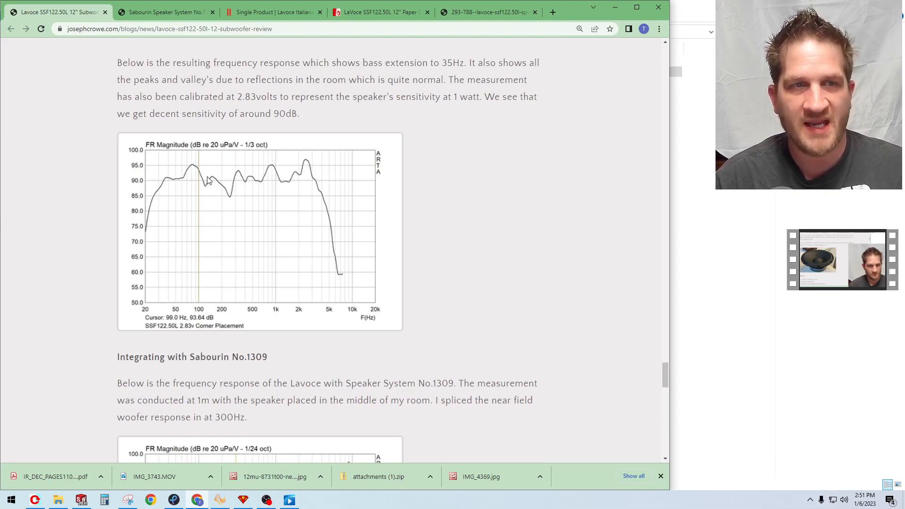
pyautogui.moveTo(165, 201)
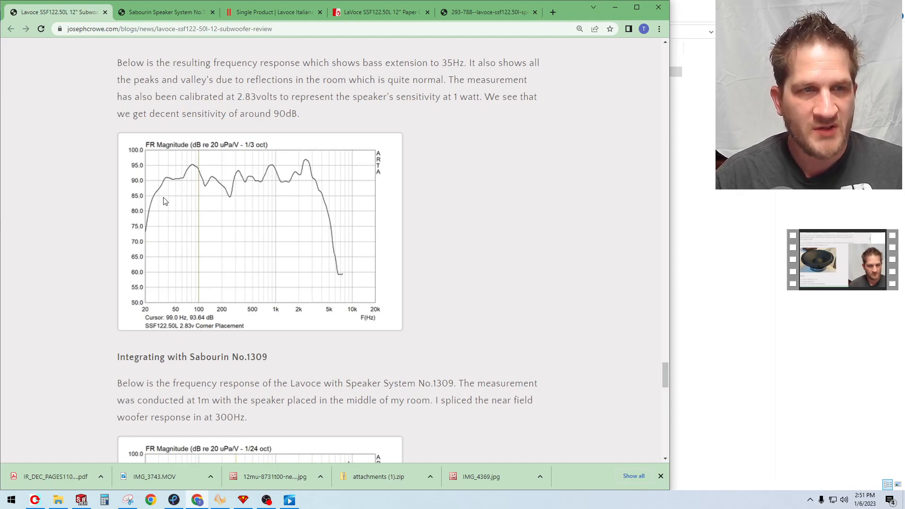
pyautogui.moveTo(158, 228)
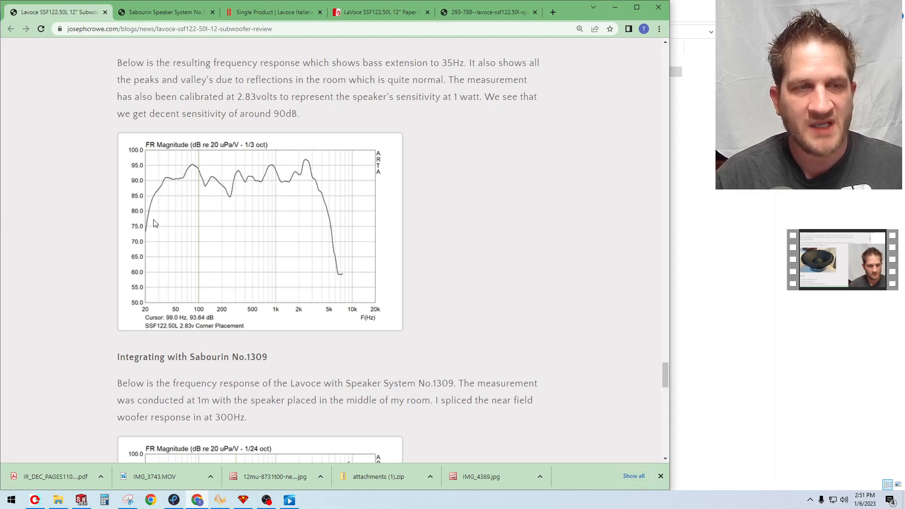
pyautogui.moveTo(169, 186)
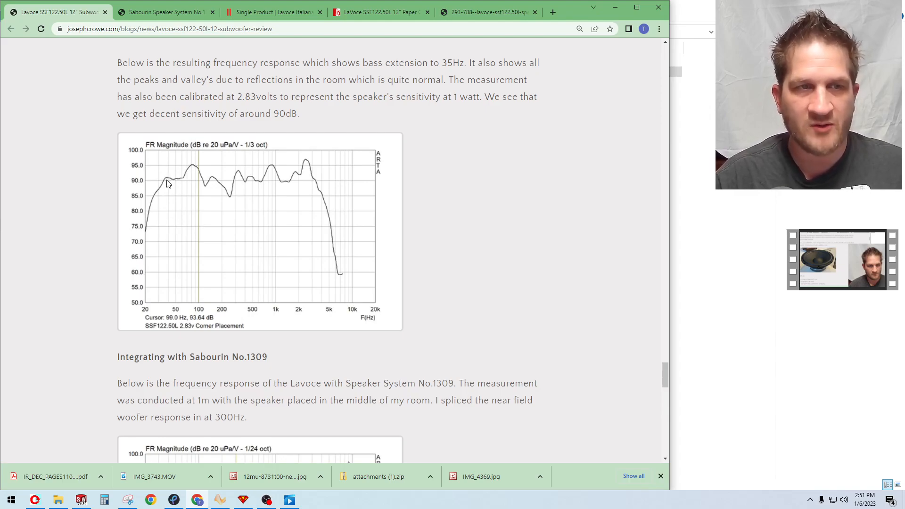
pyautogui.moveTo(219, 202)
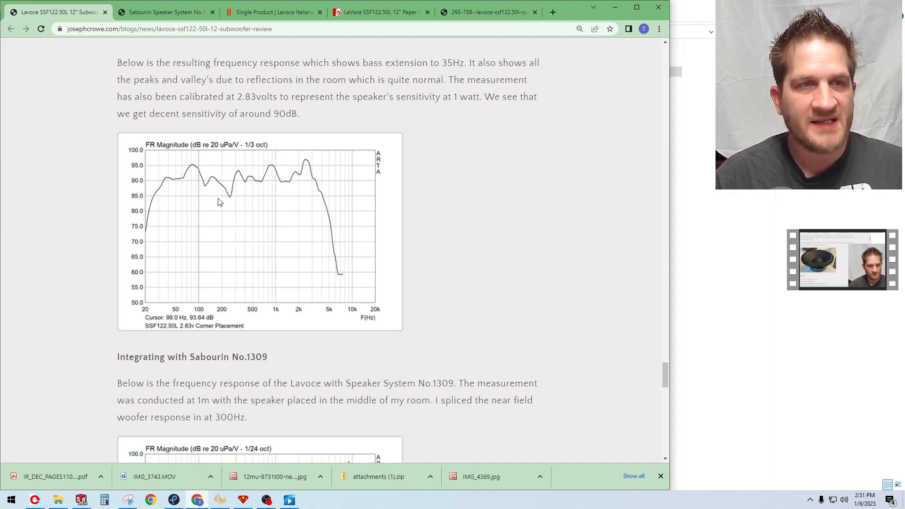
pyautogui.moveTo(200, 199)
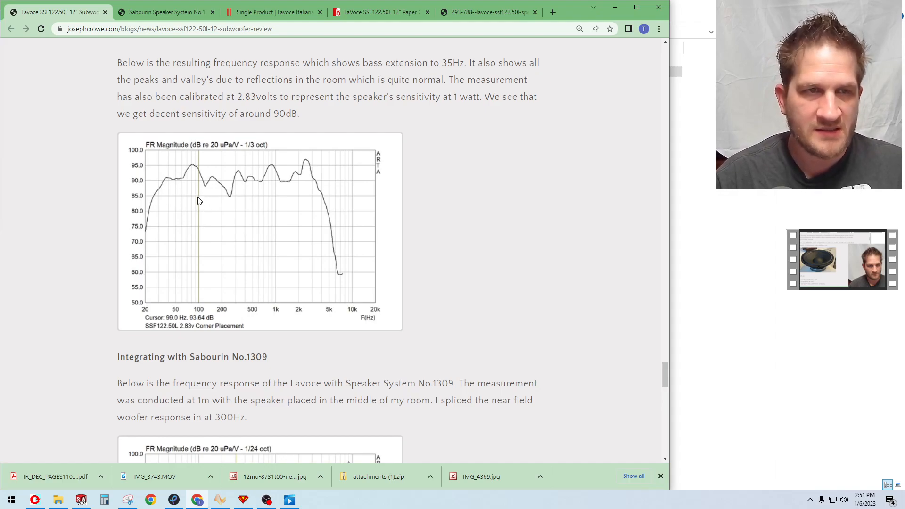
pyautogui.moveTo(196, 195)
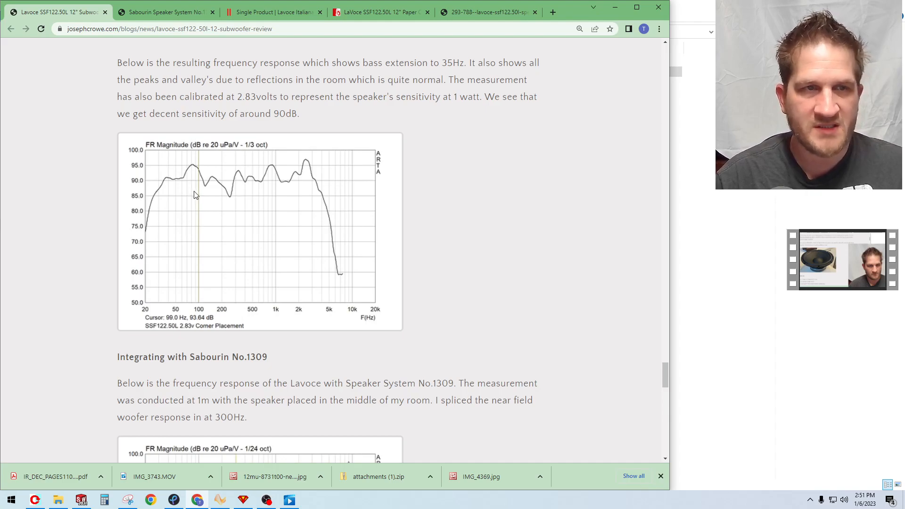
pyautogui.doubleClick(246, 97)
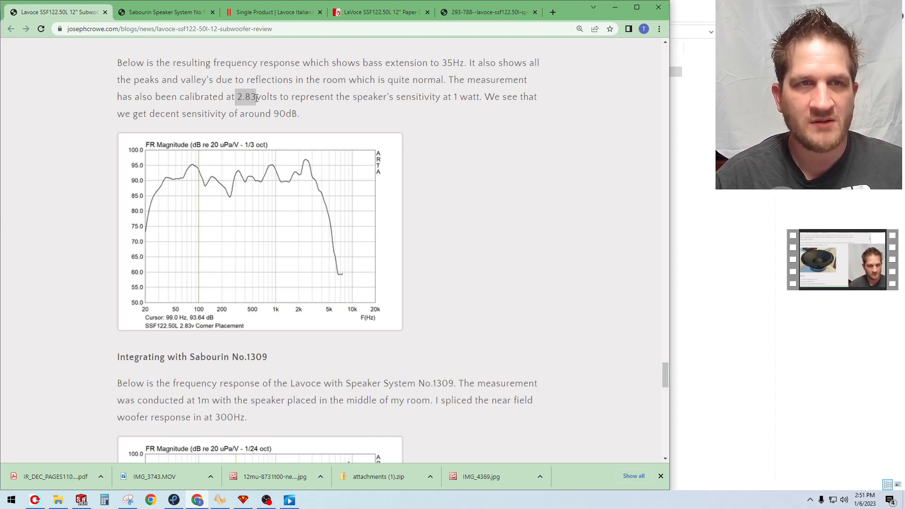
pyautogui.moveTo(261, 178)
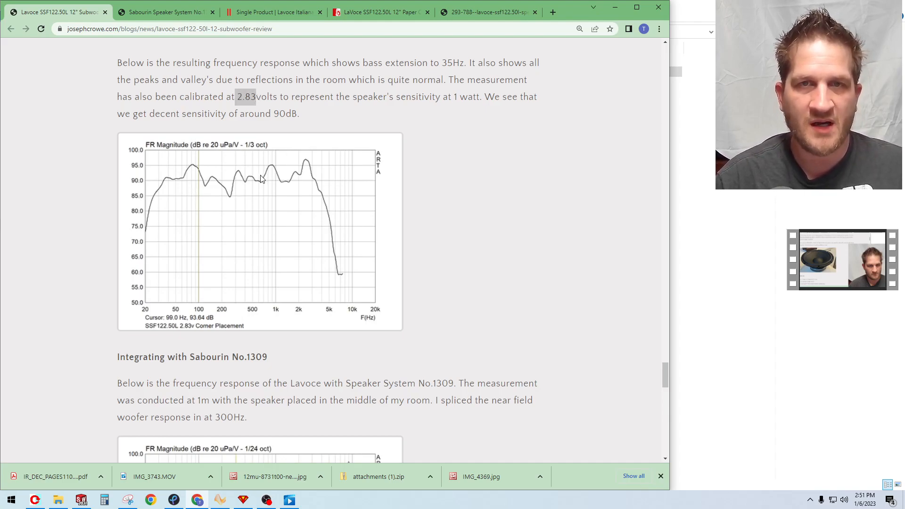
pyautogui.moveTo(158, 191)
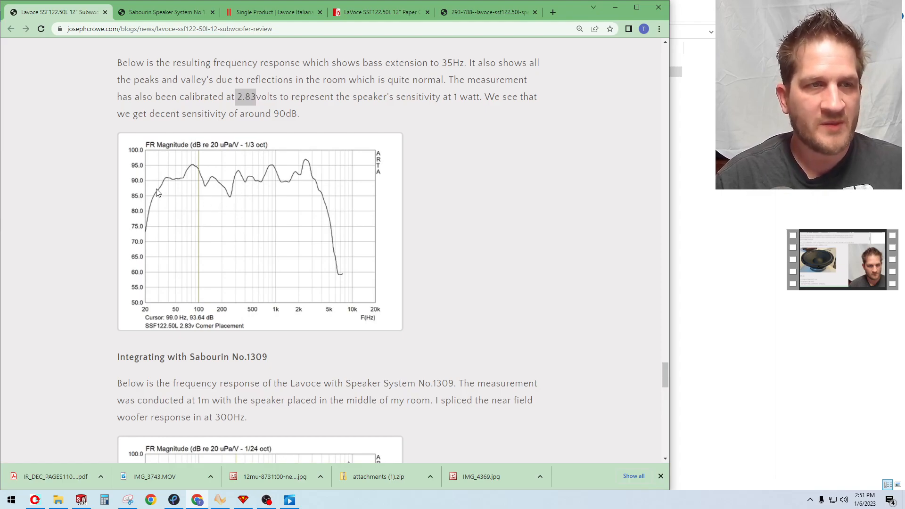
pyautogui.moveTo(204, 183)
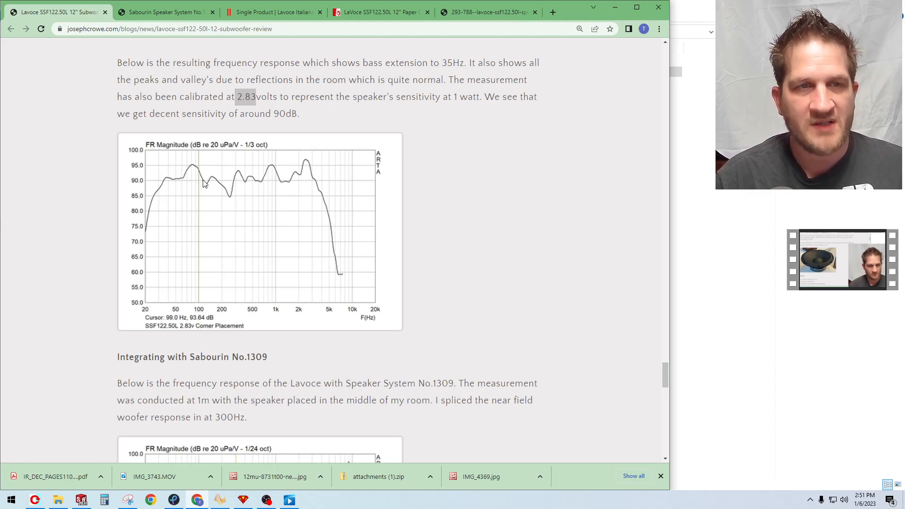
pyautogui.moveTo(152, 184)
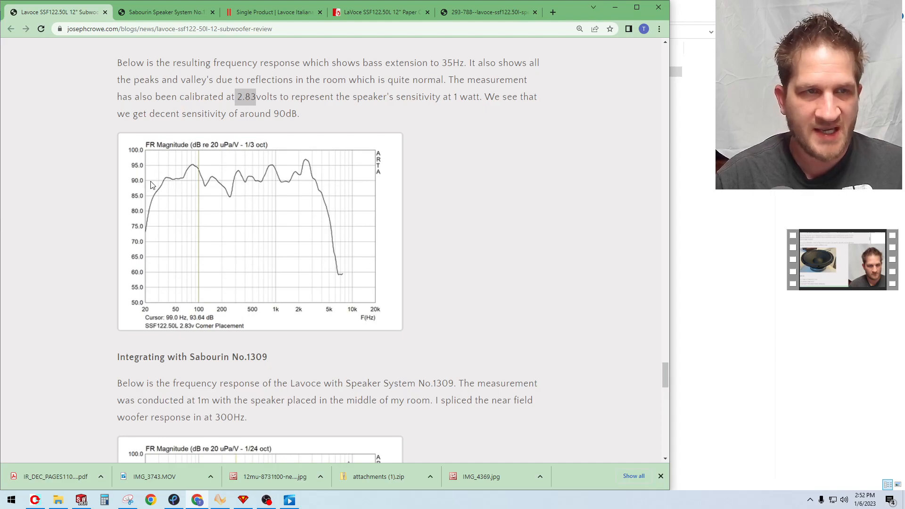
pyautogui.moveTo(237, 213)
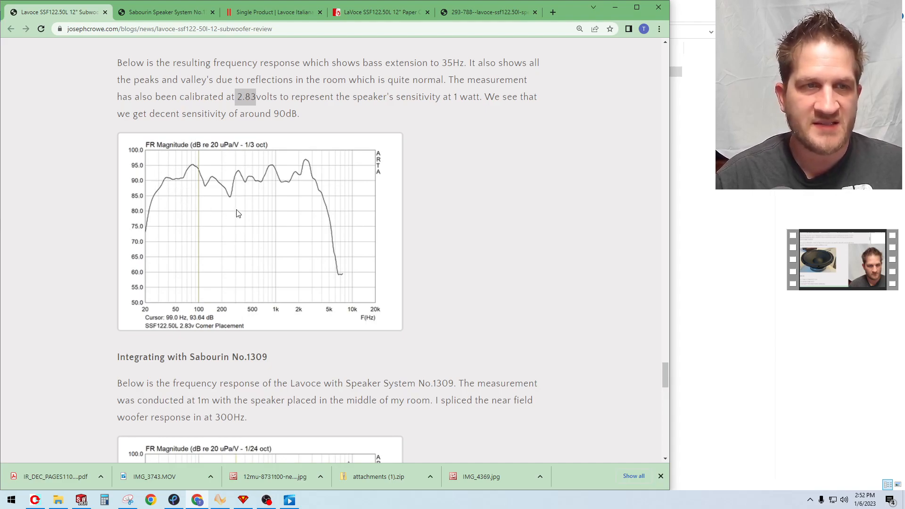
# Scroll to the Integrating with Sabourin No.1309 response chart, near-field spliced at 300Hz
pyautogui.scroll(-3)
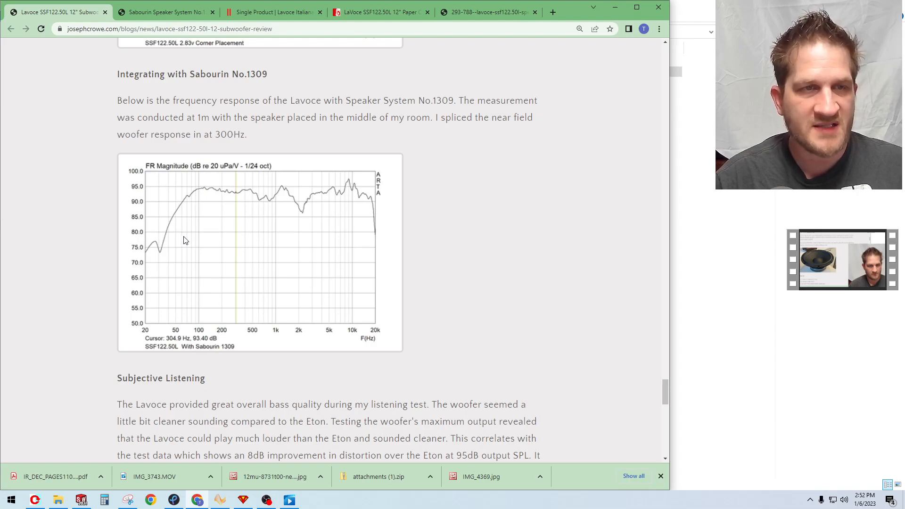
pyautogui.moveTo(267, 240)
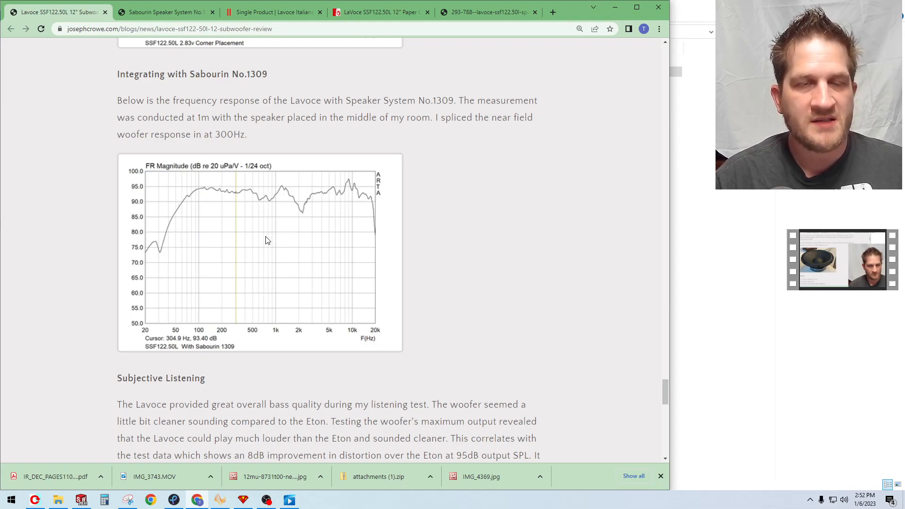
pyautogui.moveTo(278, 227)
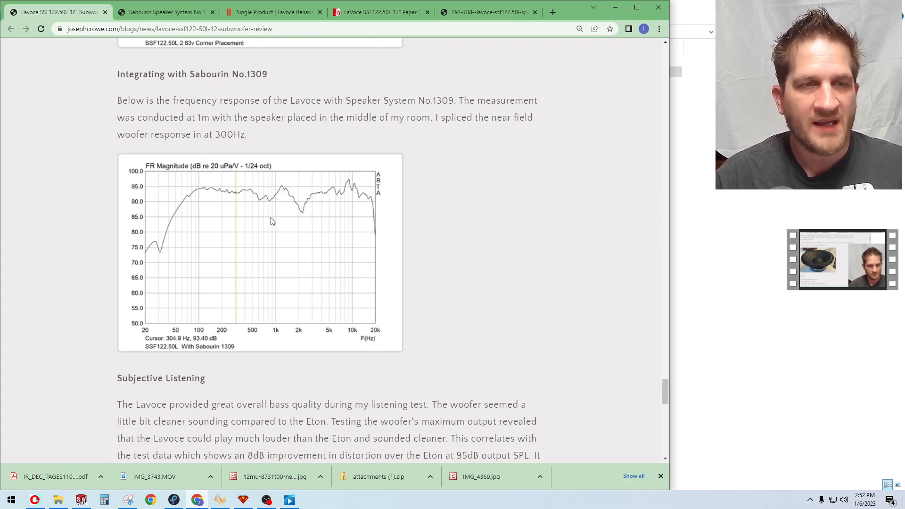
pyautogui.moveTo(188, 225)
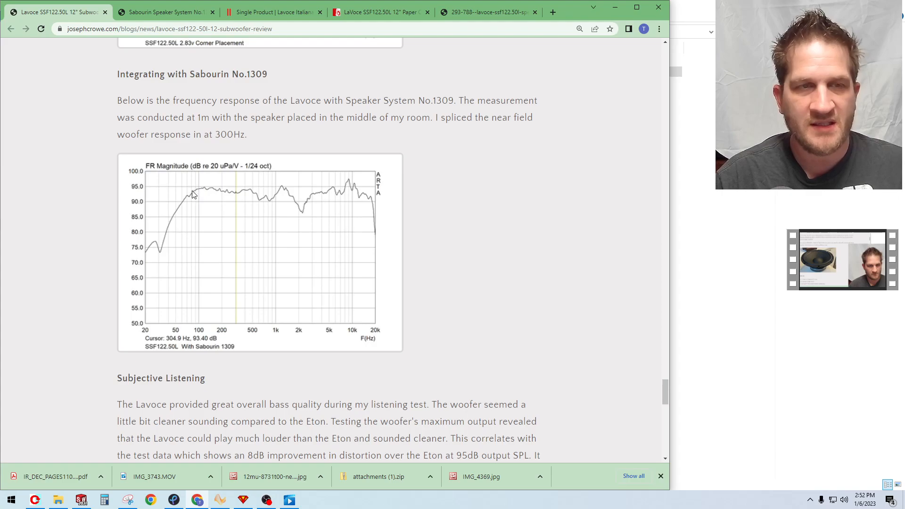
pyautogui.moveTo(243, 212)
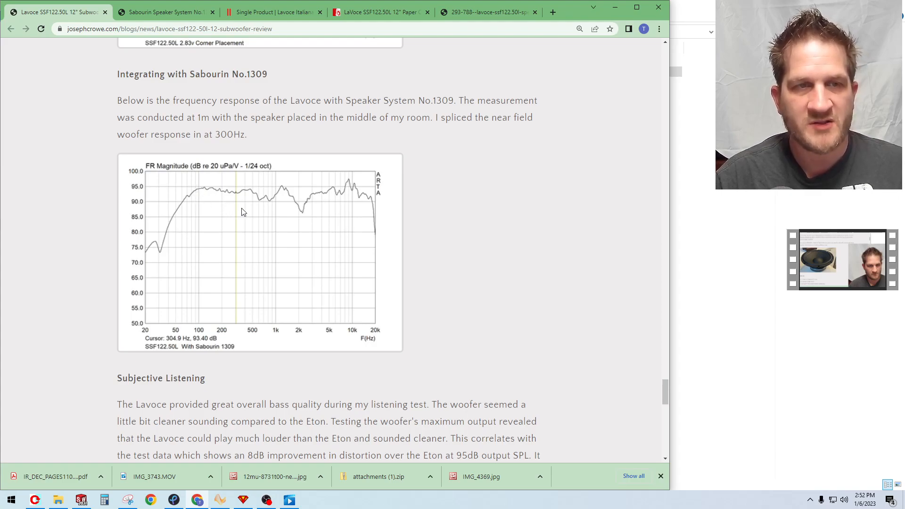
pyautogui.moveTo(277, 192)
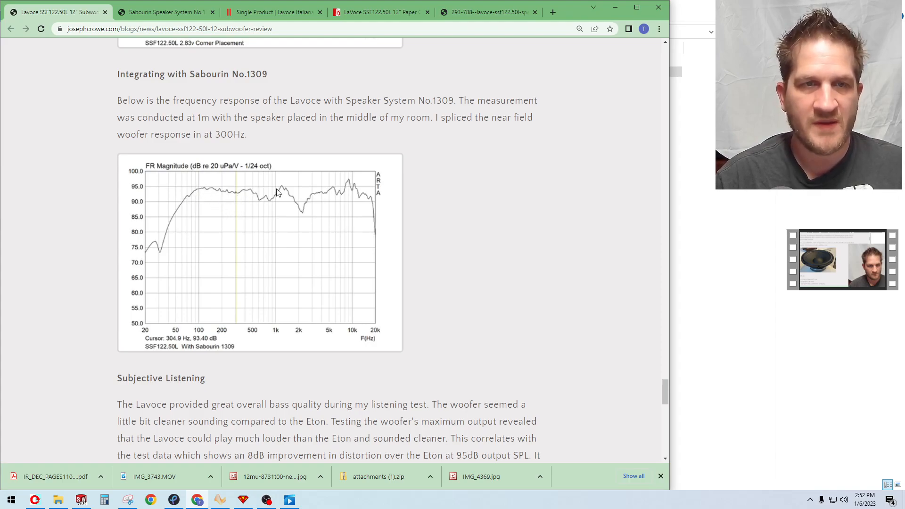
pyautogui.moveTo(267, 199)
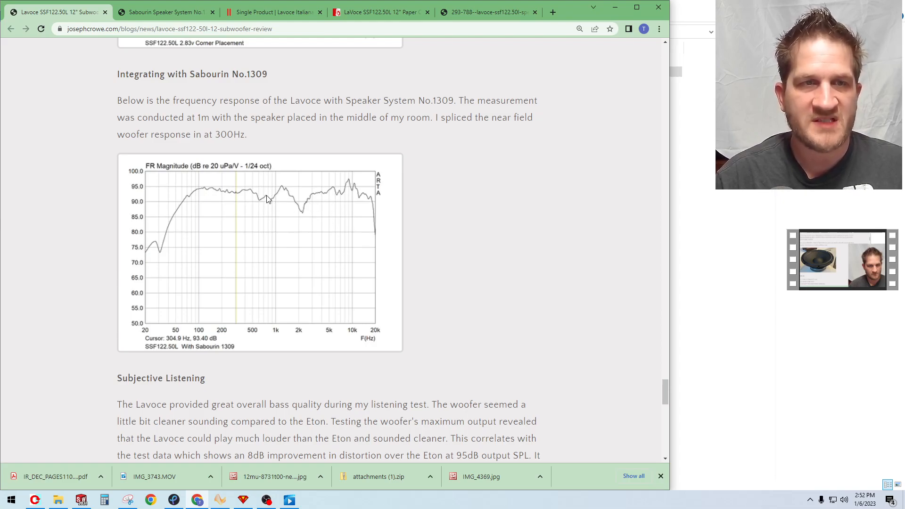
pyautogui.moveTo(279, 213)
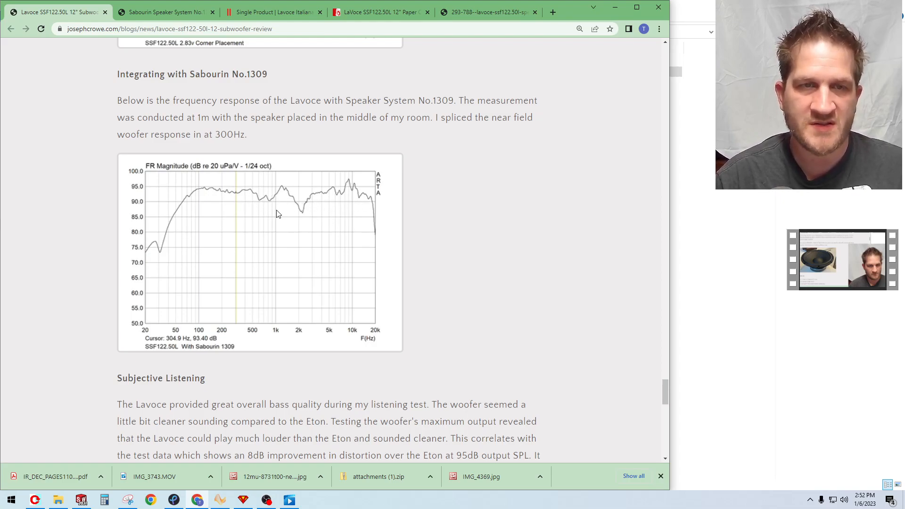
pyautogui.moveTo(204, 234)
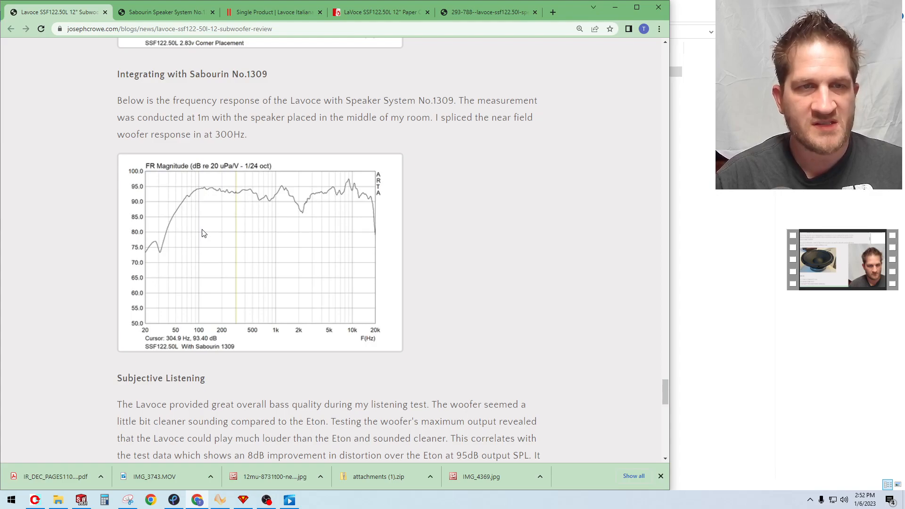
pyautogui.scroll(-3)
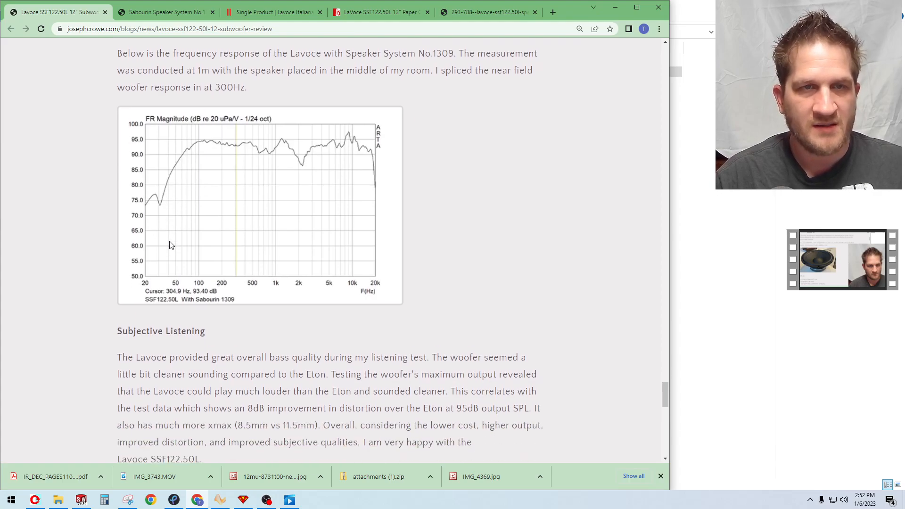
pyautogui.moveTo(167, 231)
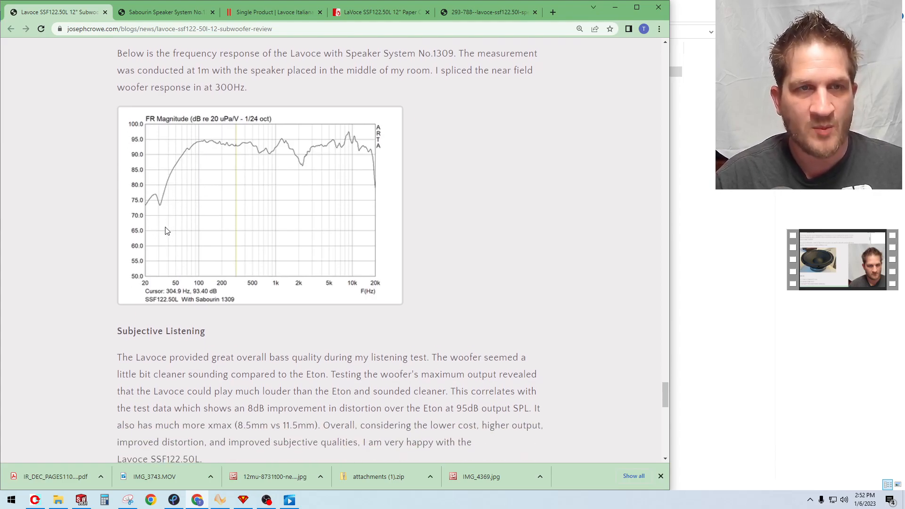
# Reach the Subjective Listening conclusion and mark the 8.5mm vs 11.5mm xmax comparison, singling out 8.5mm
pyautogui.scroll(-3)
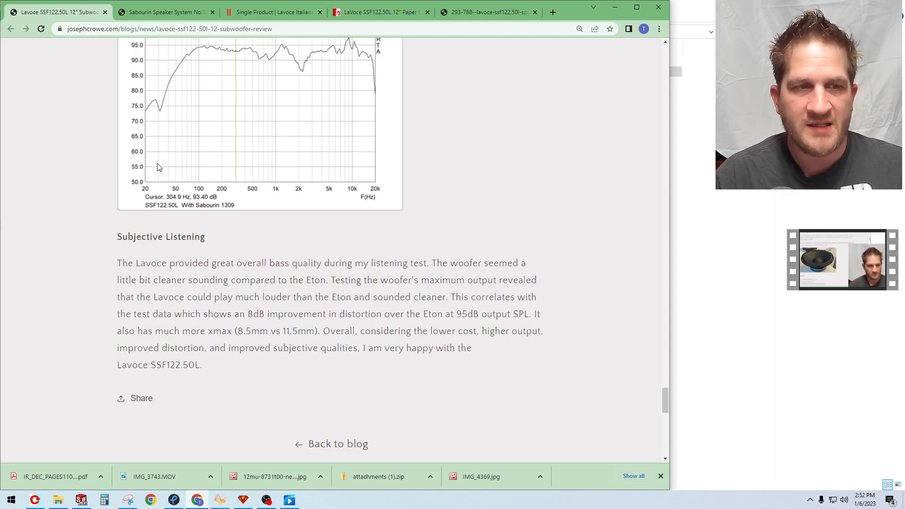
pyautogui.moveTo(190, 178)
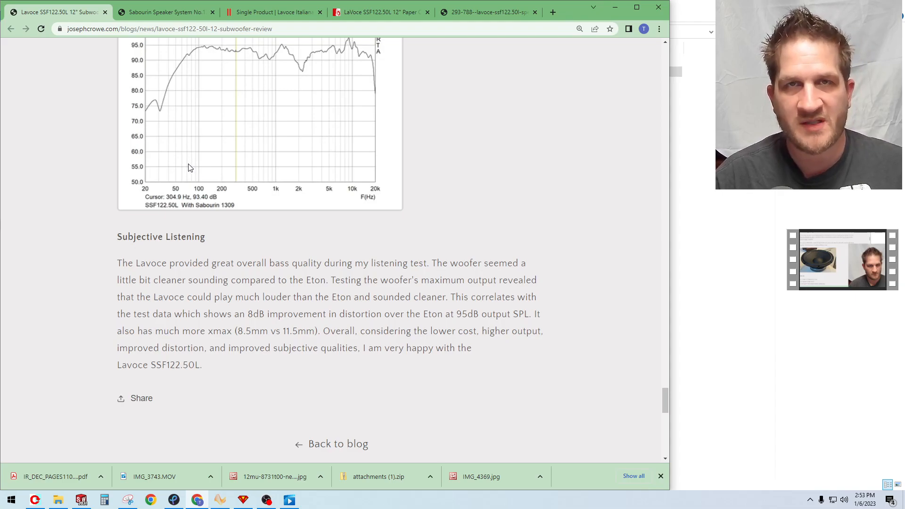
pyautogui.moveTo(241, 305)
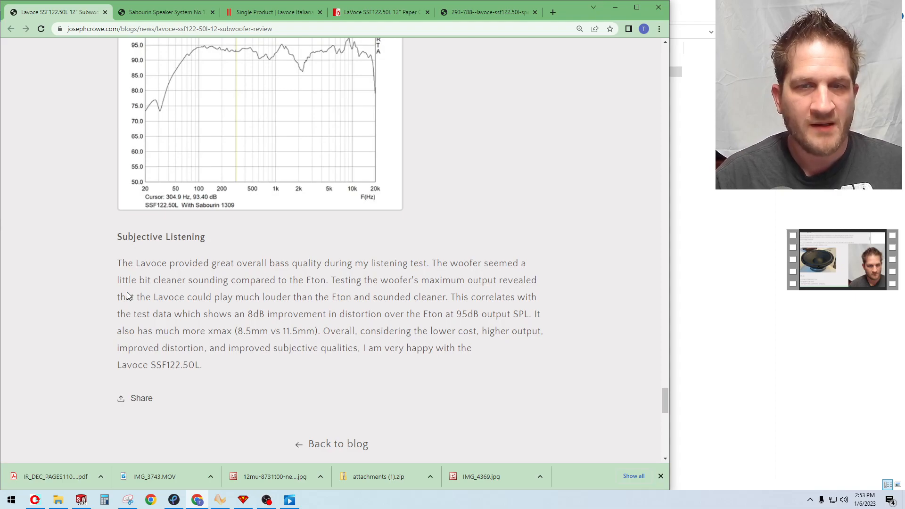
pyautogui.moveTo(237, 331); pyautogui.dragTo(278, 331)
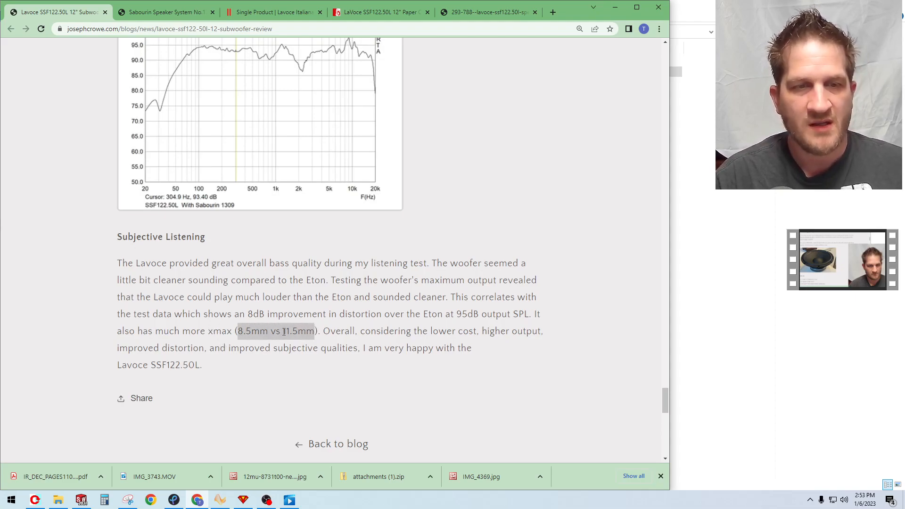
pyautogui.moveTo(274, 313)
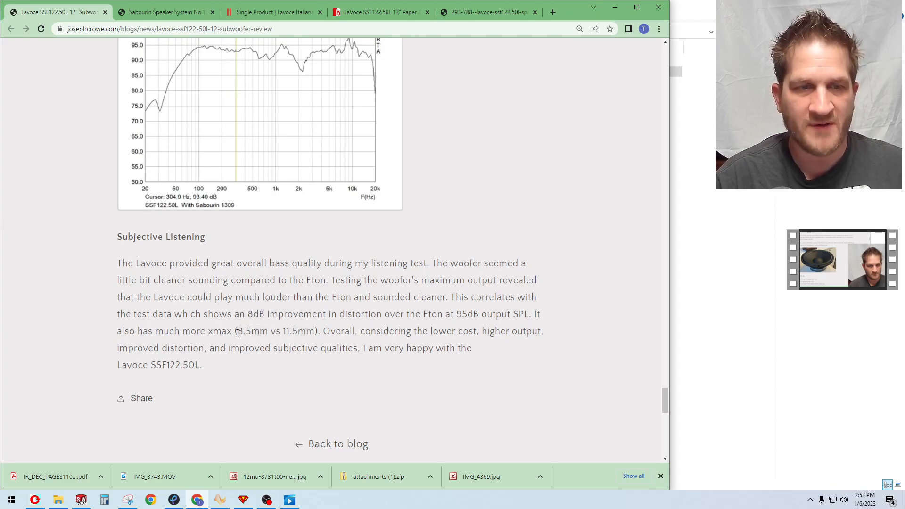
pyautogui.doubleClick(250, 330)
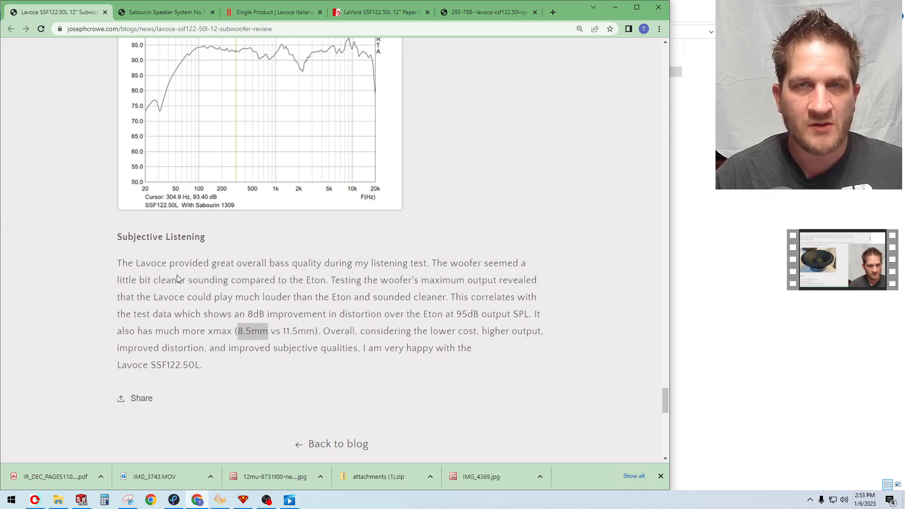
pyautogui.moveTo(193, 274)
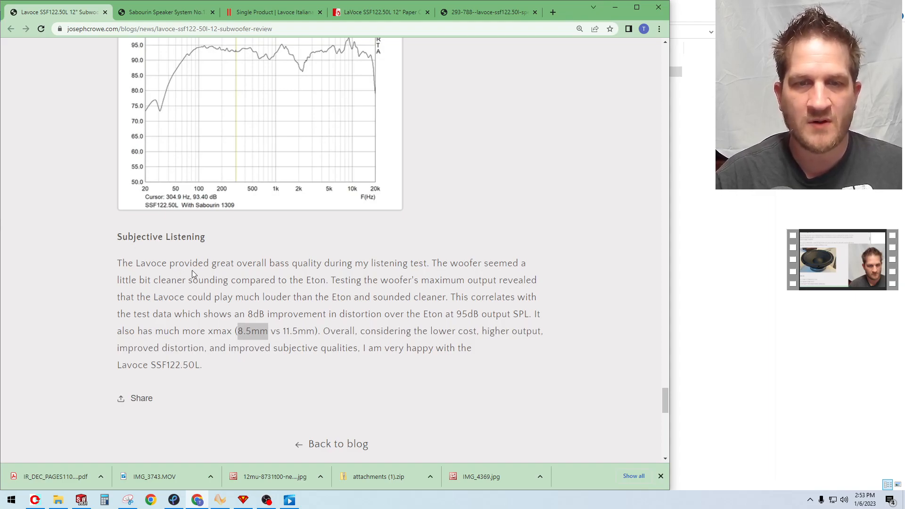
pyautogui.moveTo(197, 260)
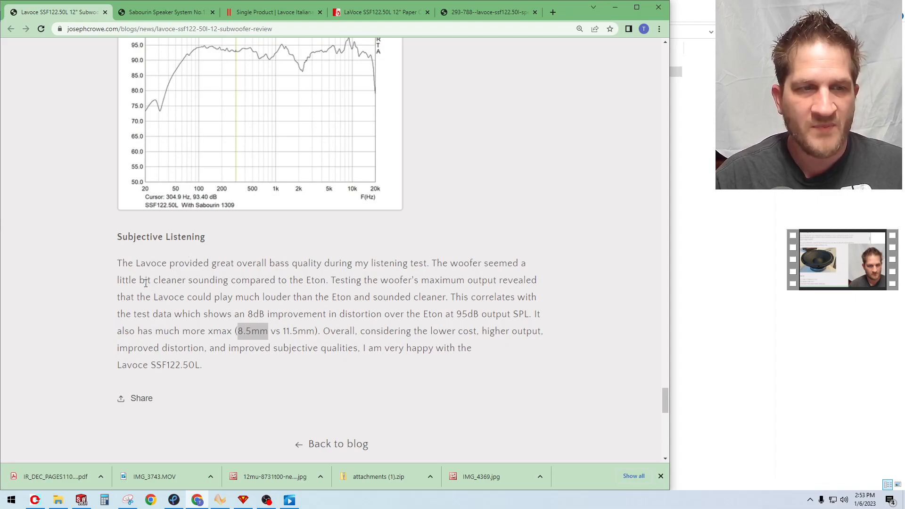
pyautogui.moveTo(145, 275)
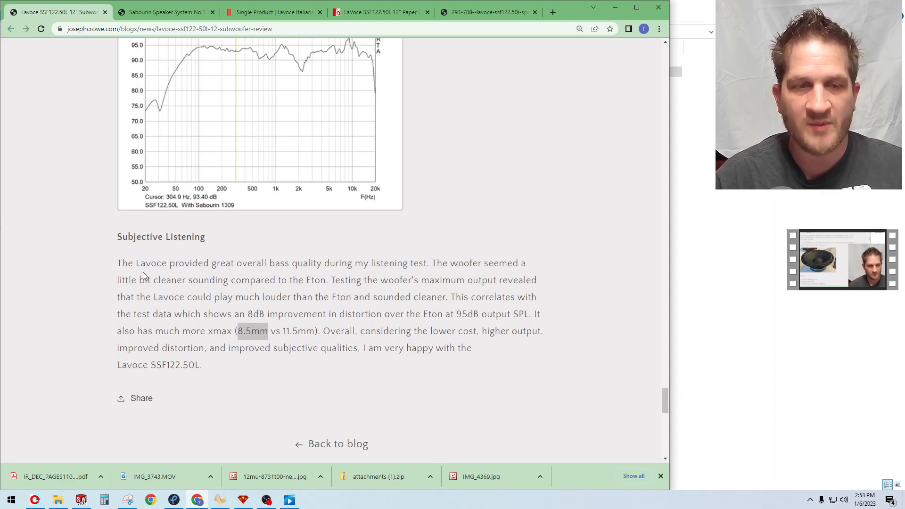